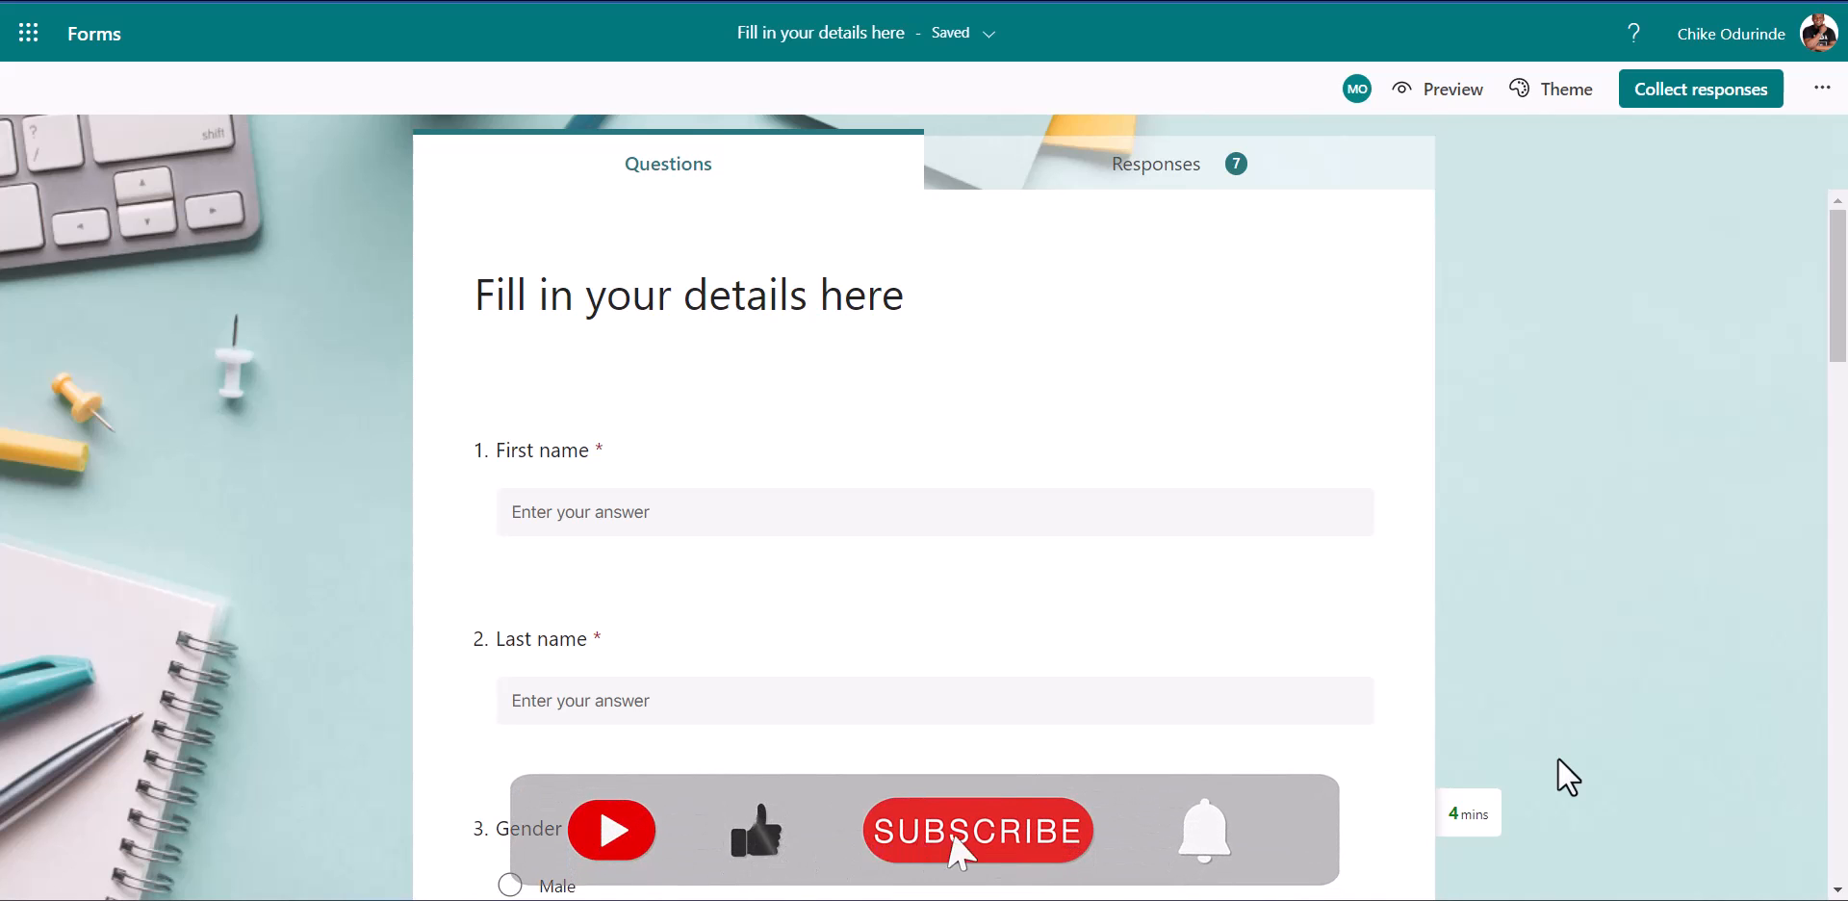
- Start a new blank page from the Pages menu of the Garden Academy dashboard
left_click(968, 831)
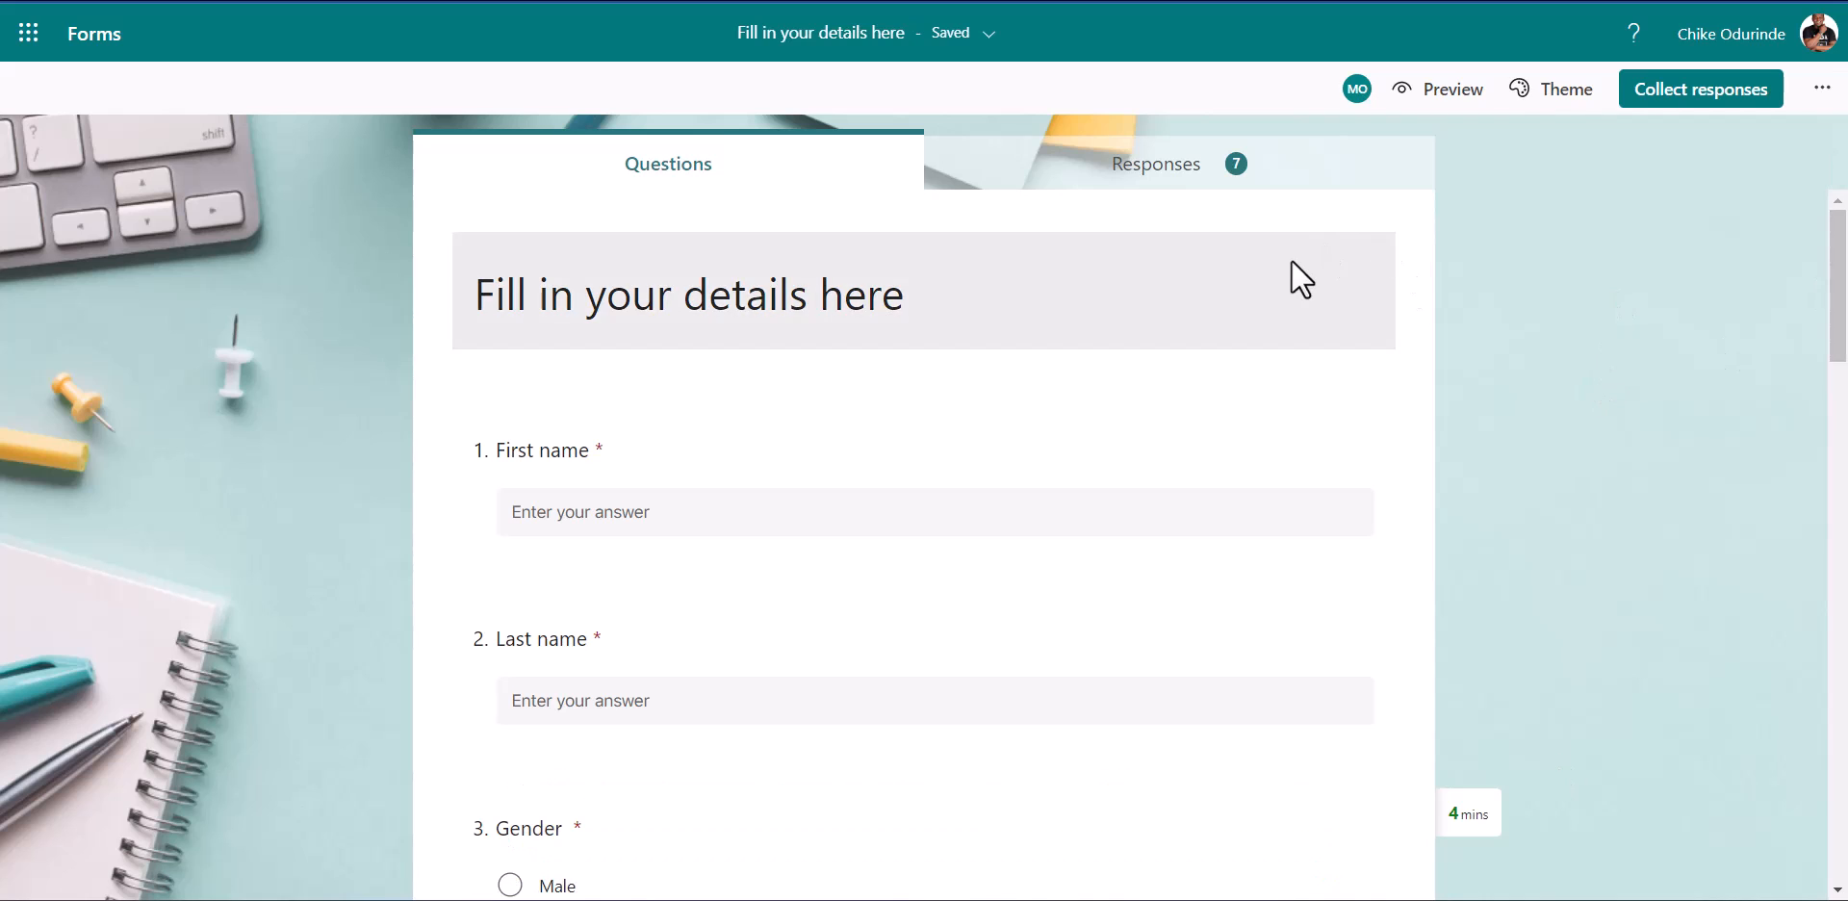
mouse_move(1519, 248)
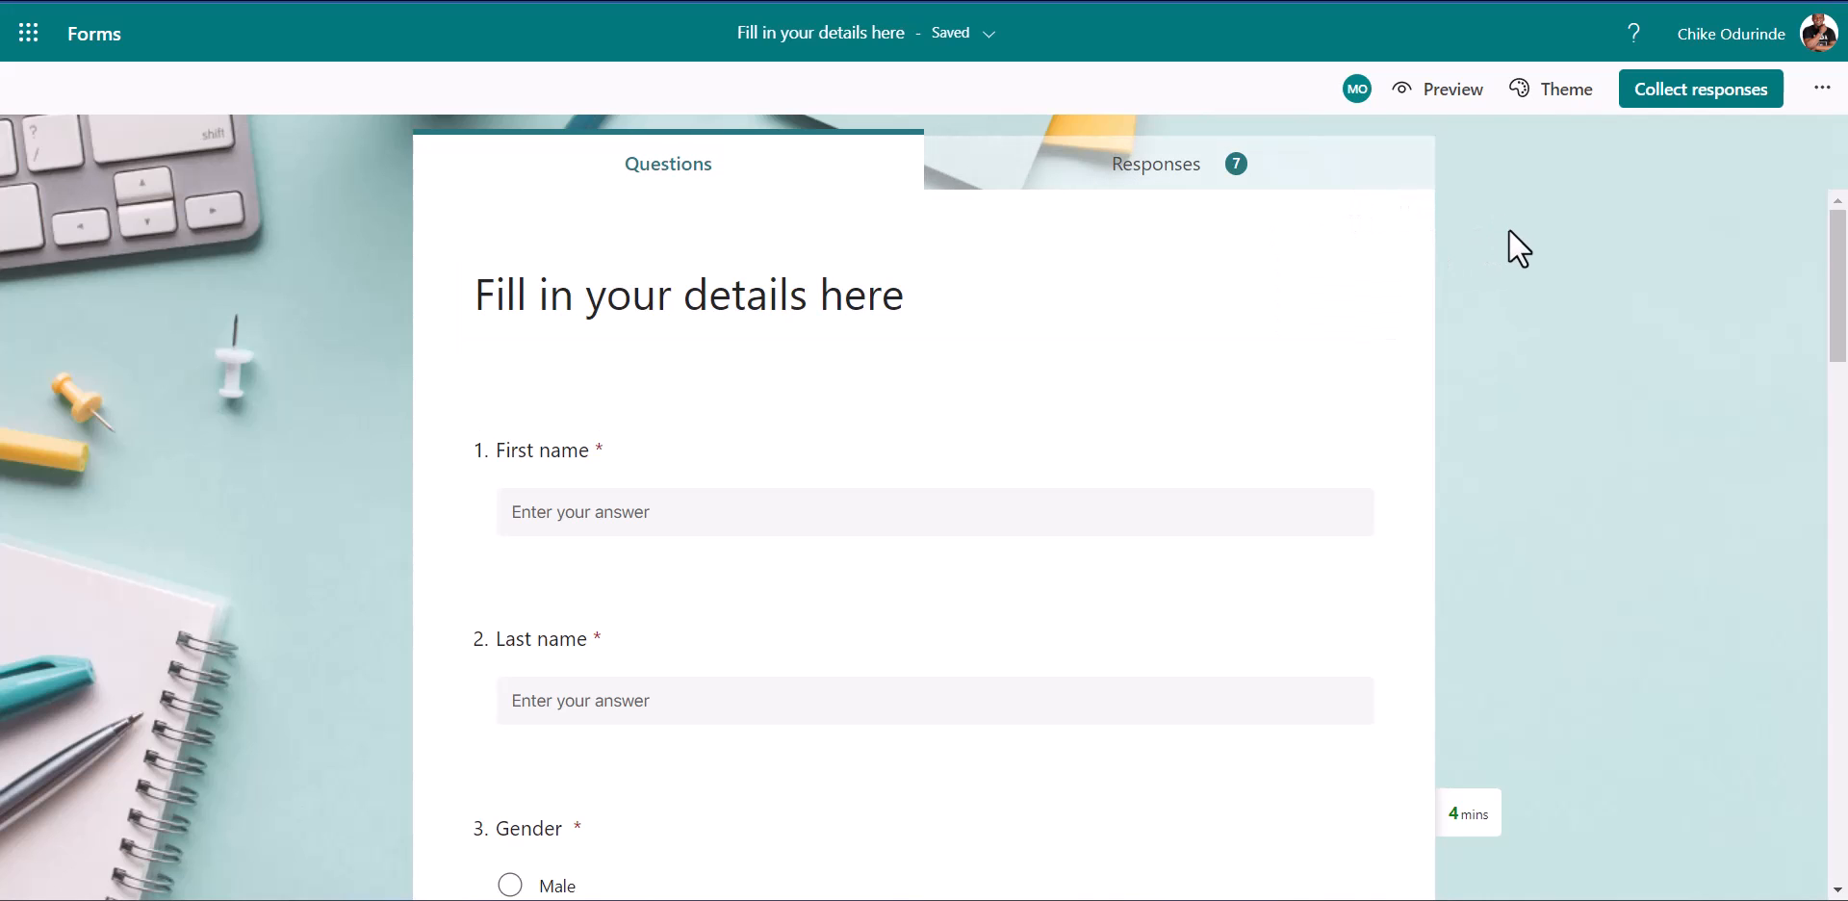
mouse_move(1551, 204)
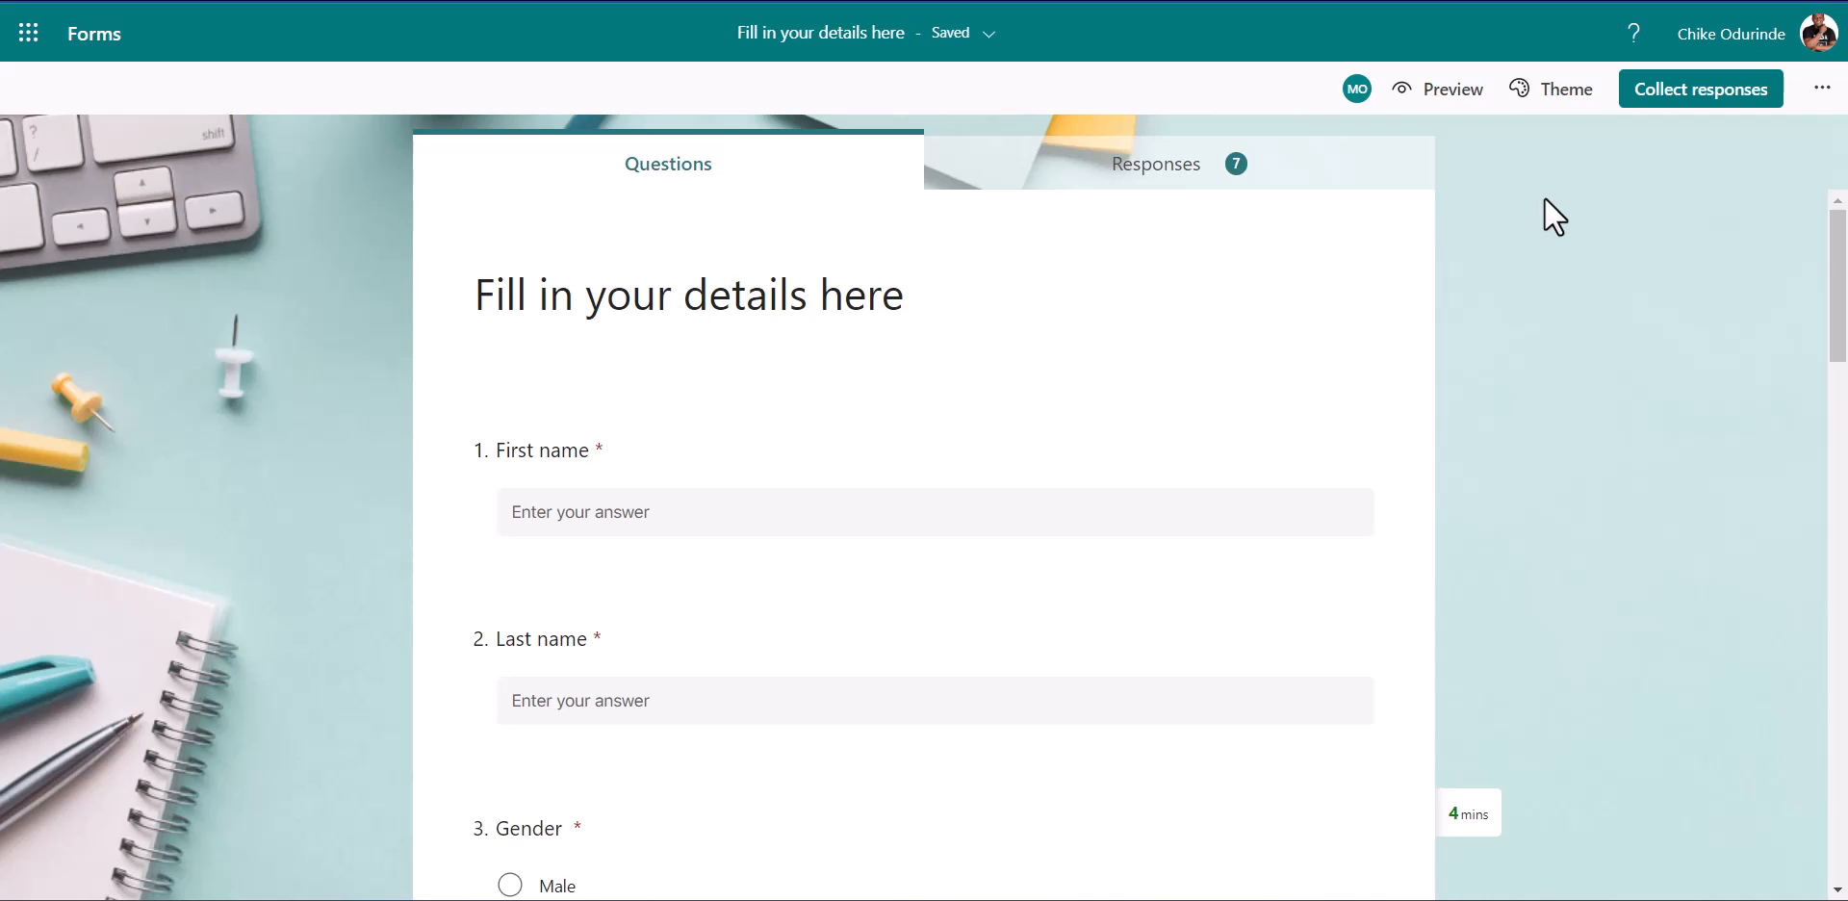
mouse_move(1648, 326)
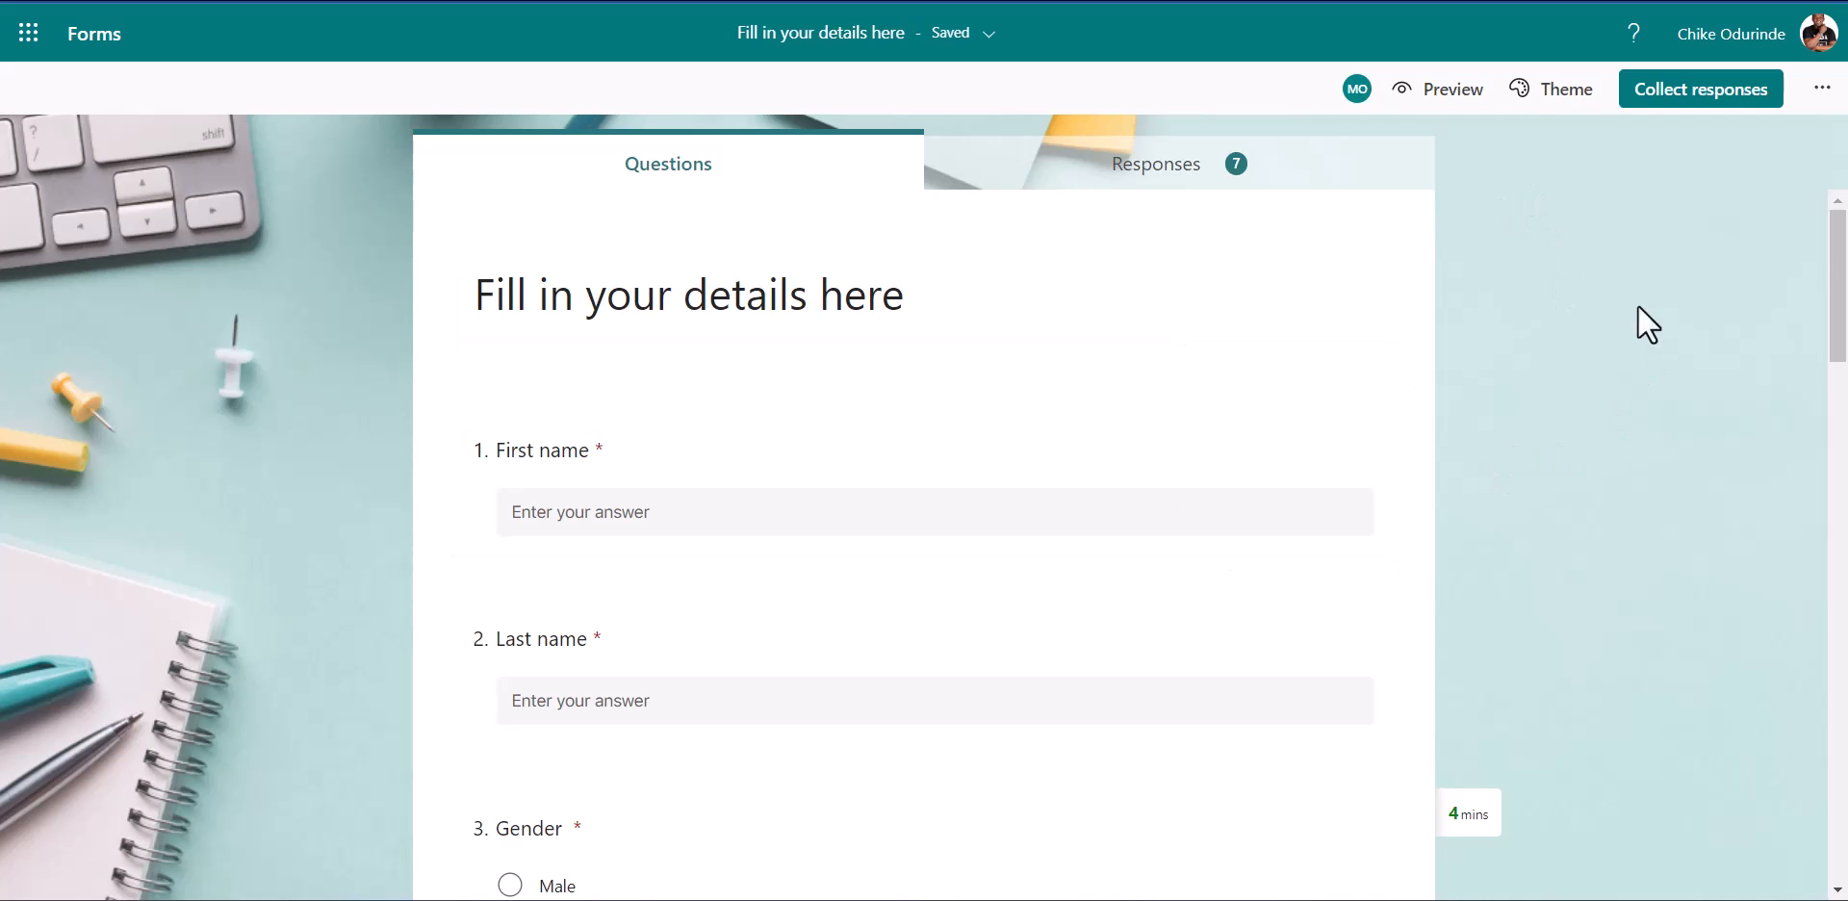
mouse_move(1558, 102)
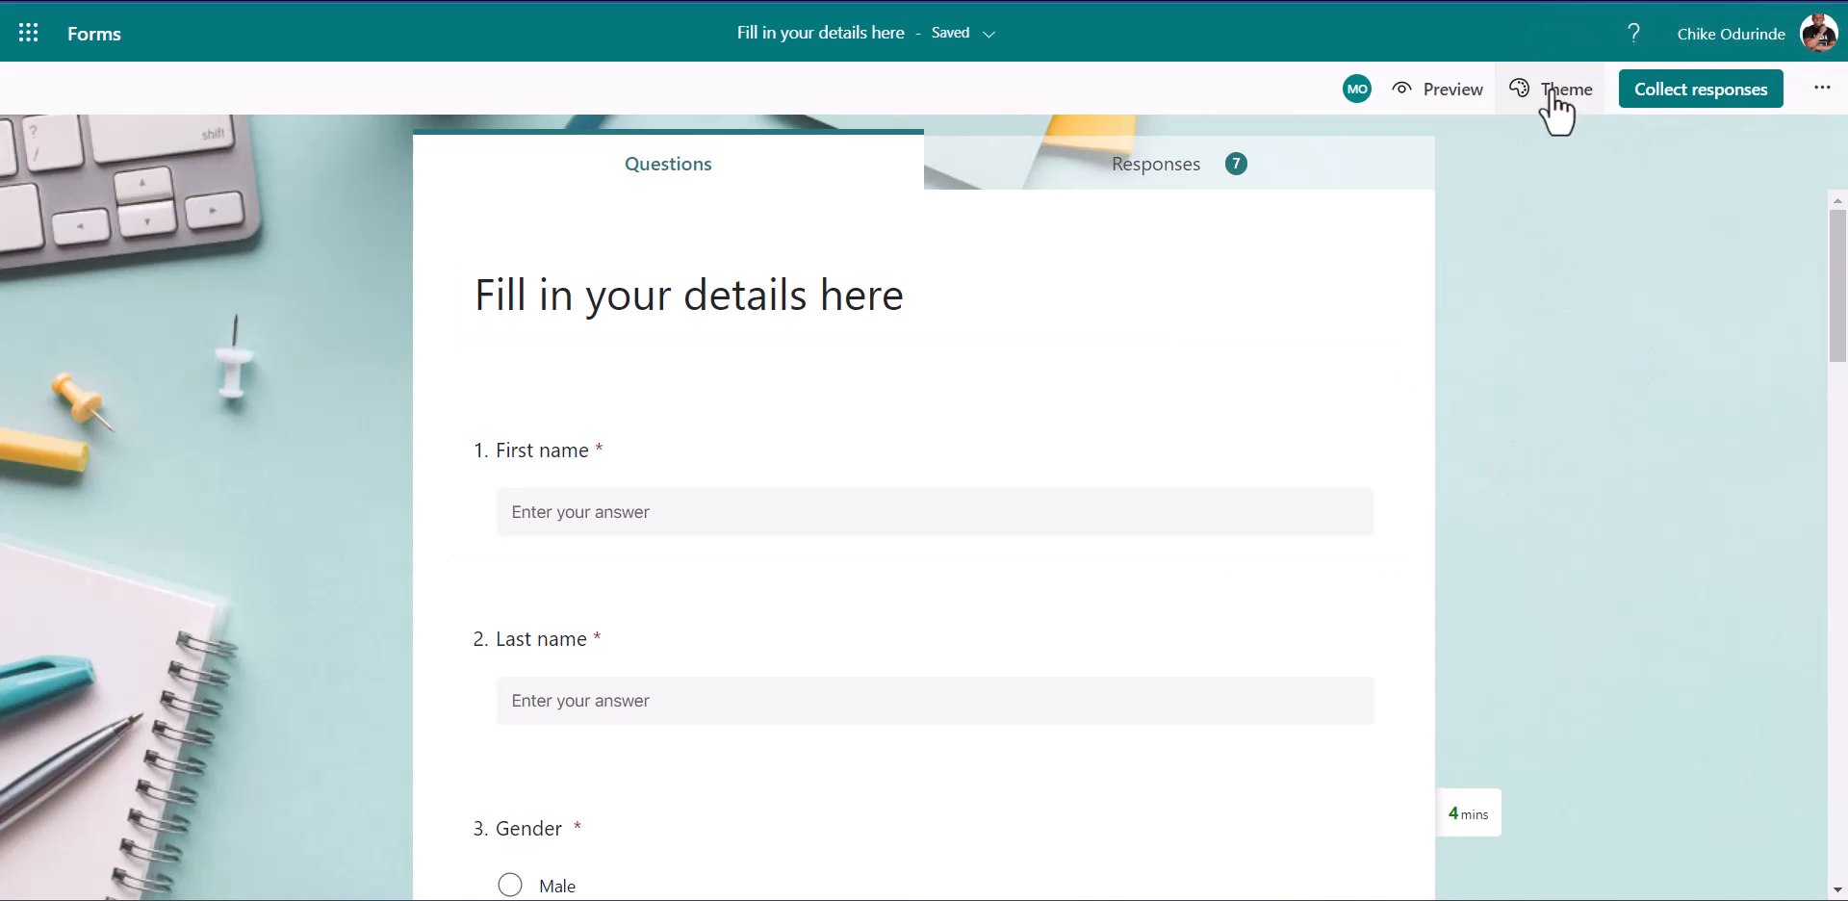
mouse_move(1702, 268)
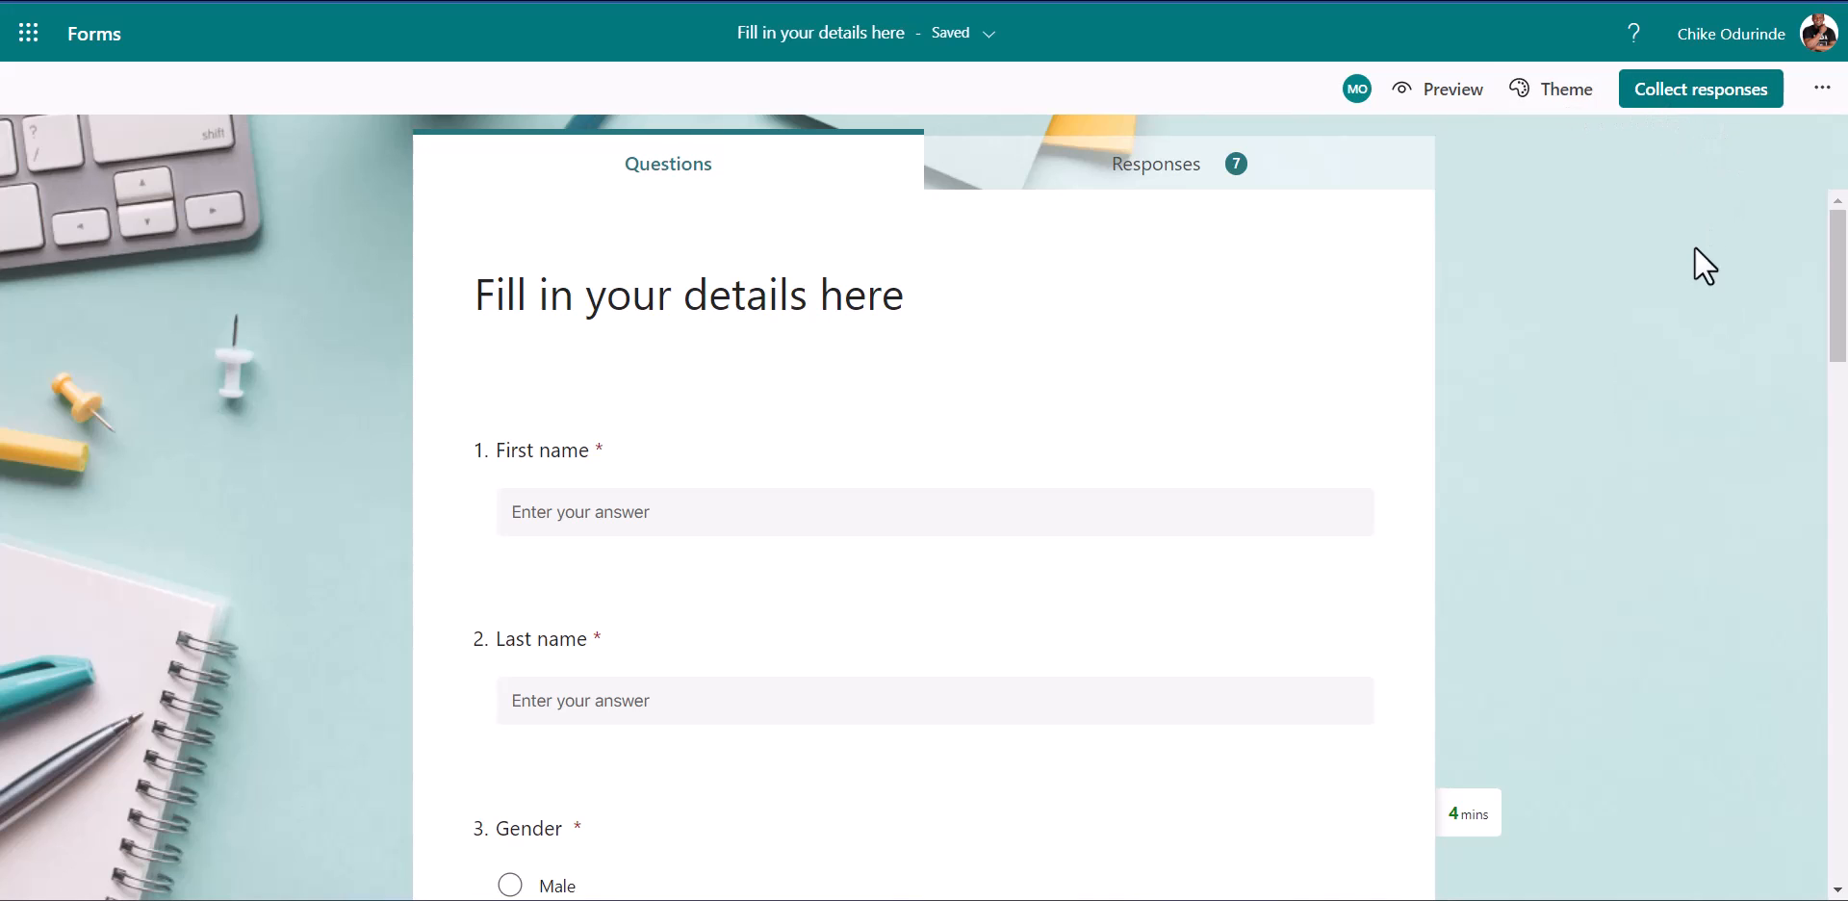
mouse_move(1625, 163)
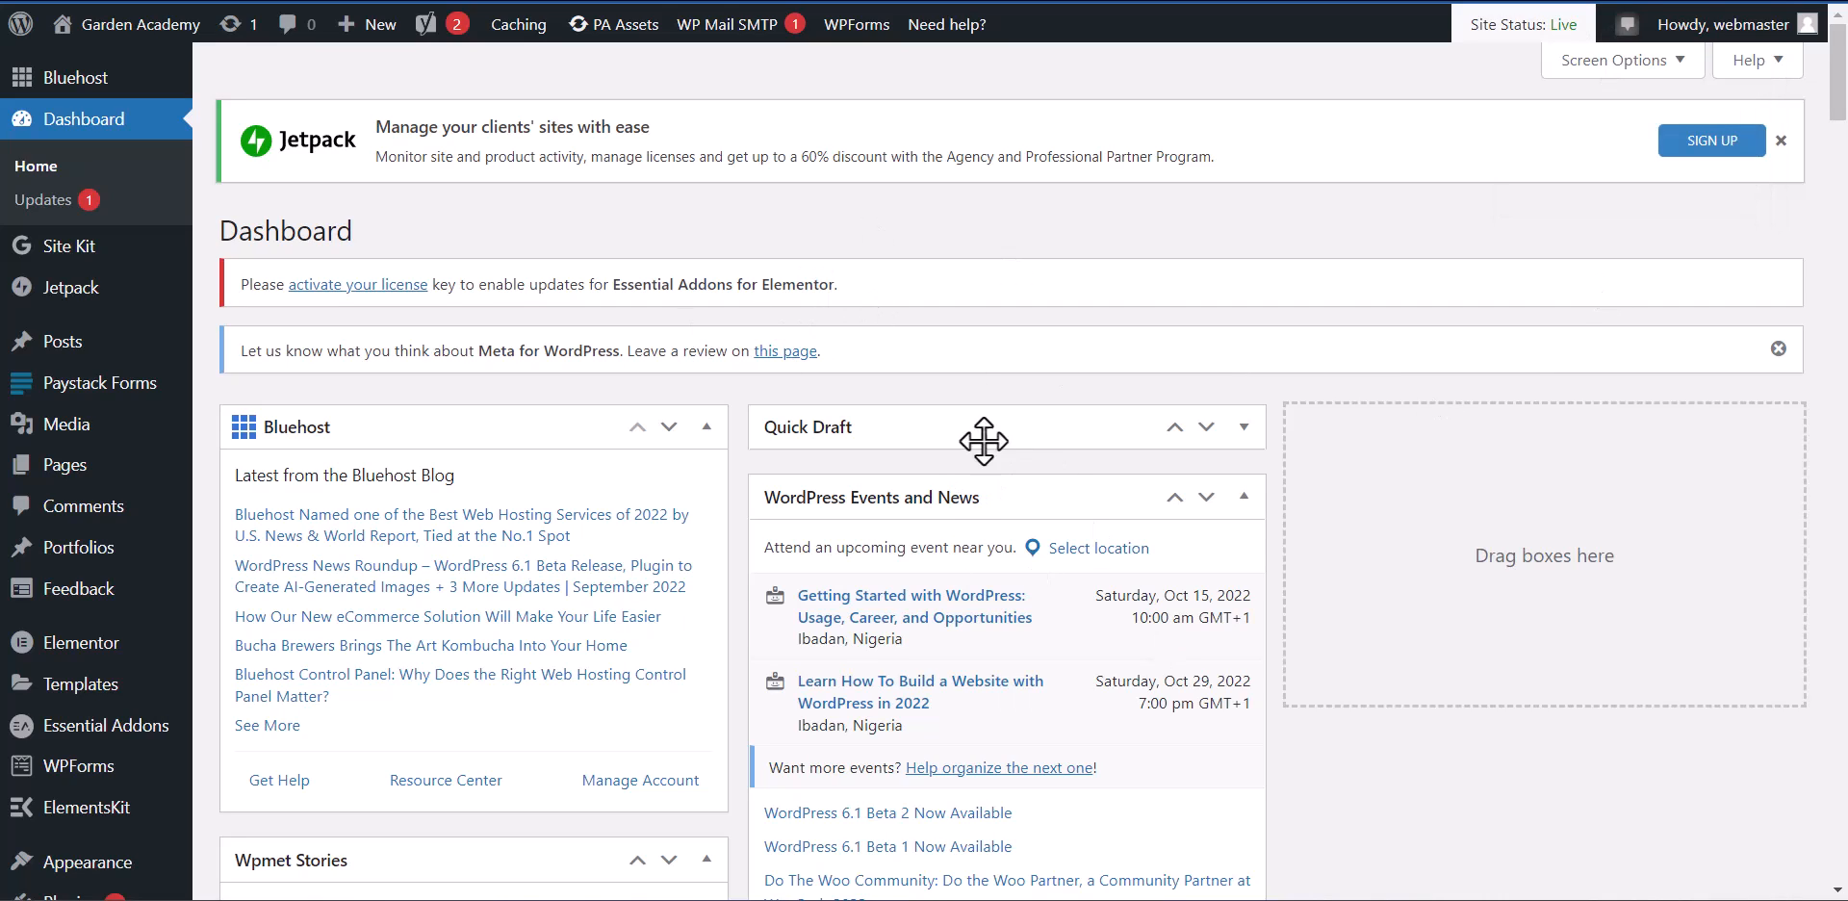
mouse_move(65, 466)
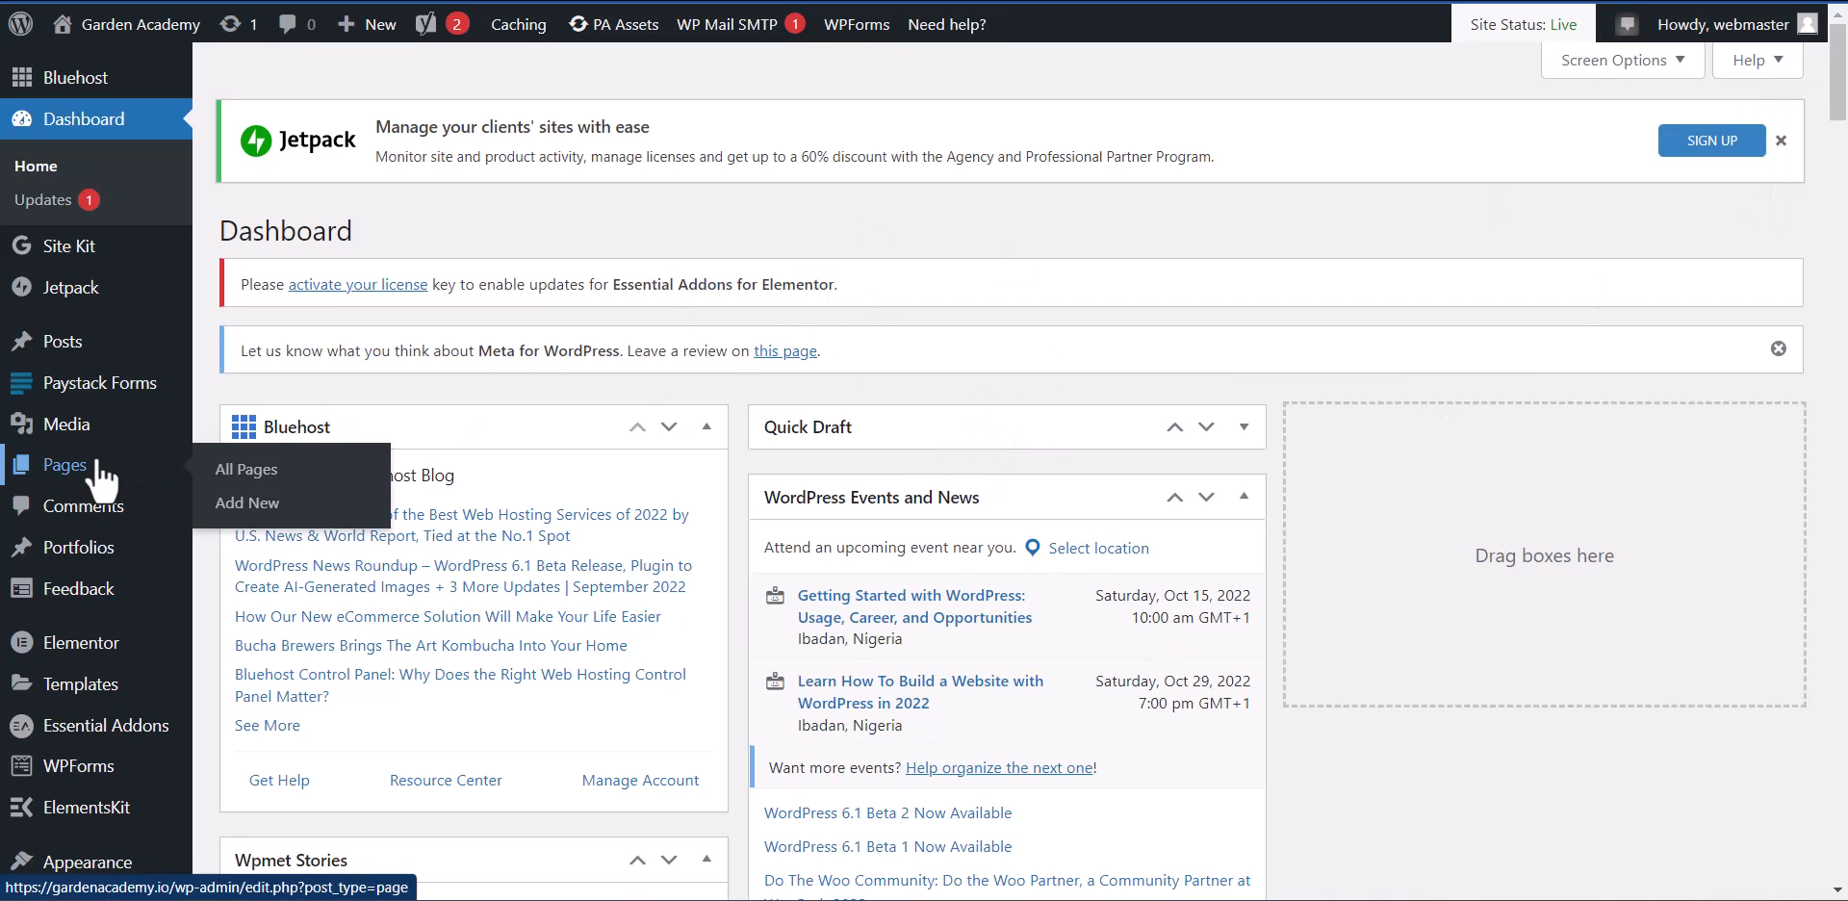
mouse_move(247, 502)
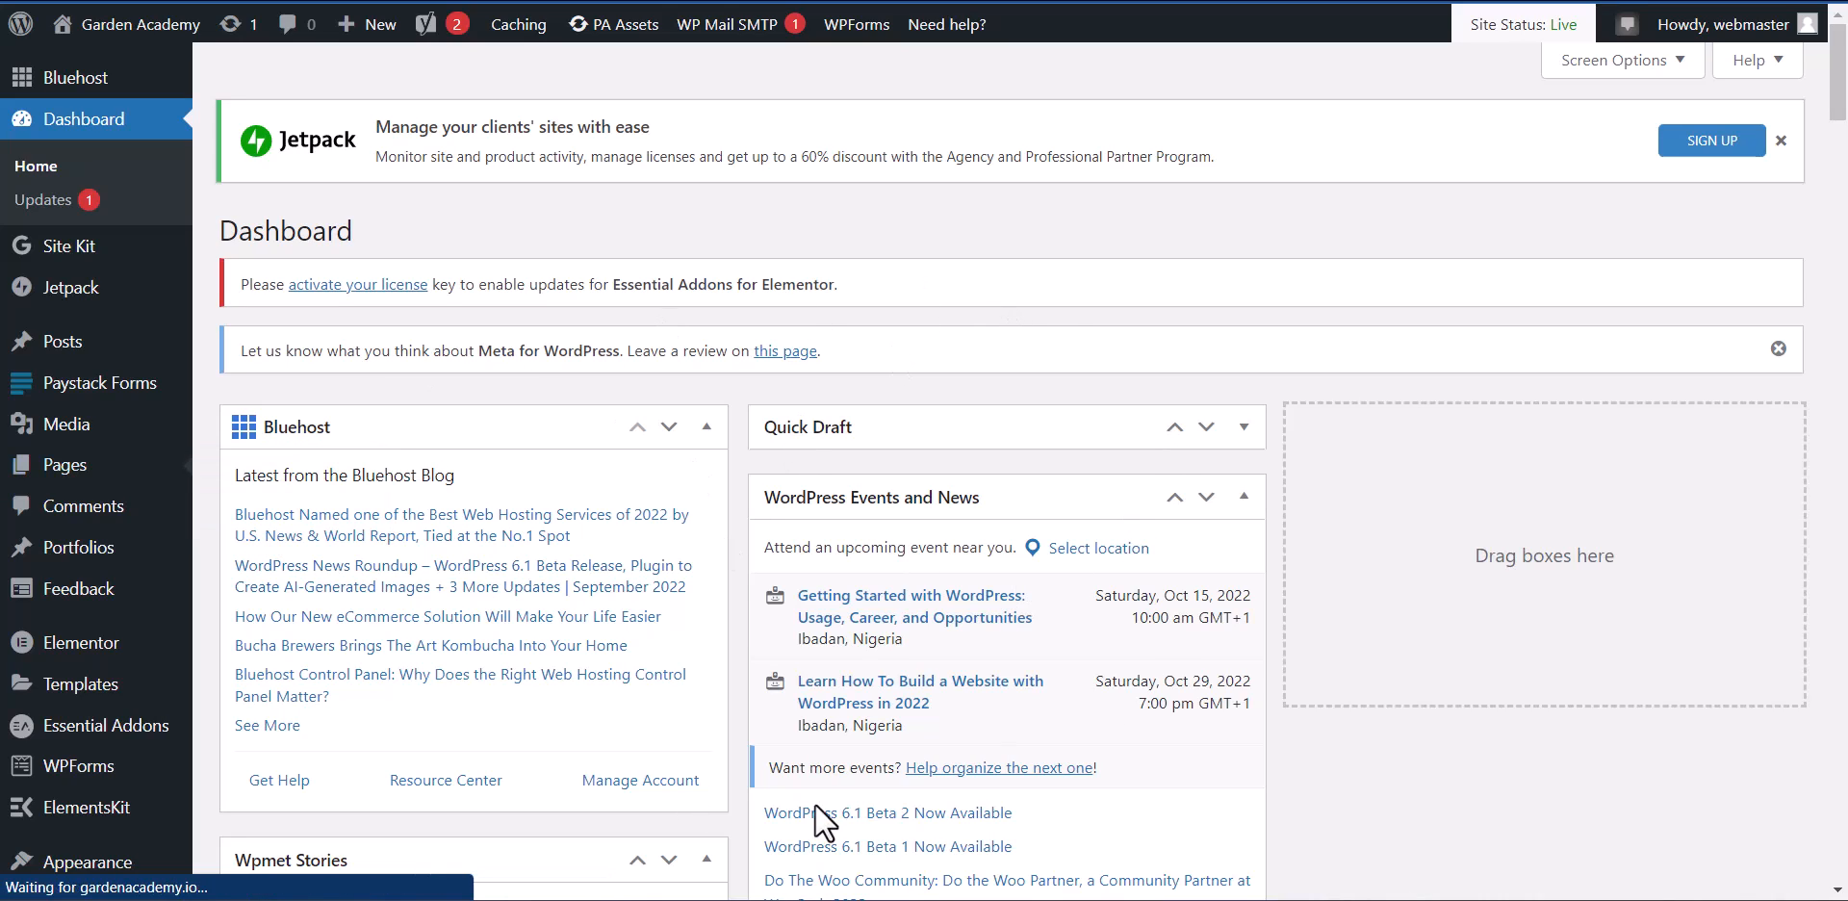
mouse_move(832, 533)
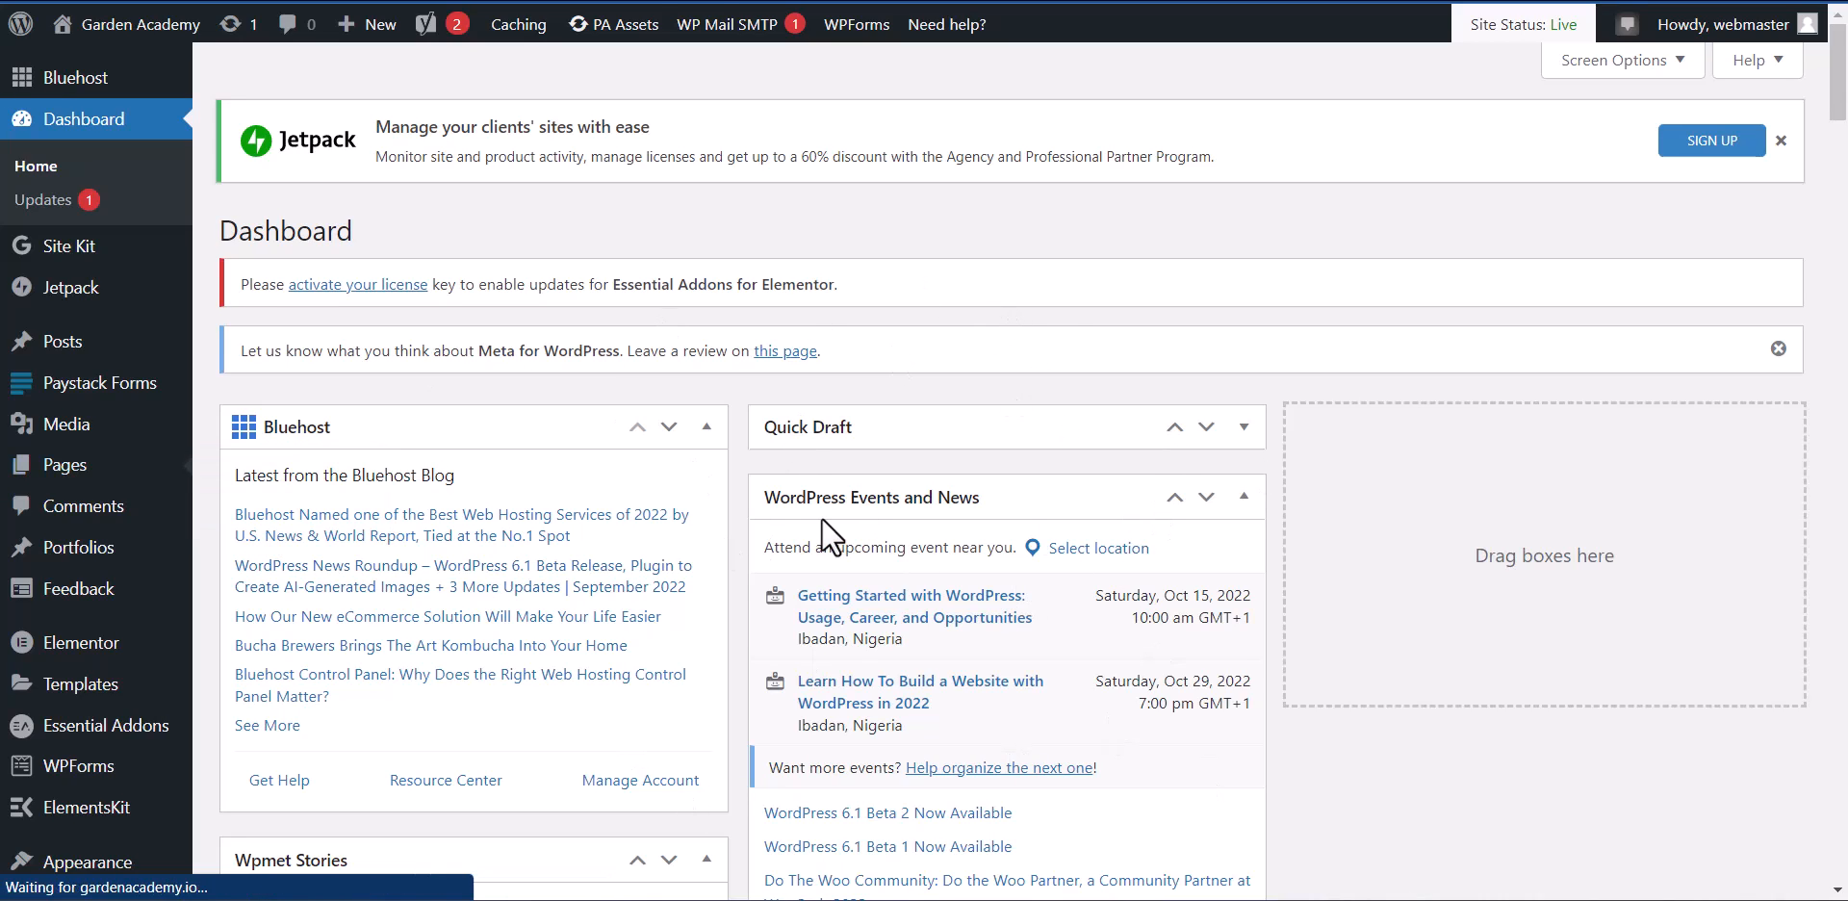
left_click(66, 466)
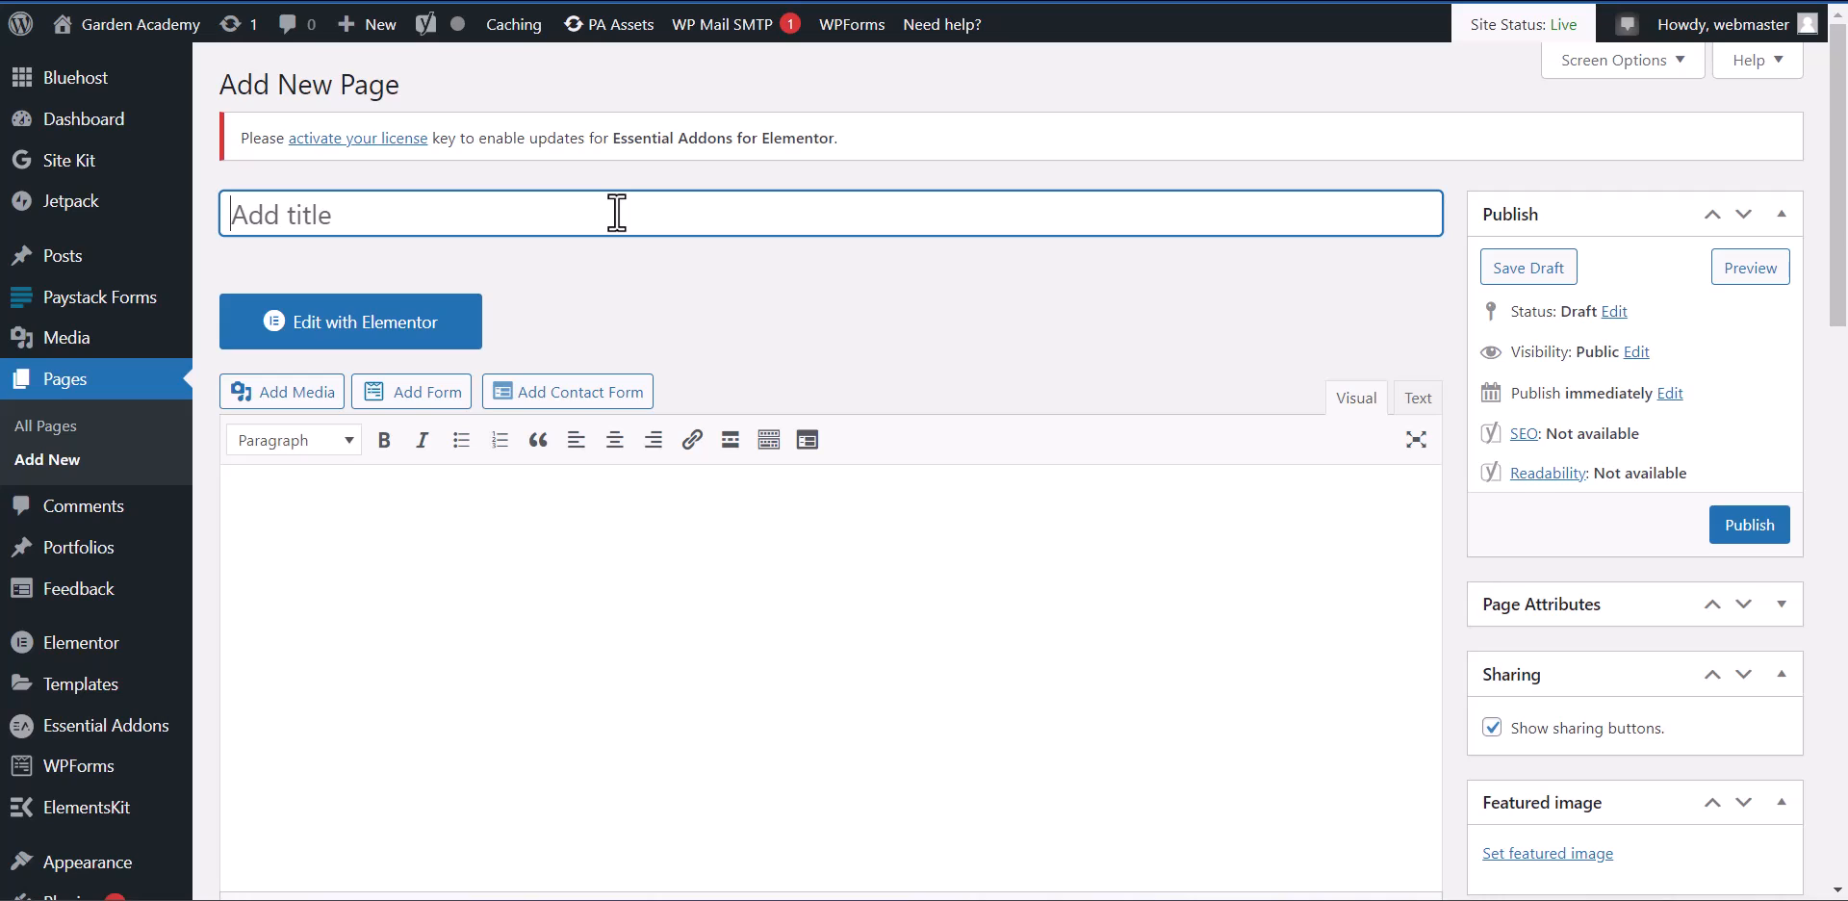
- Title the page 'New Microsoft Form', switch the body to the Text editor, and return to Microsoft Forms
type("n")
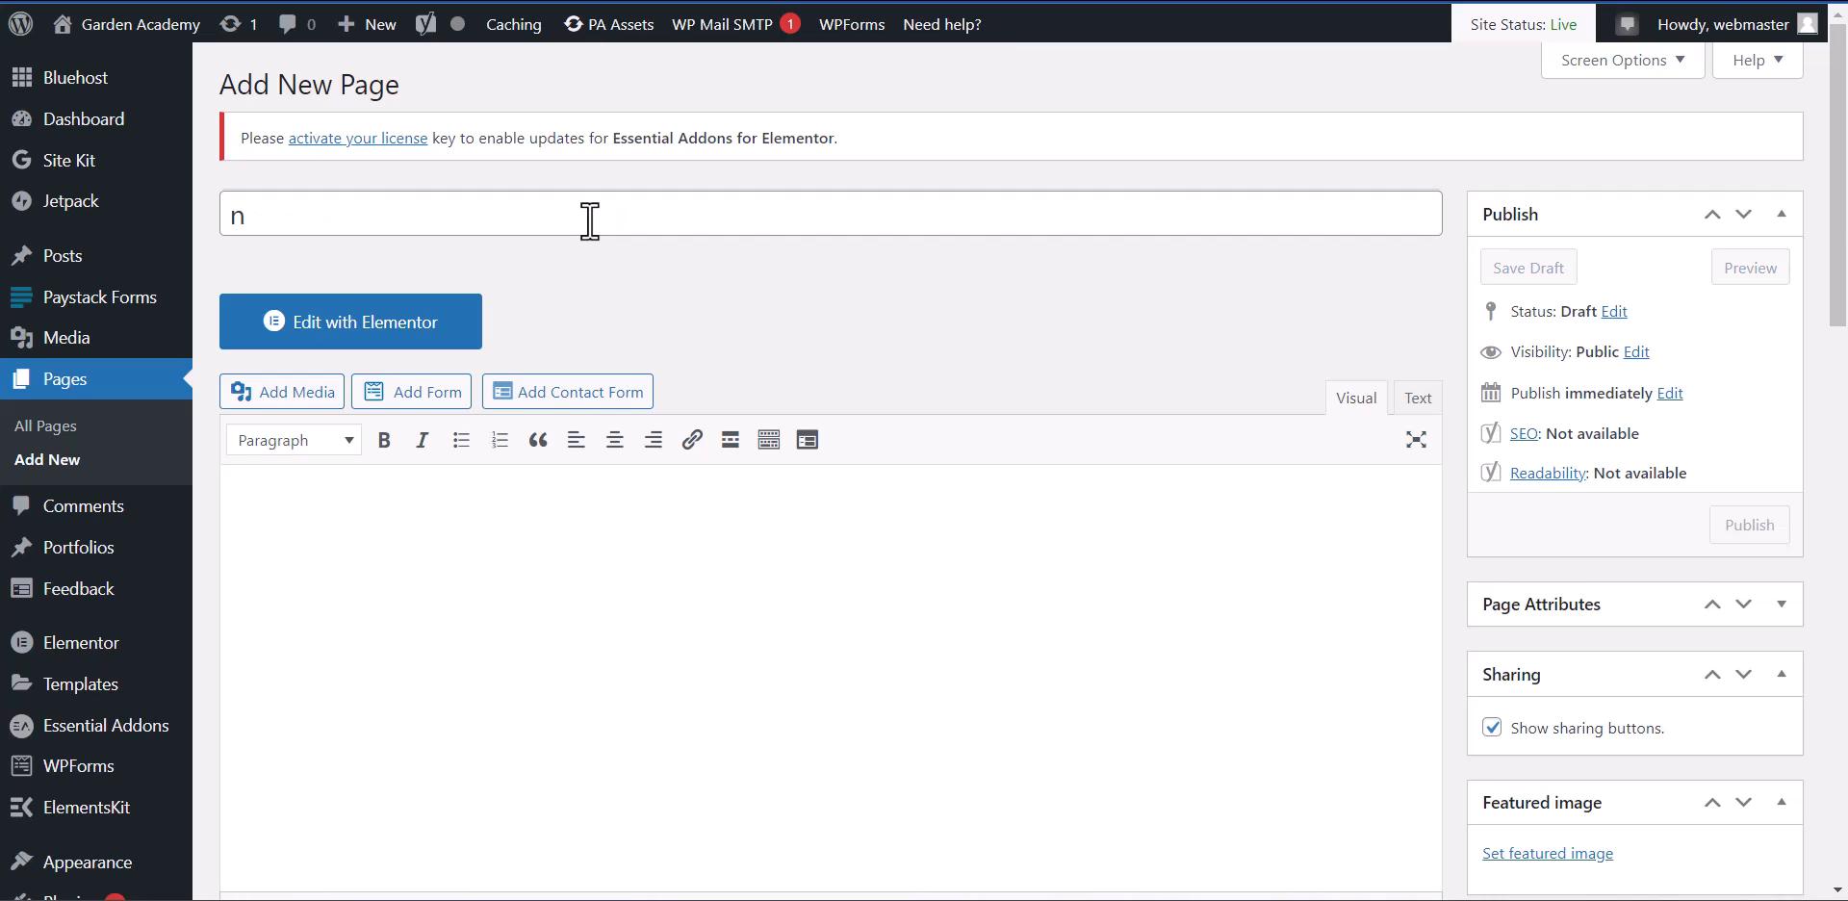
type("New")
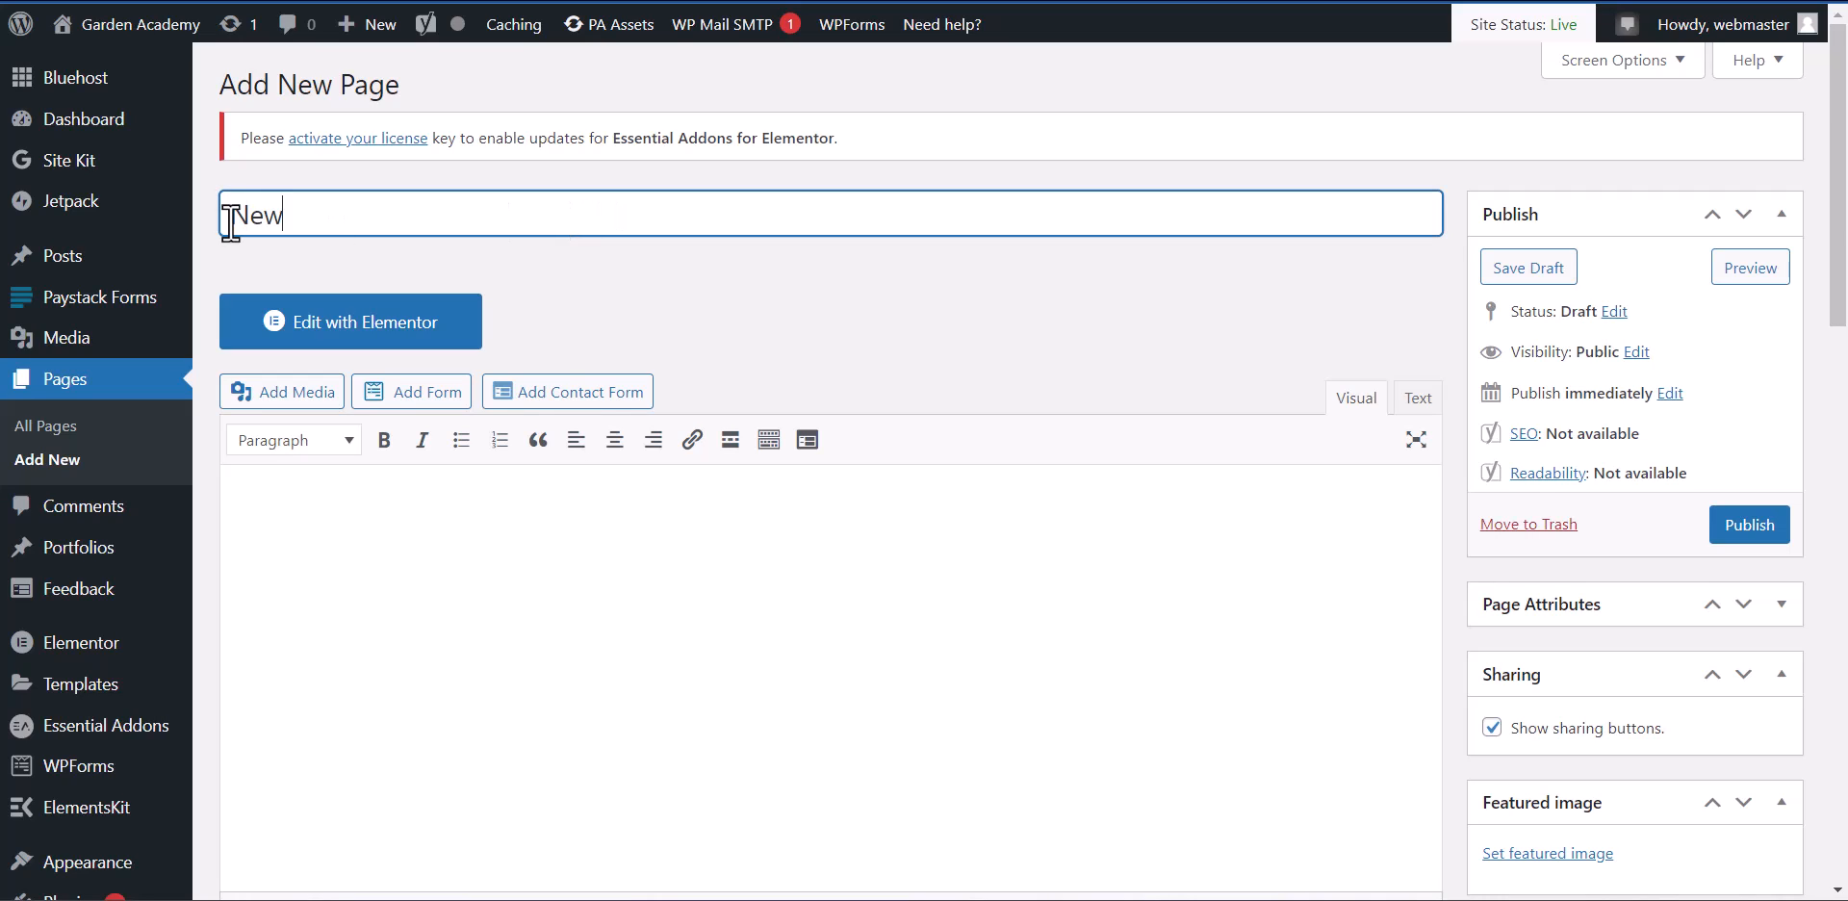
type("micros")
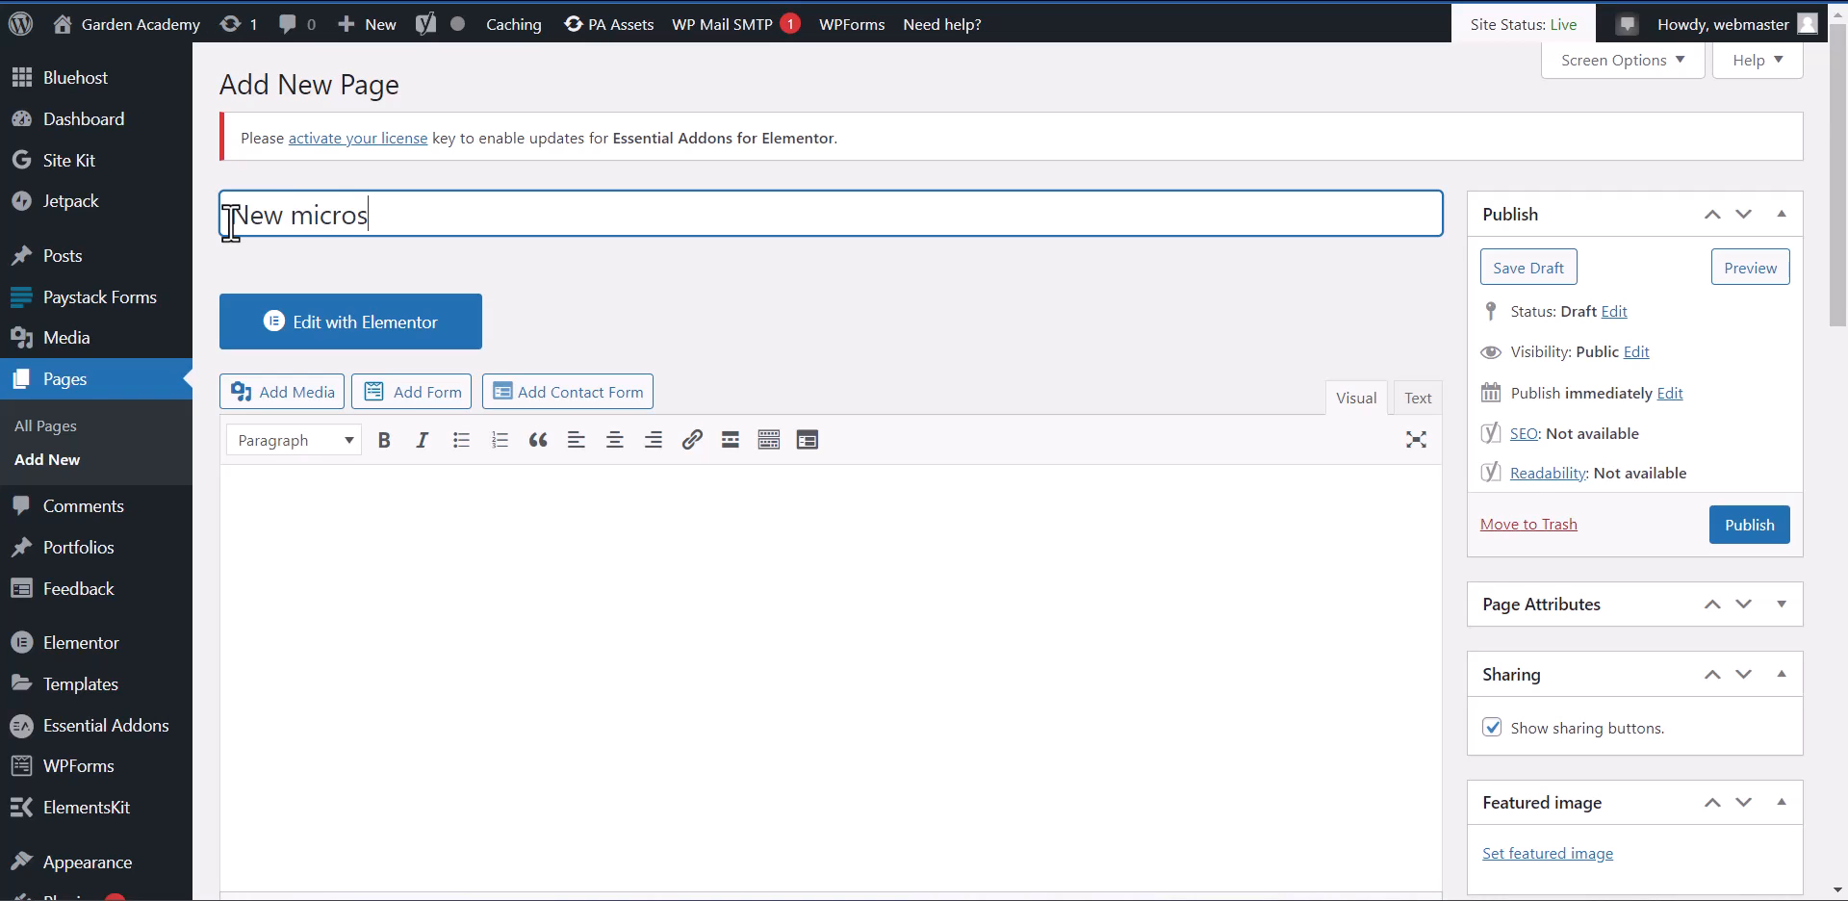
type("Microsoft Form")
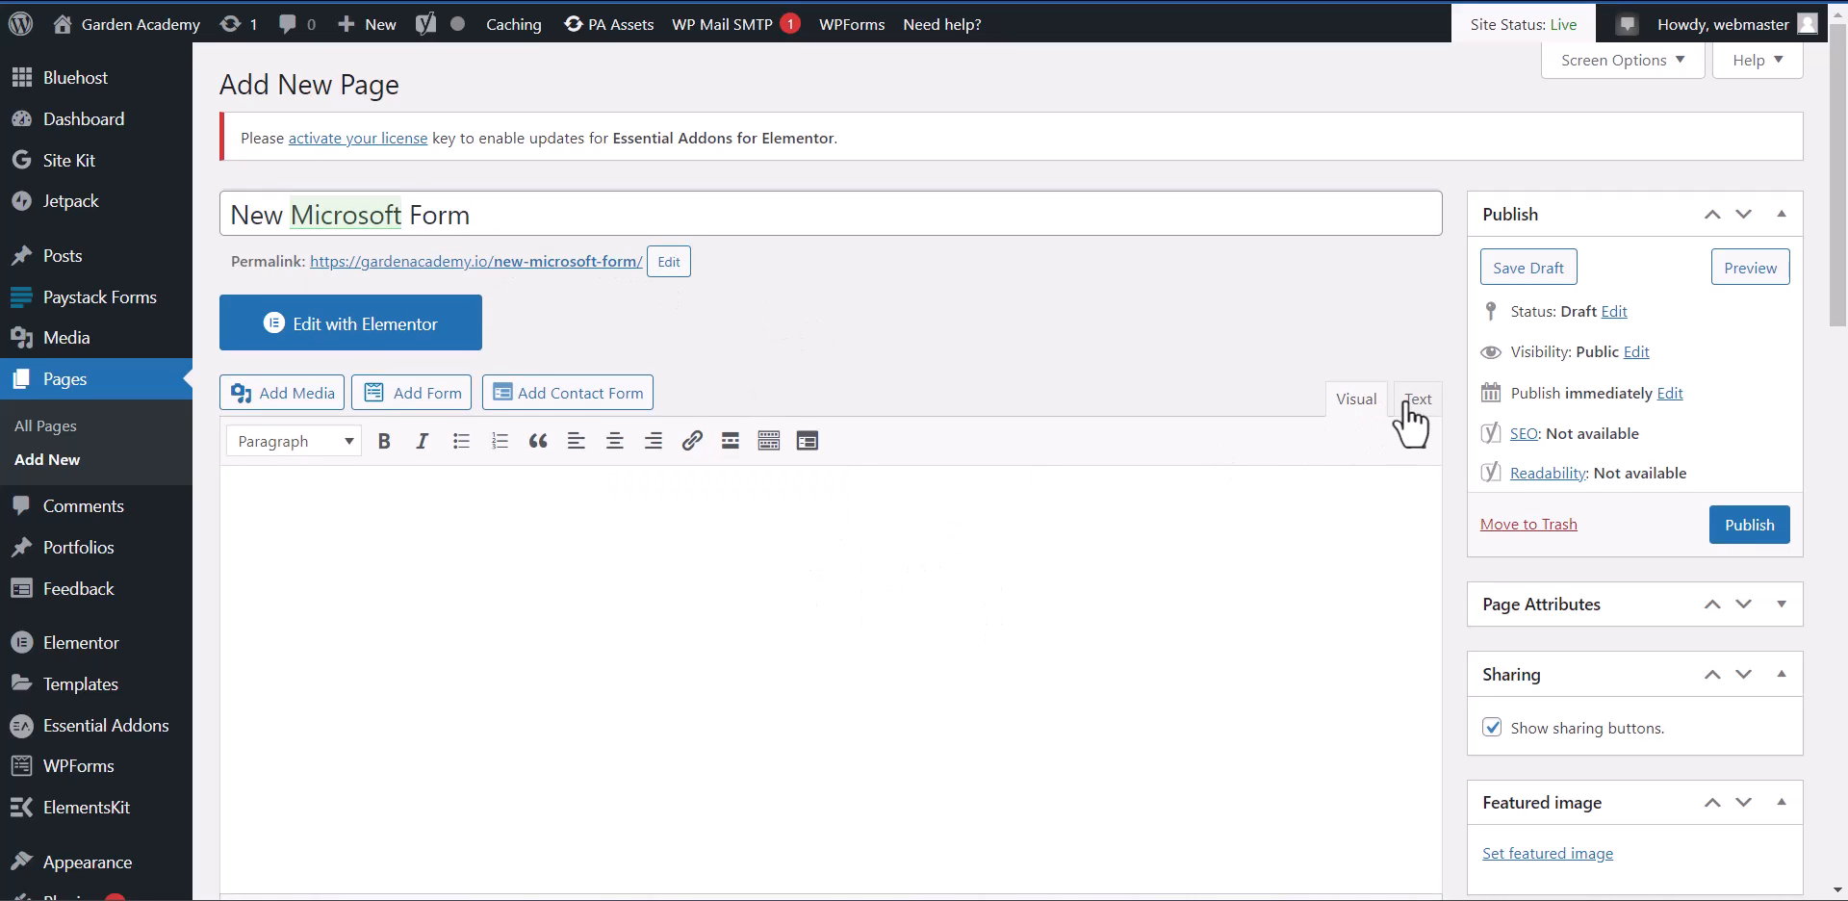
left_click(1417, 398)
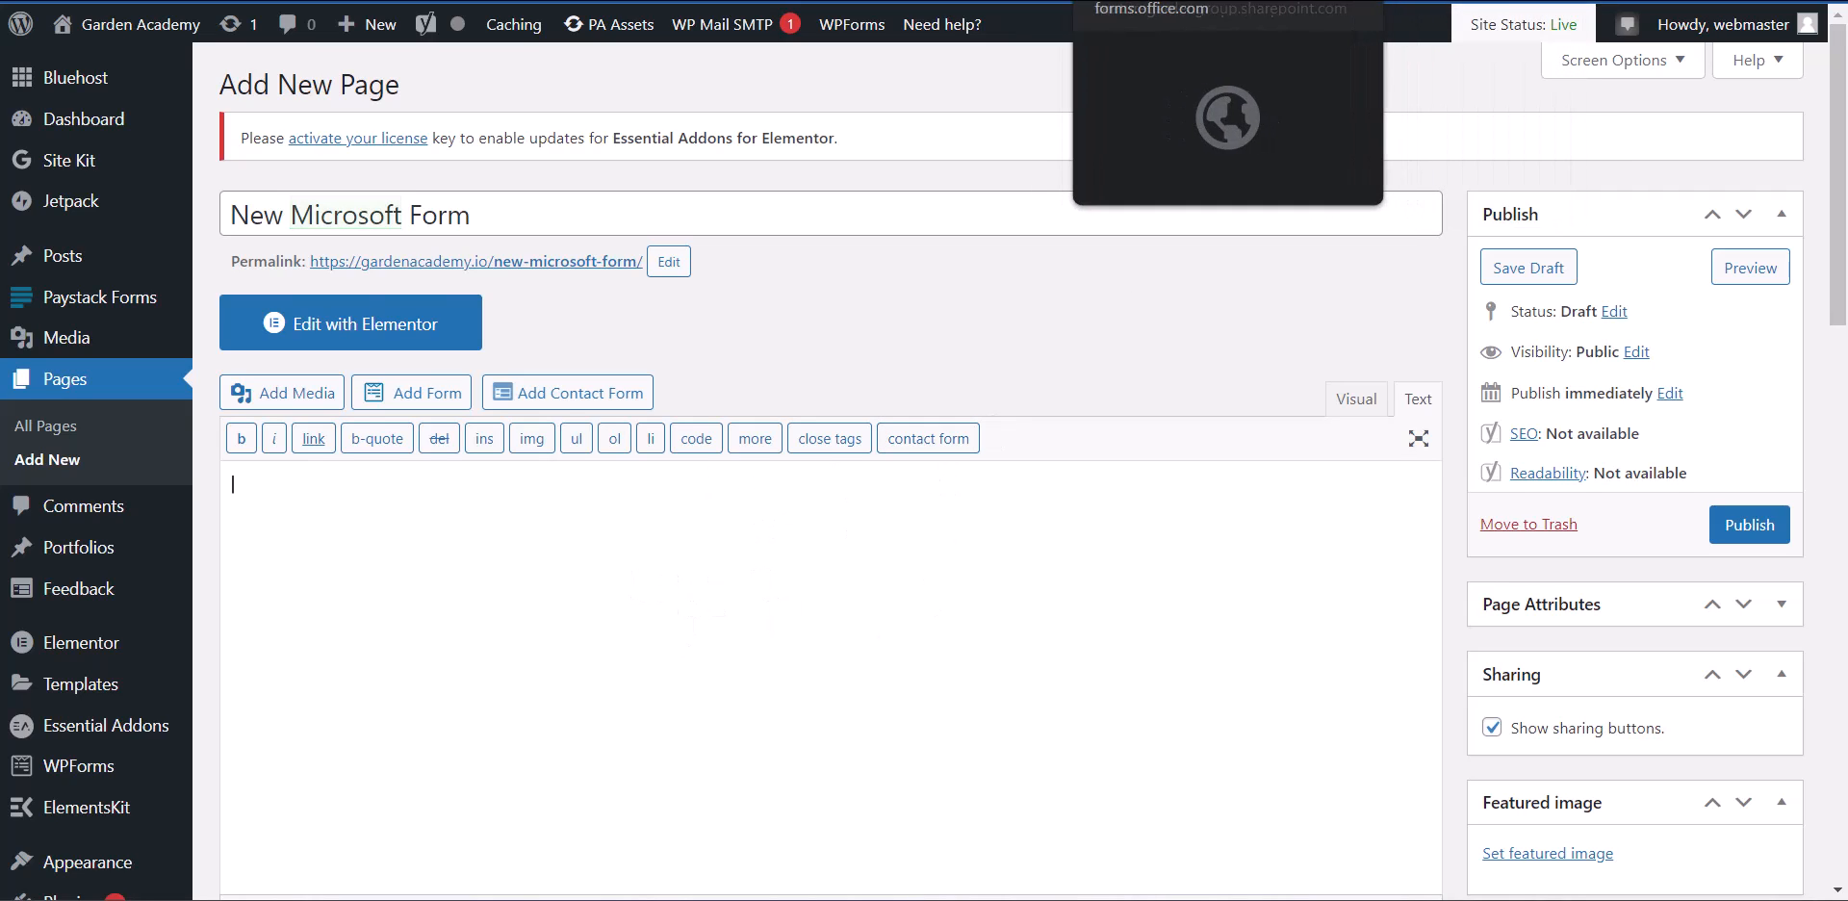
double_click(344, 215)
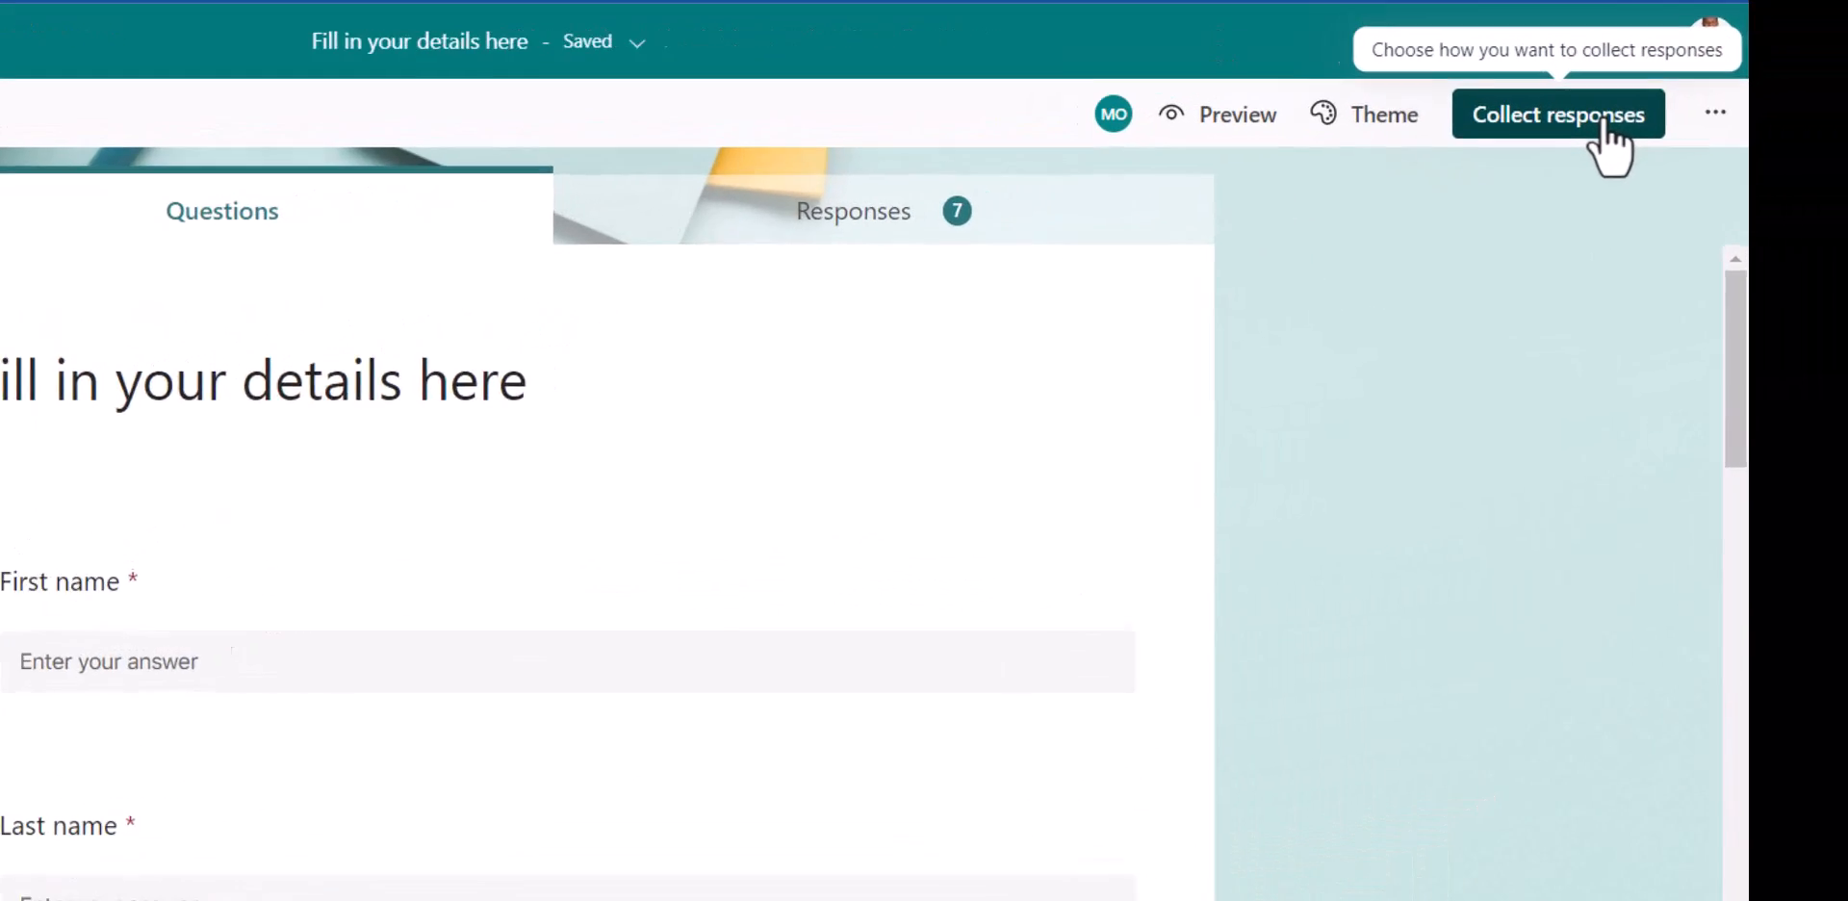
- Browse the Collect responses sharing options and request the form's Embed code
left_click(1557, 113)
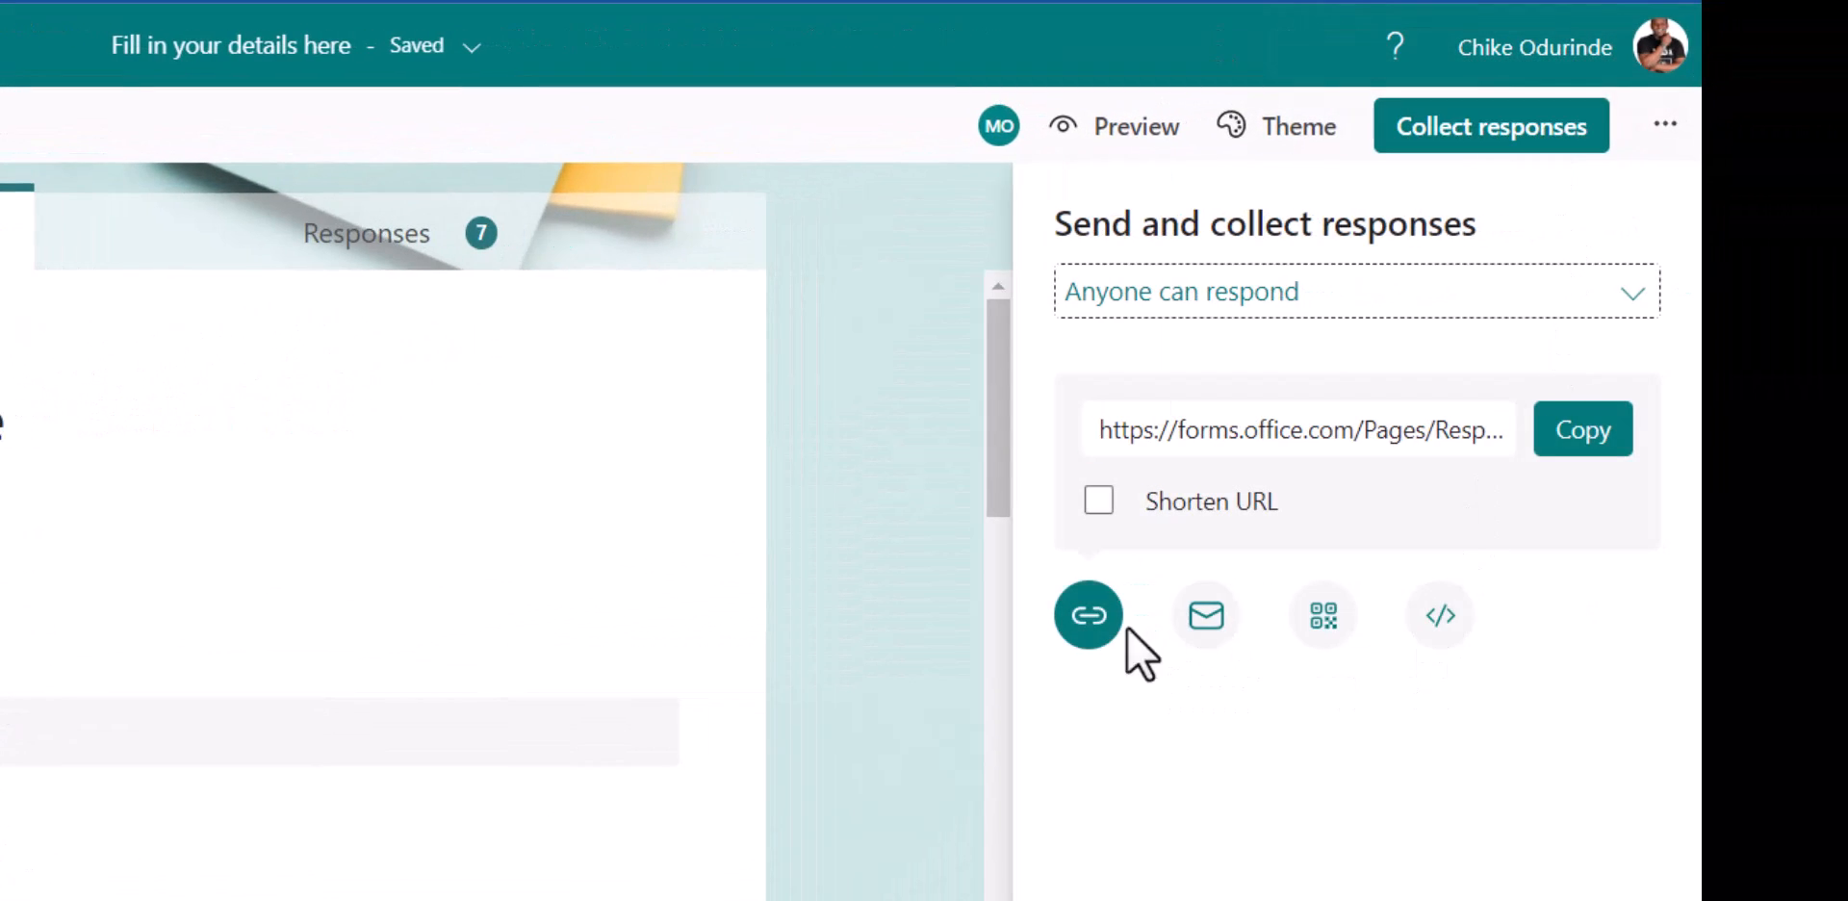
mouse_move(1207, 633)
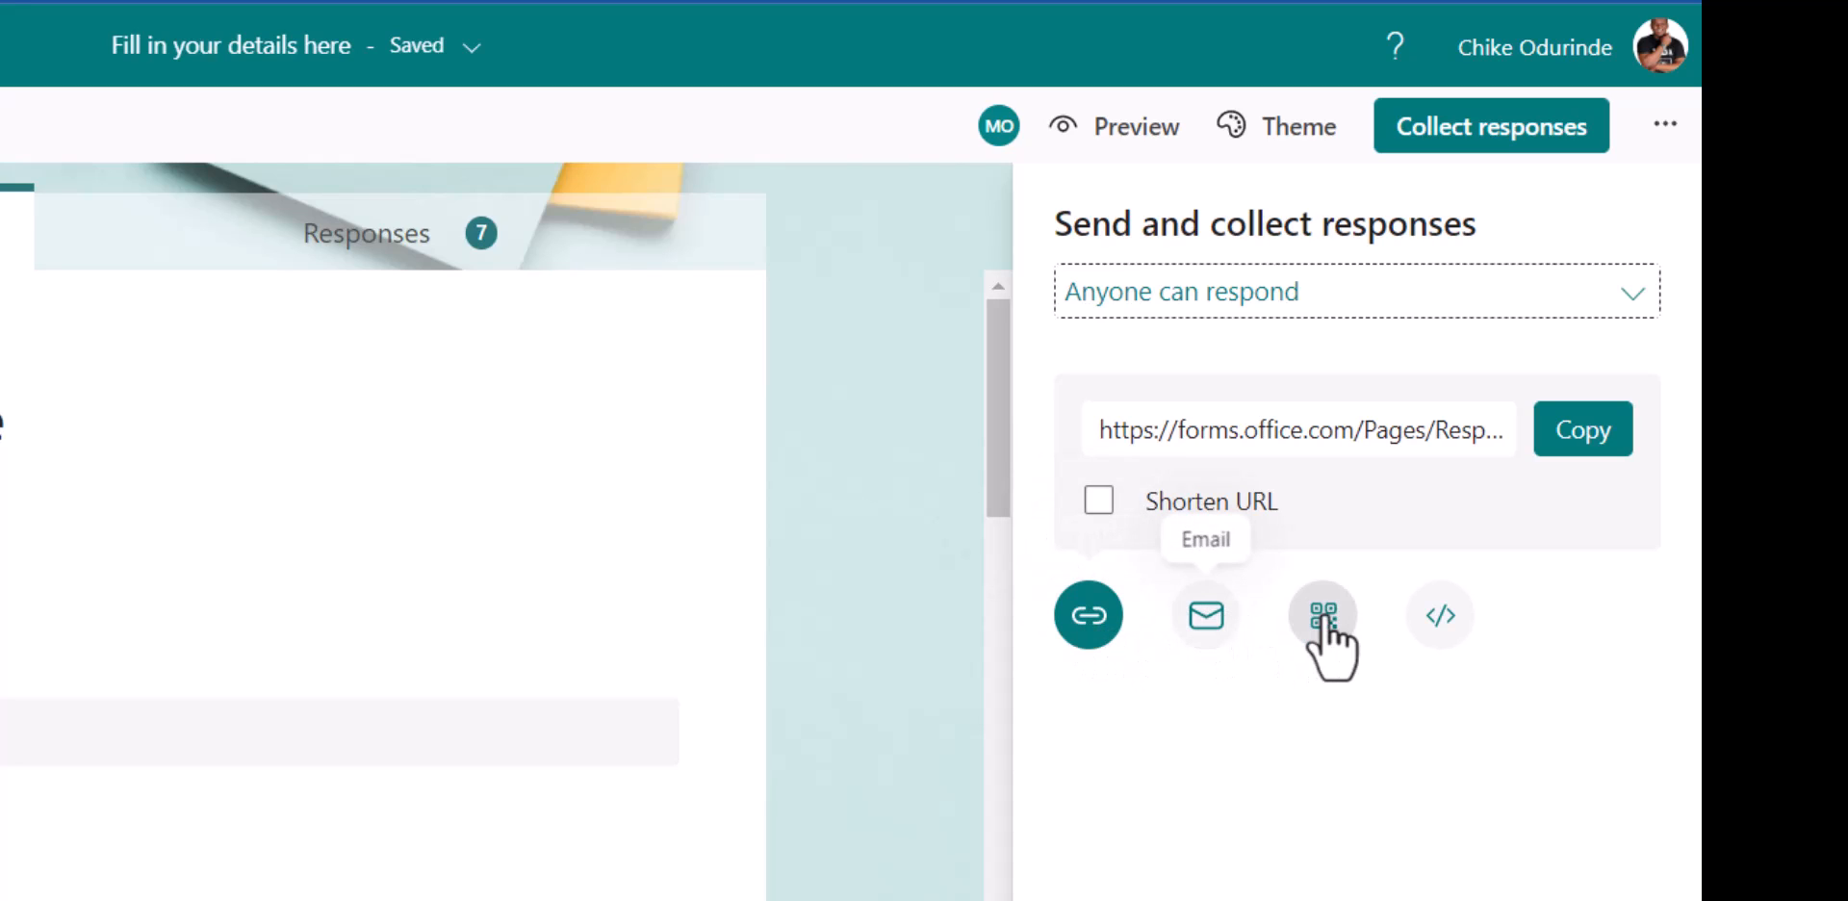
mouse_move(1320, 616)
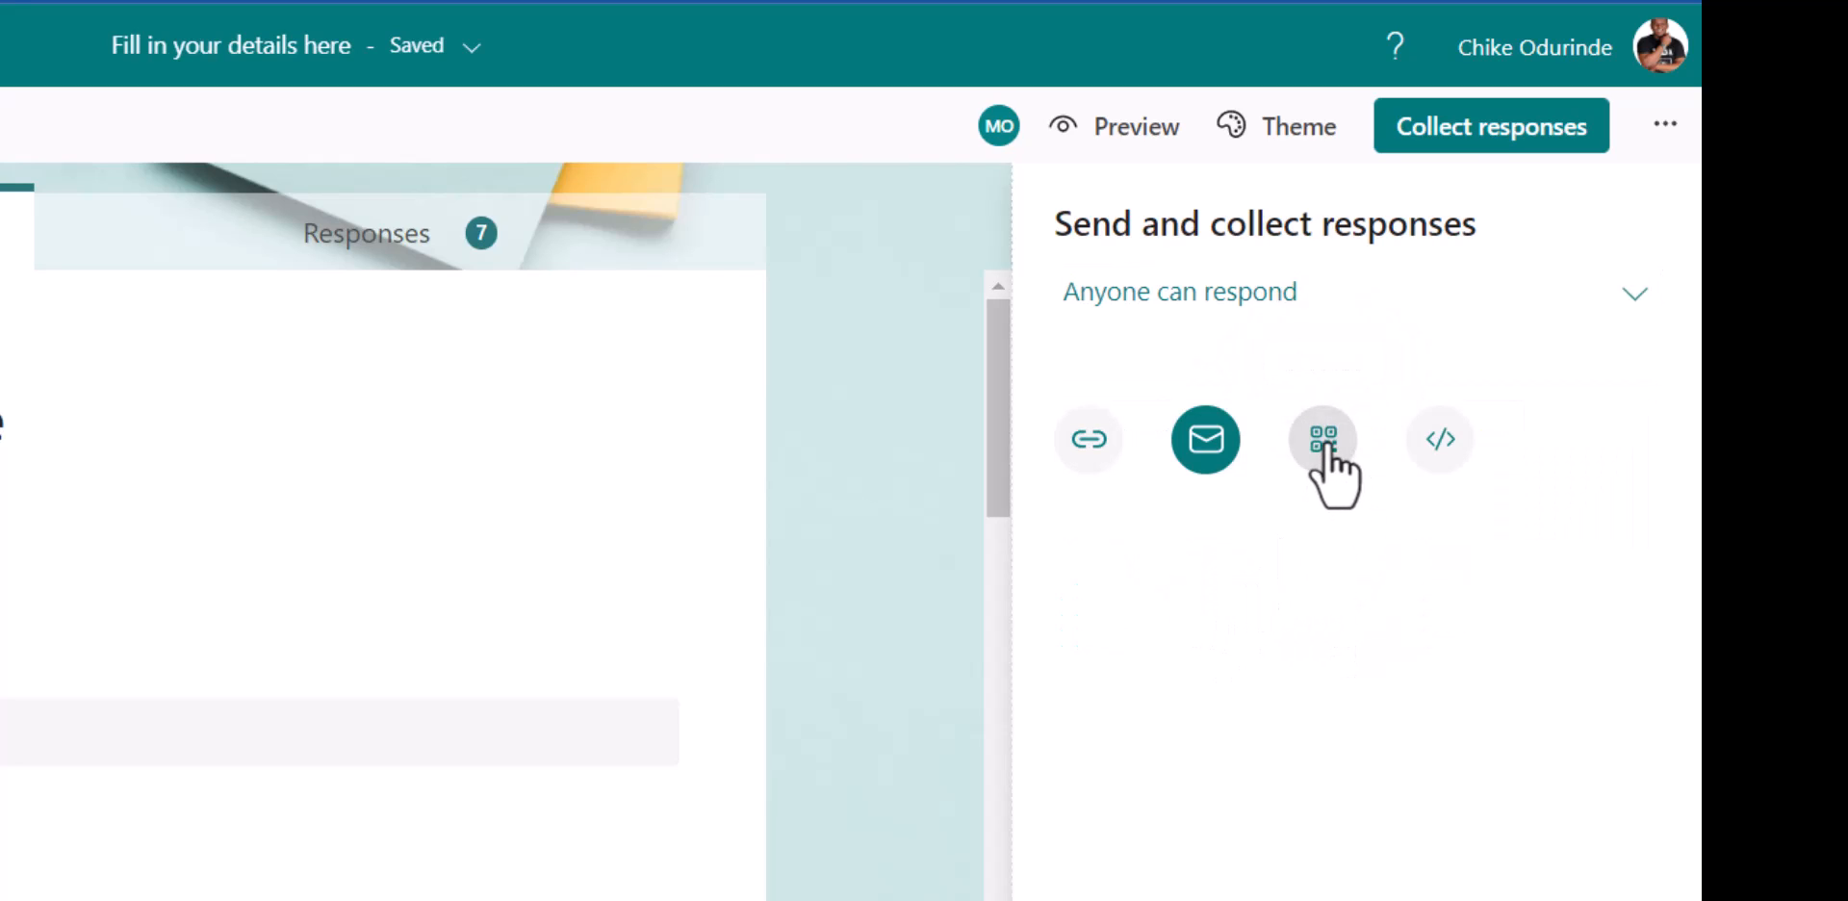
left_click(1320, 441)
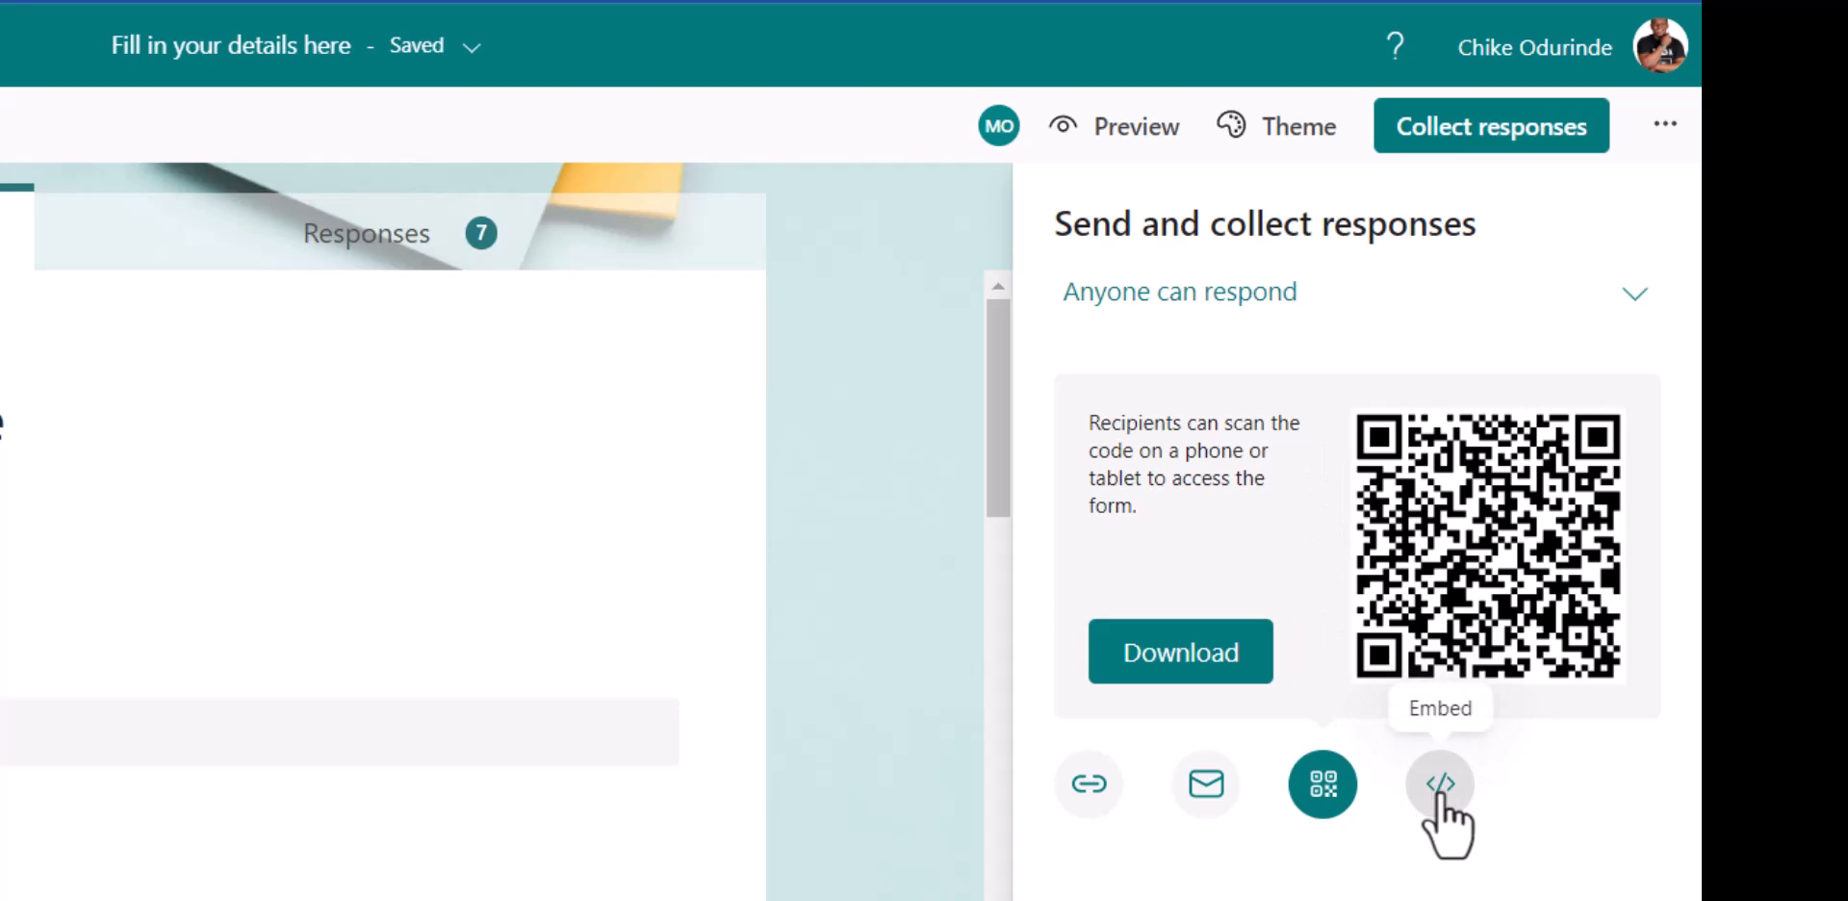
left_click(1440, 785)
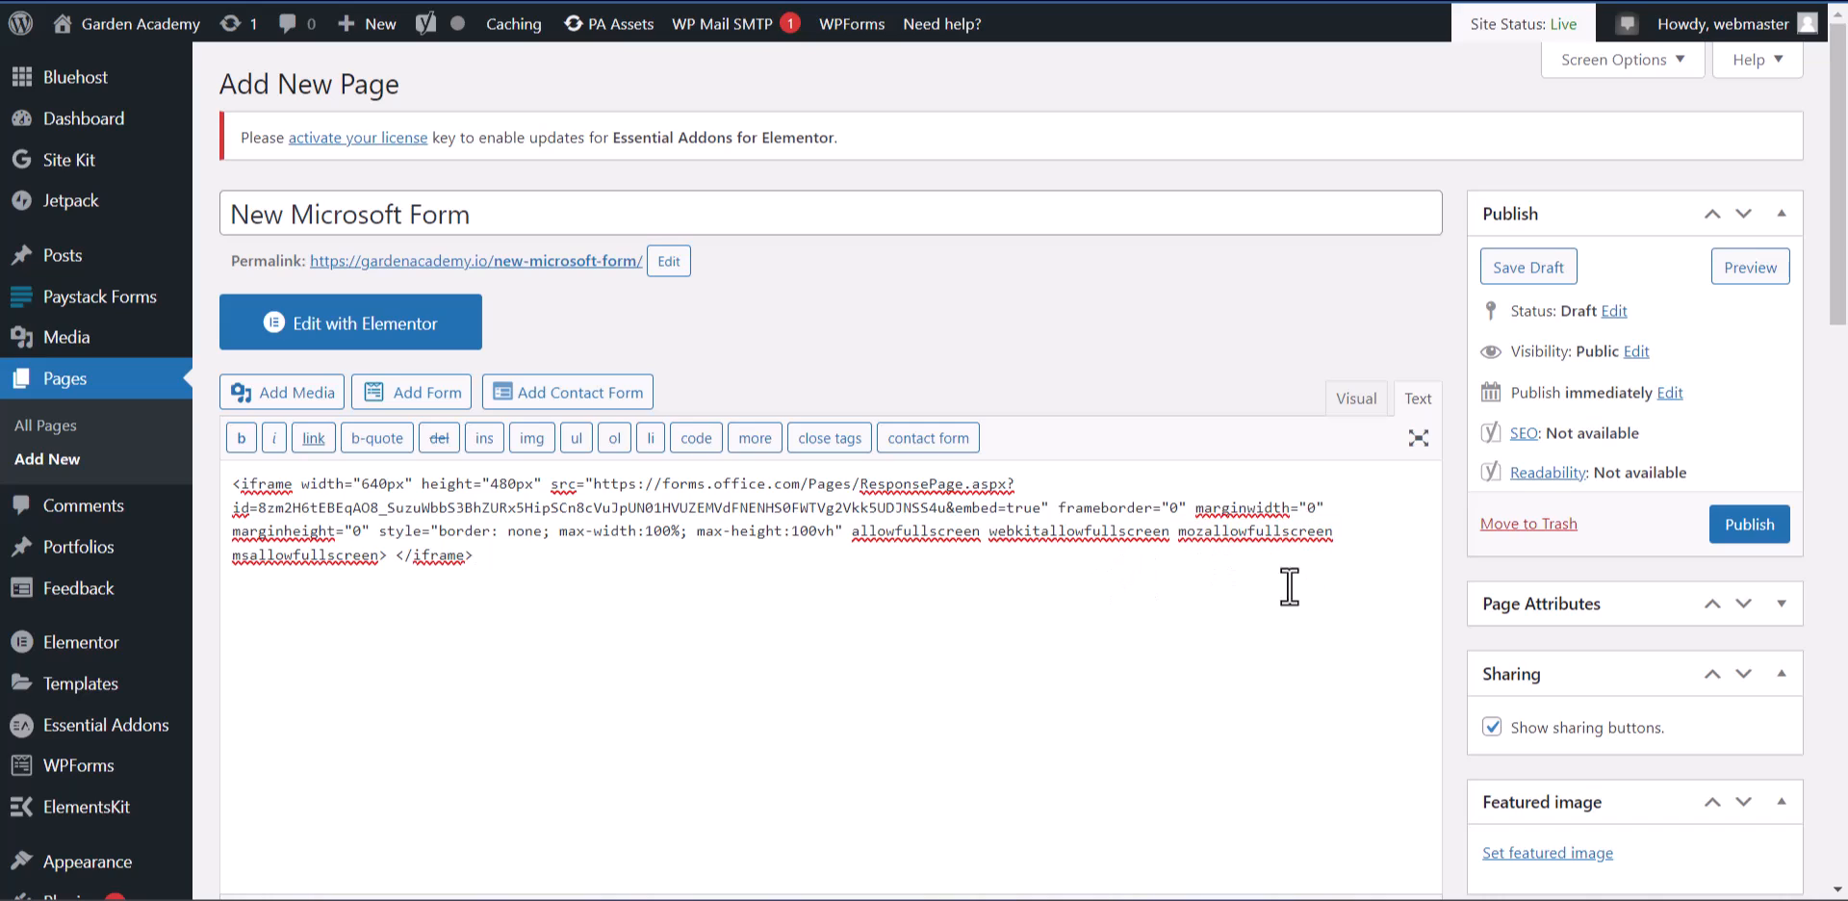
mouse_move(539, 651)
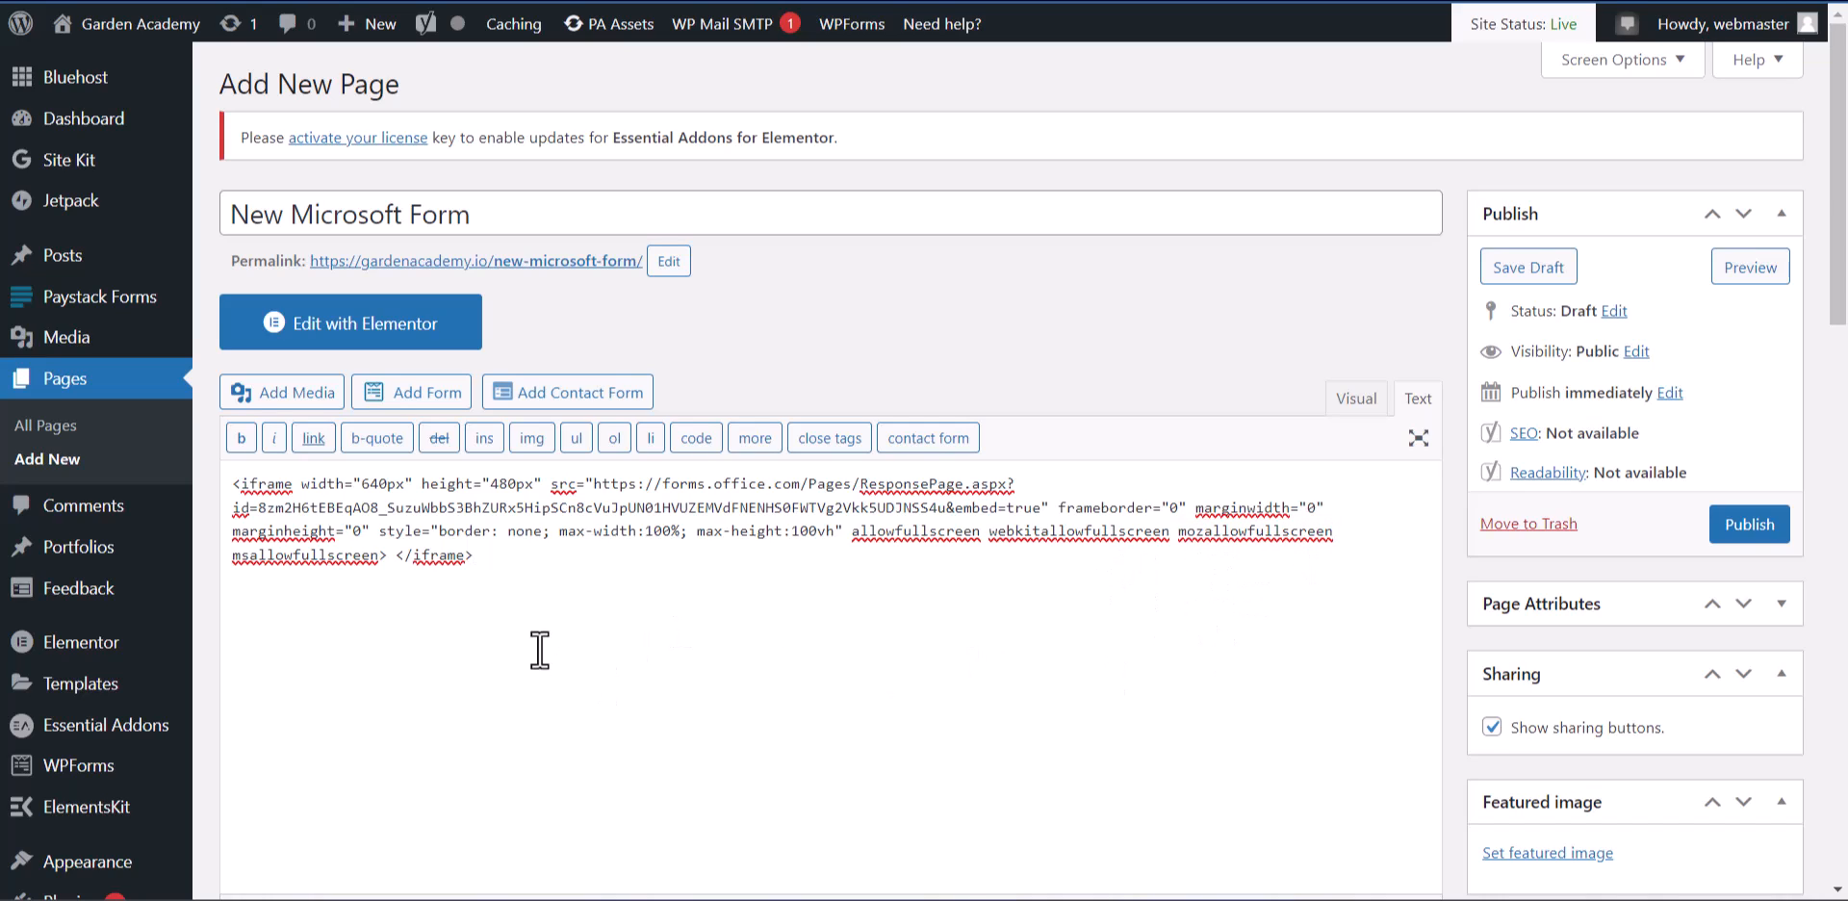
mouse_move(1727, 564)
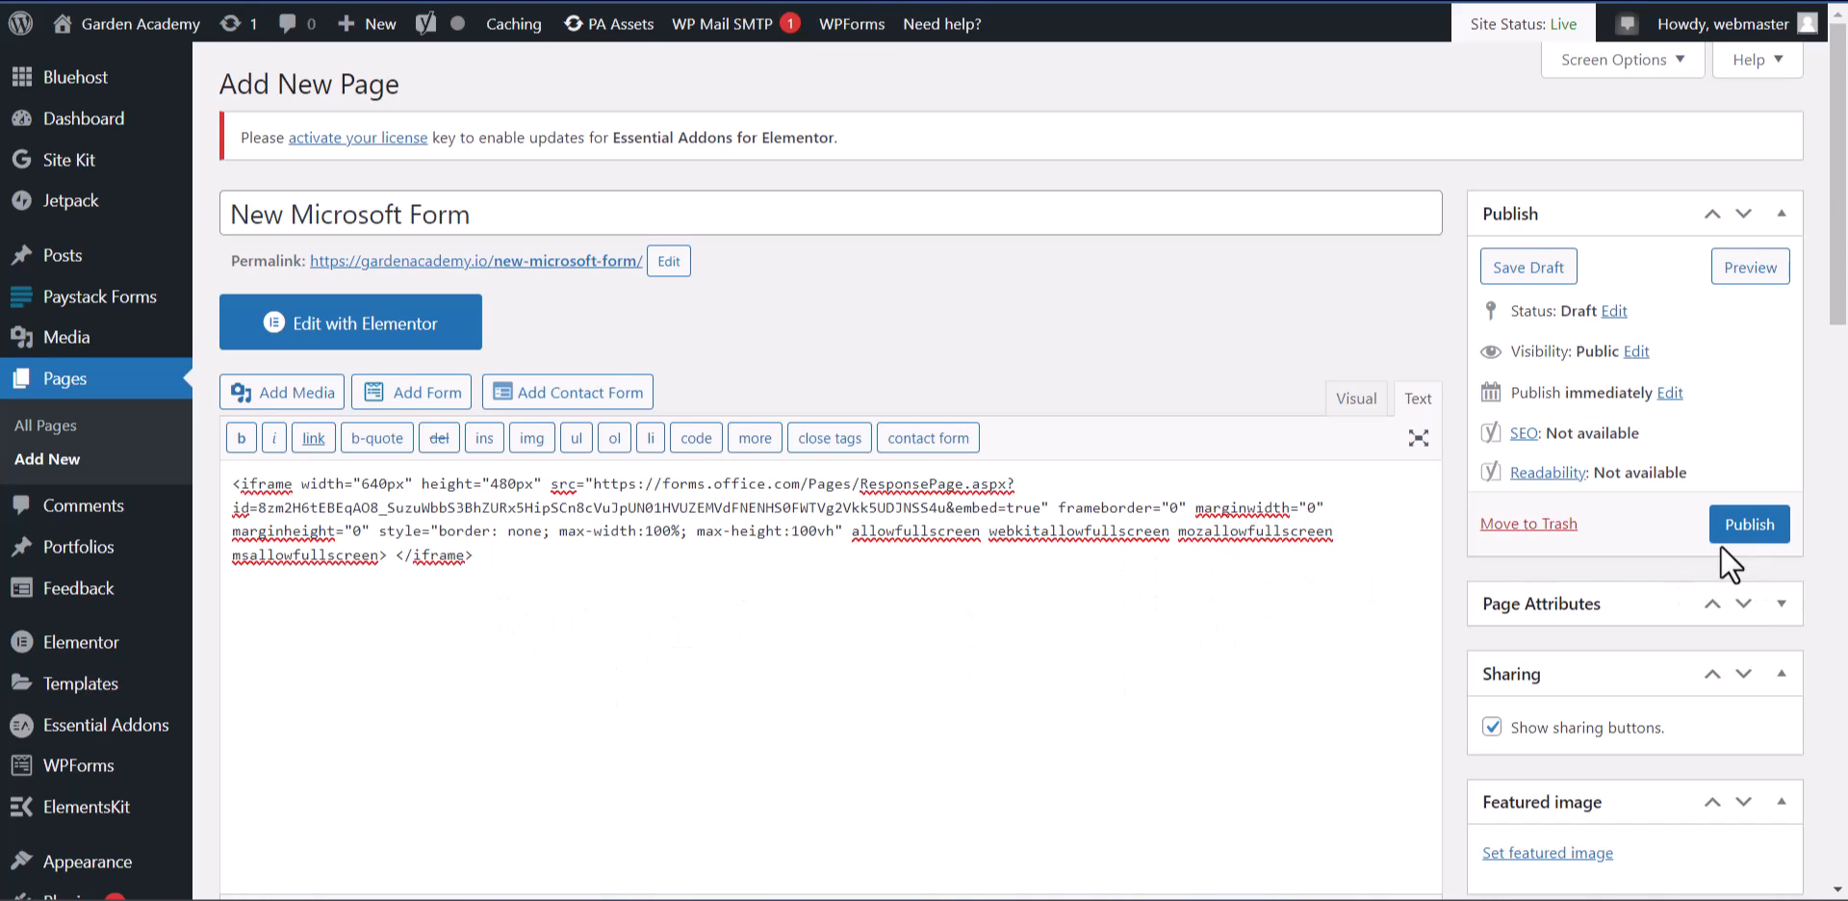
- Publish the 'New Microsoft Form' page with the iframe embed code in its body
left_click(1748, 523)
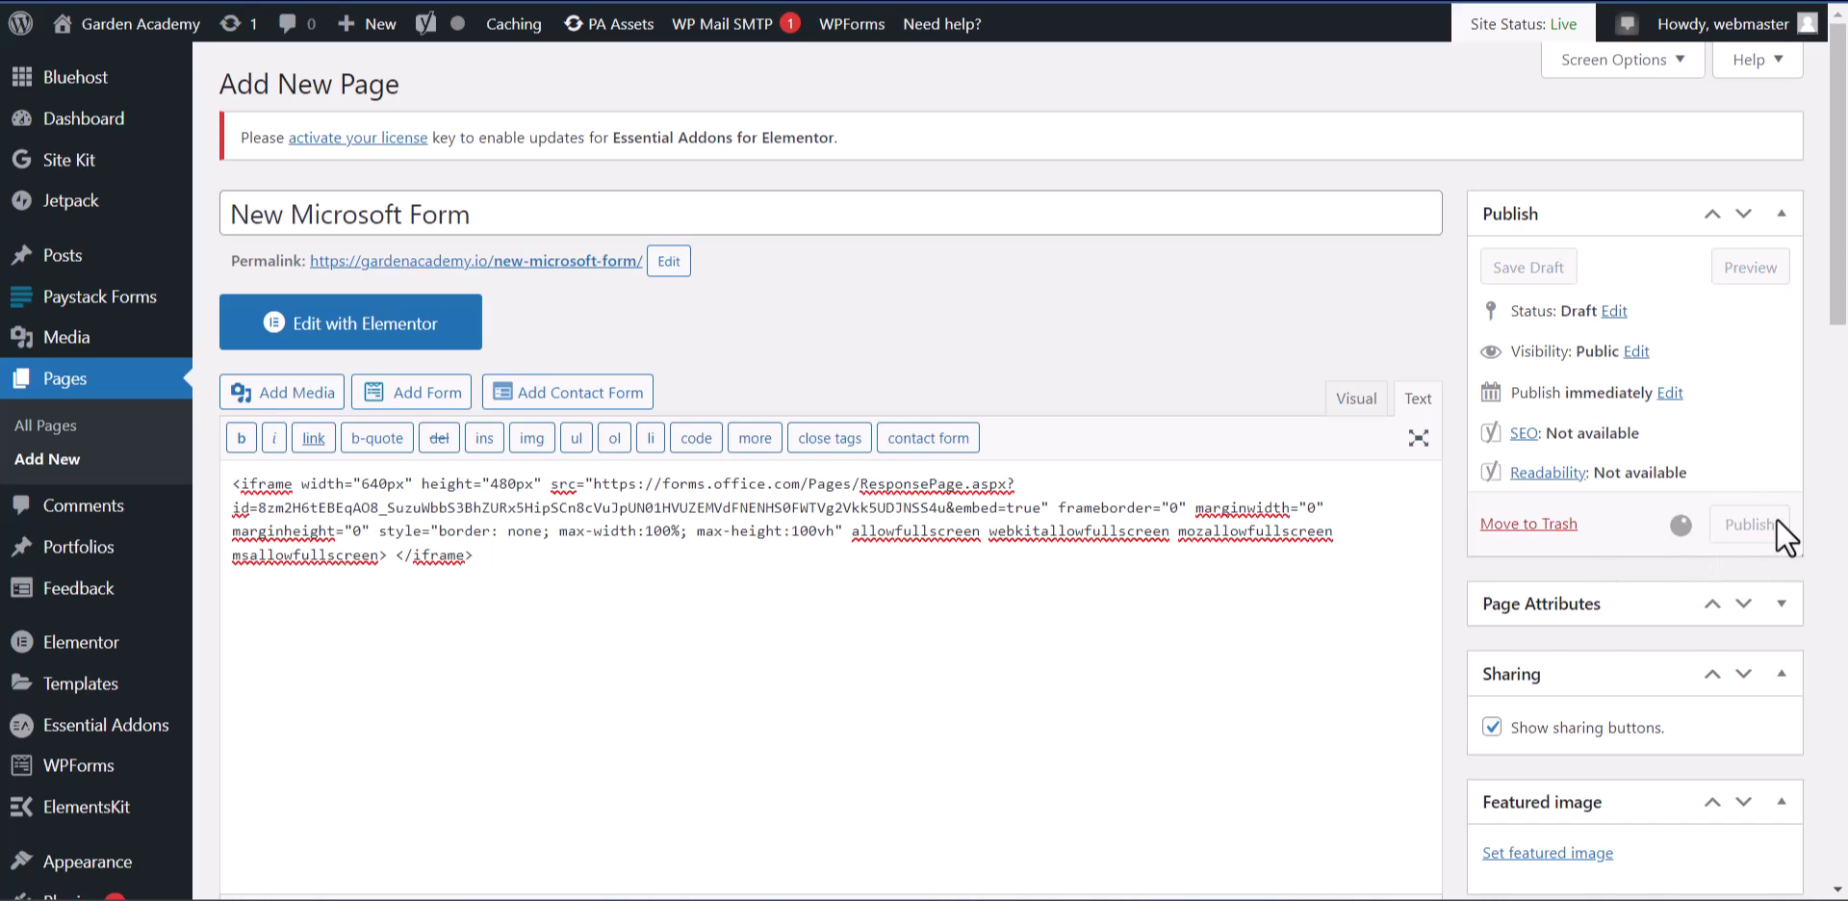
mouse_move(1382, 612)
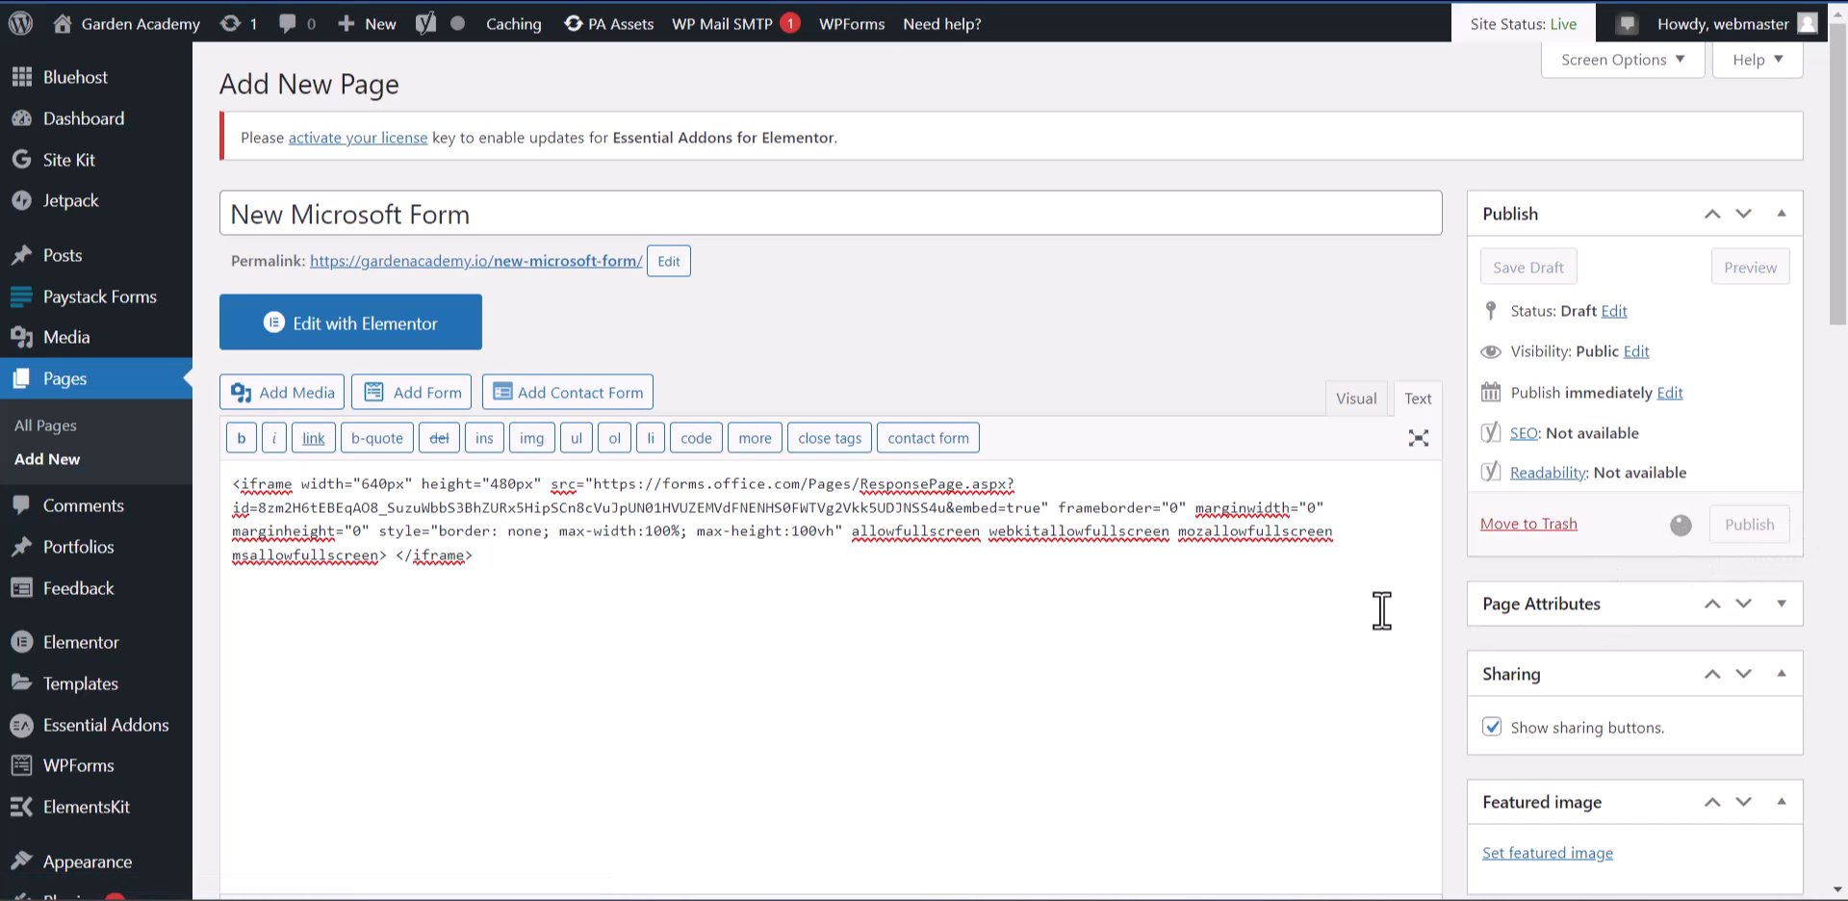
mouse_move(1290, 612)
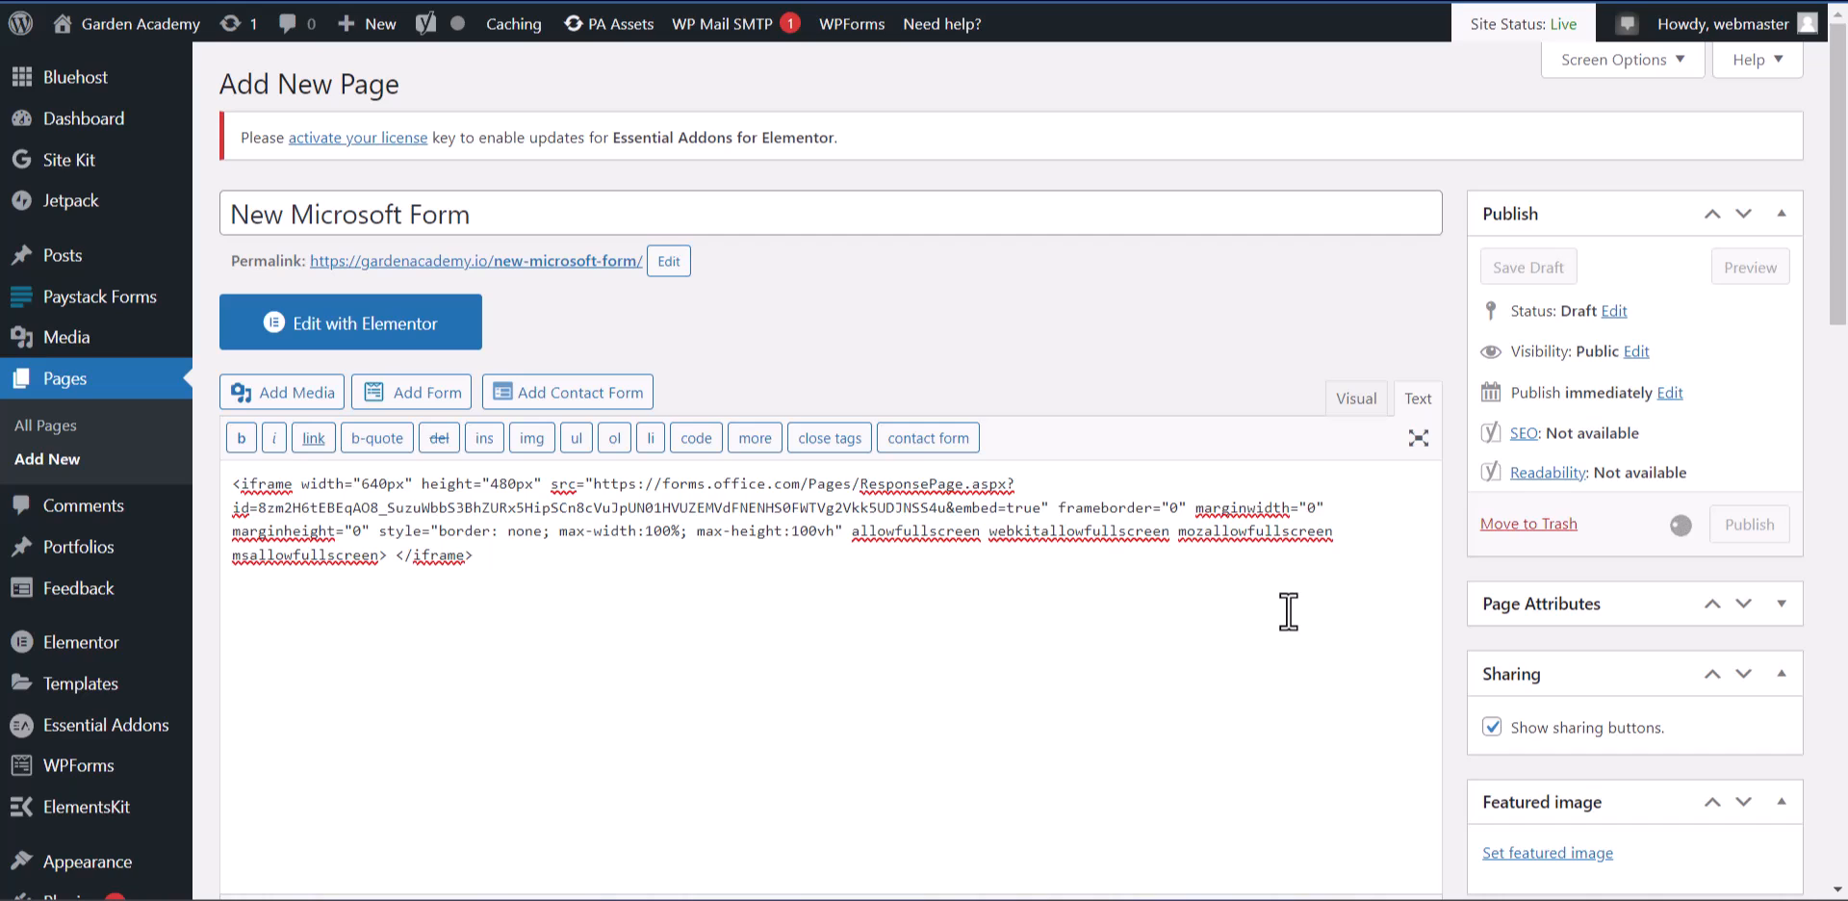
left_click(1748, 523)
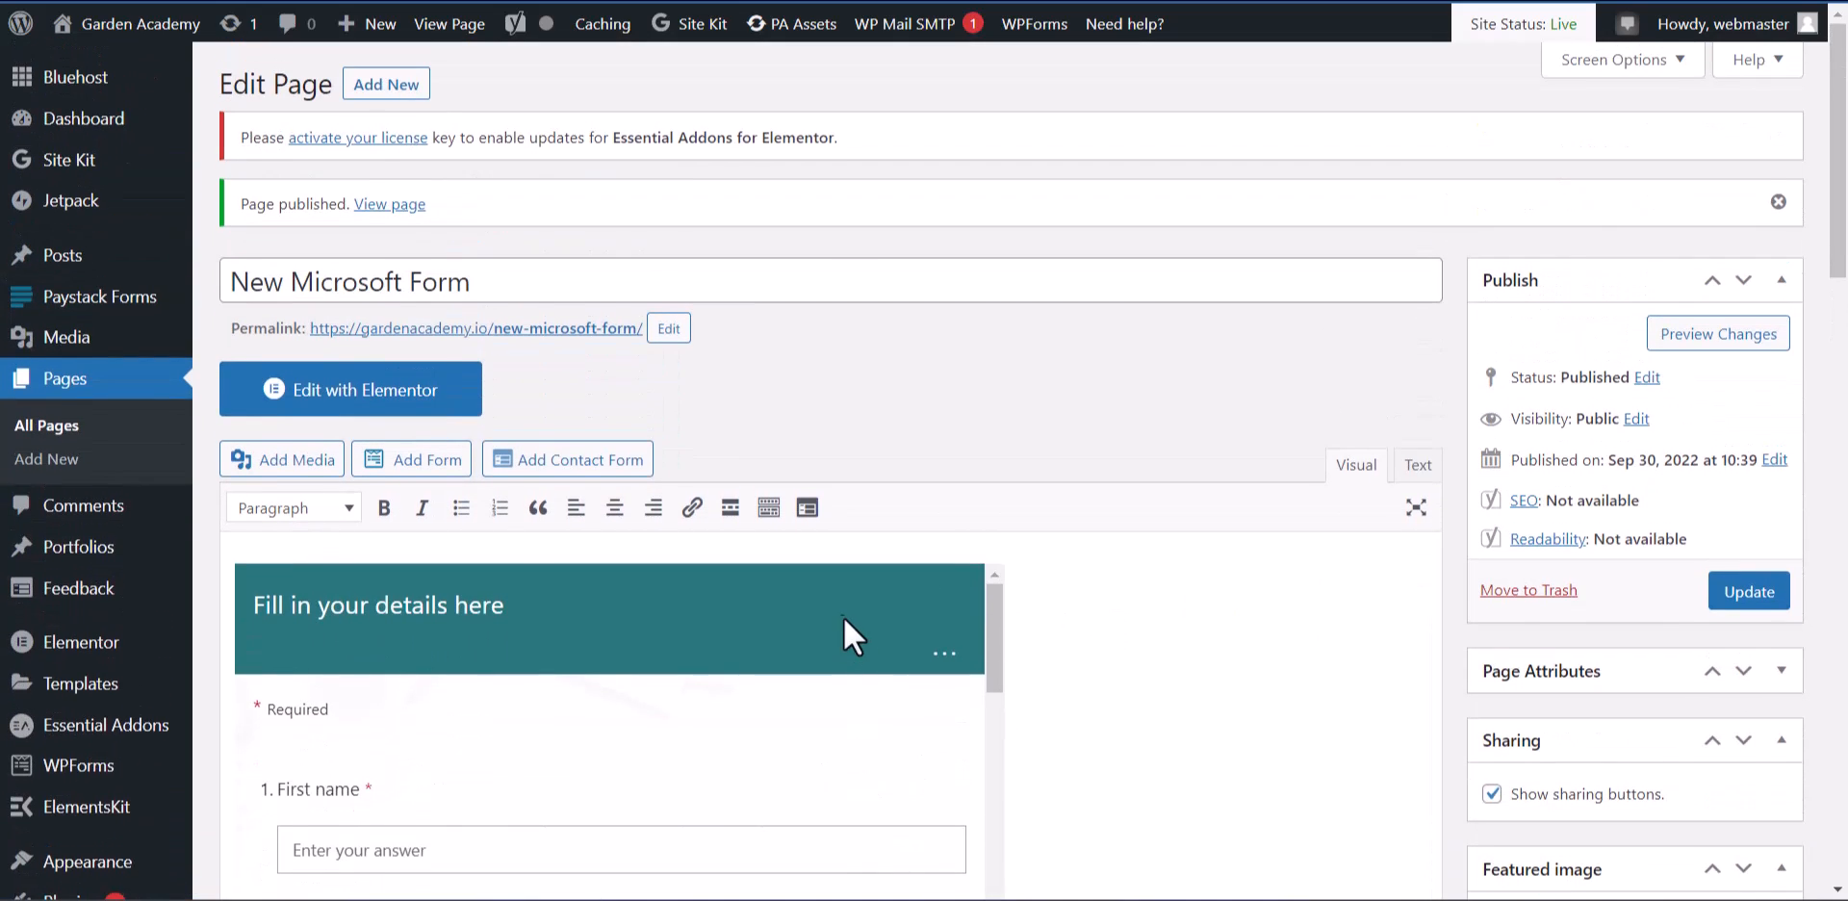
mouse_move(457, 266)
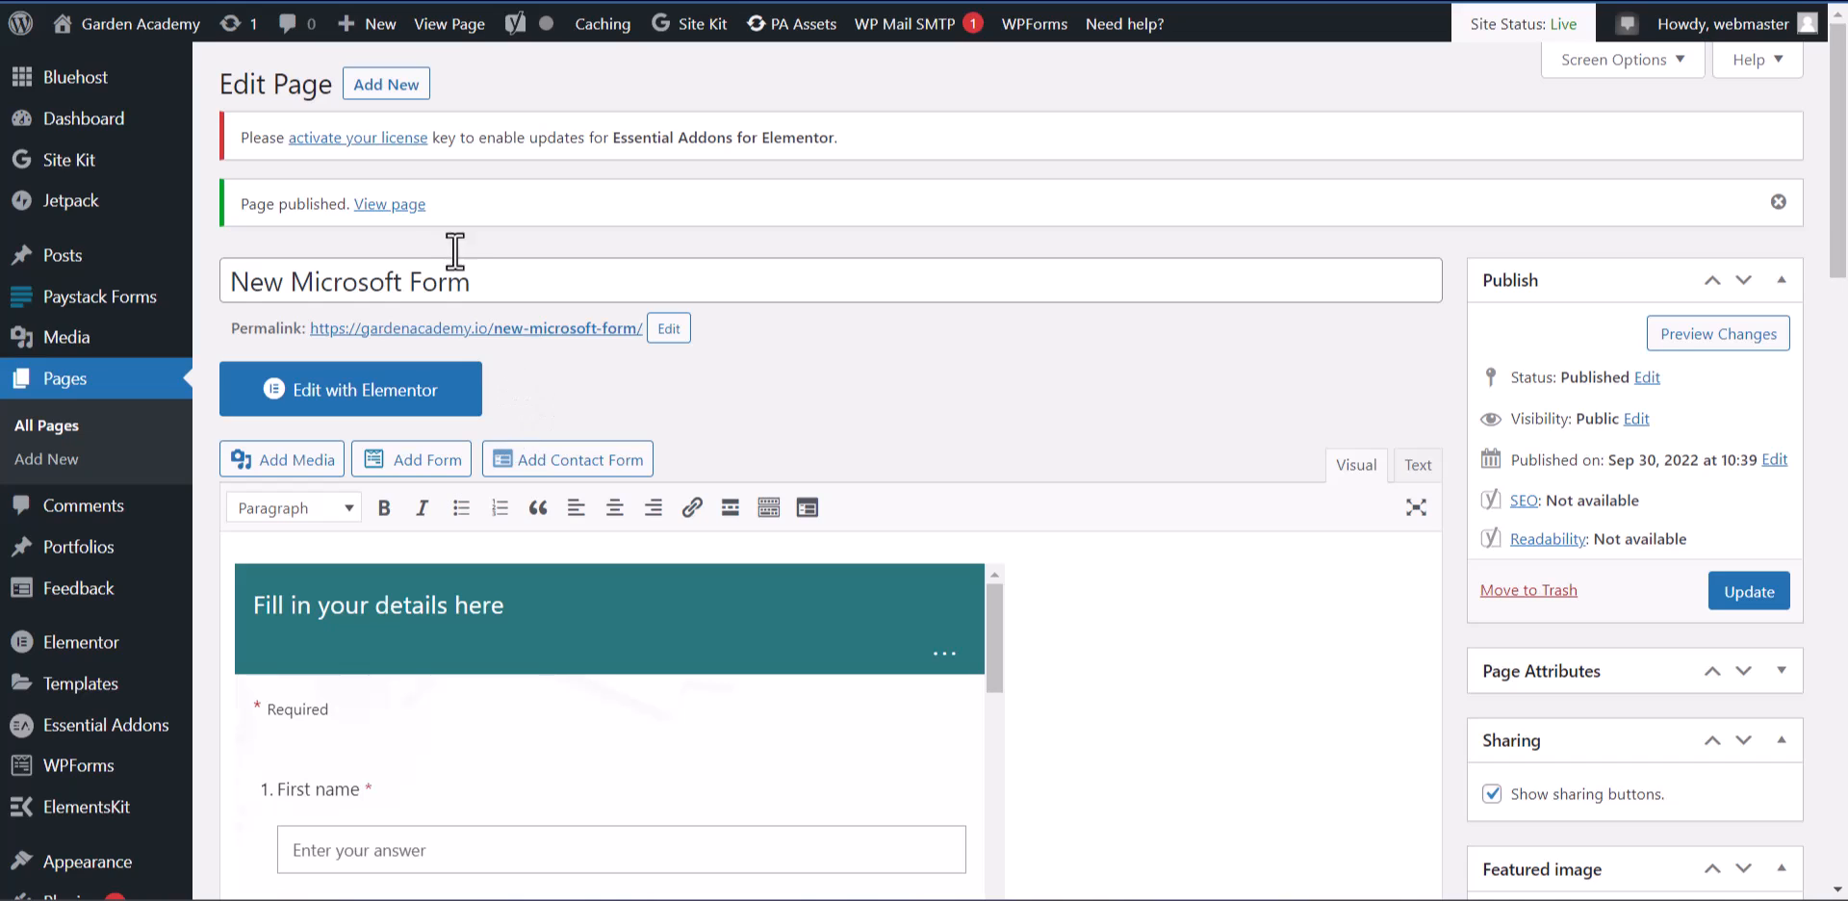
mouse_move(458, 256)
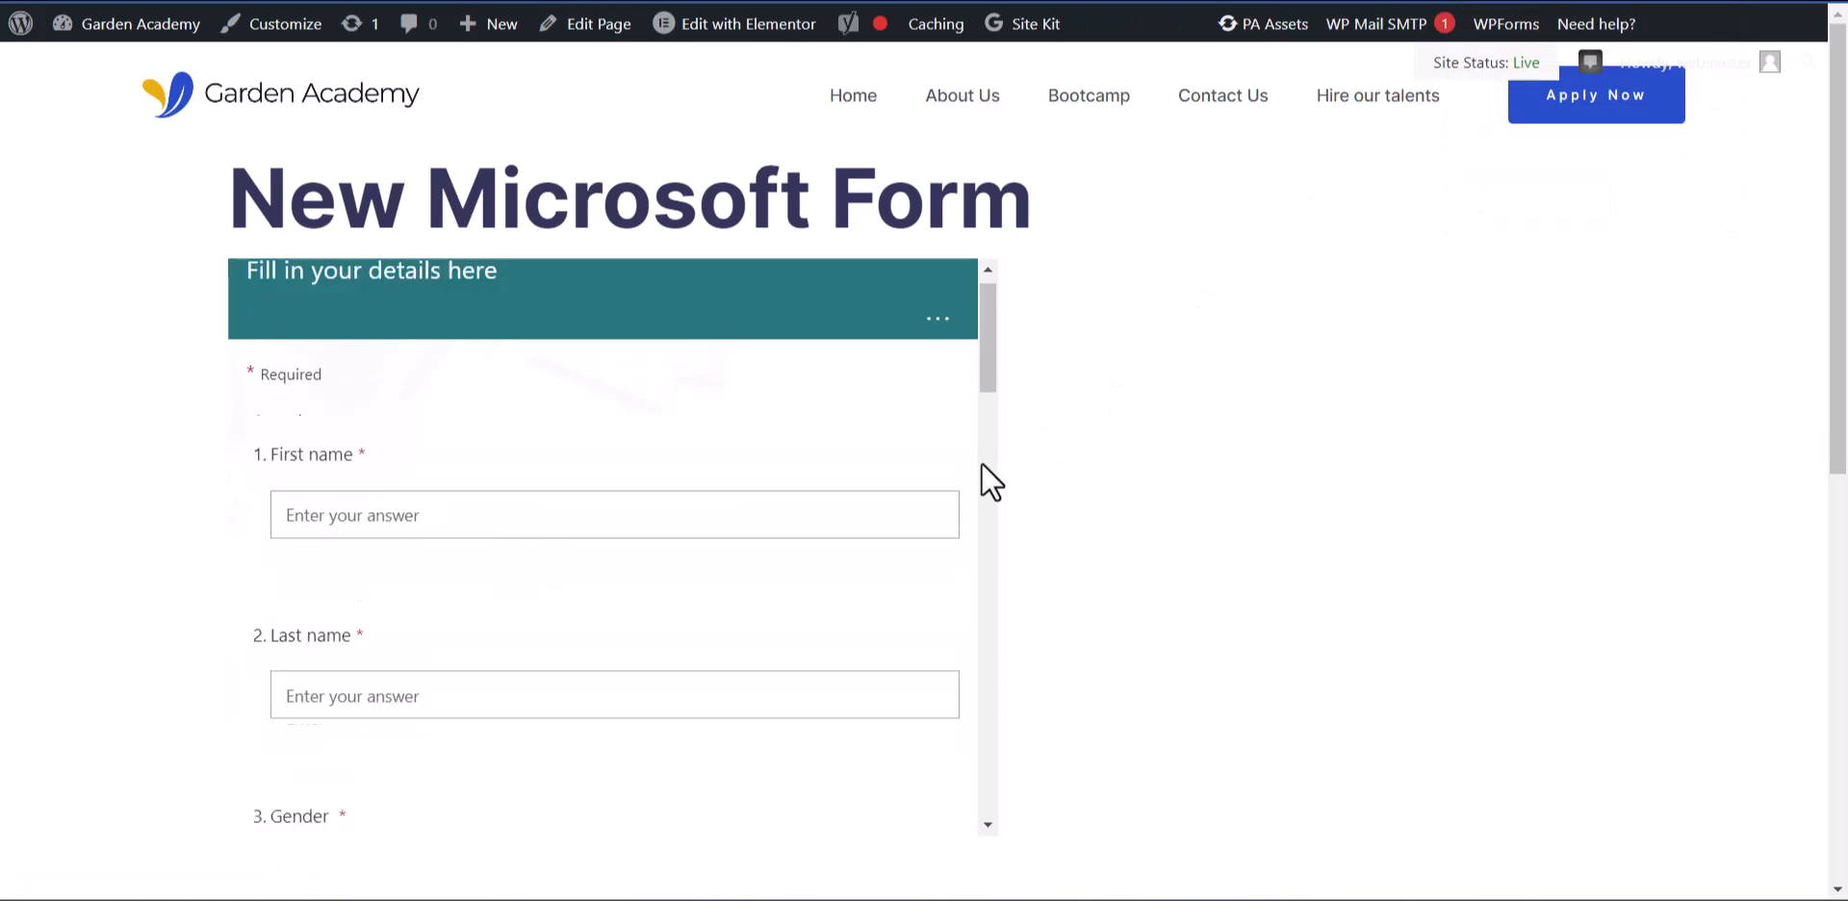
- Scroll through the embedded form on the live 'New Microsoft Form' page
scroll("down", 3)
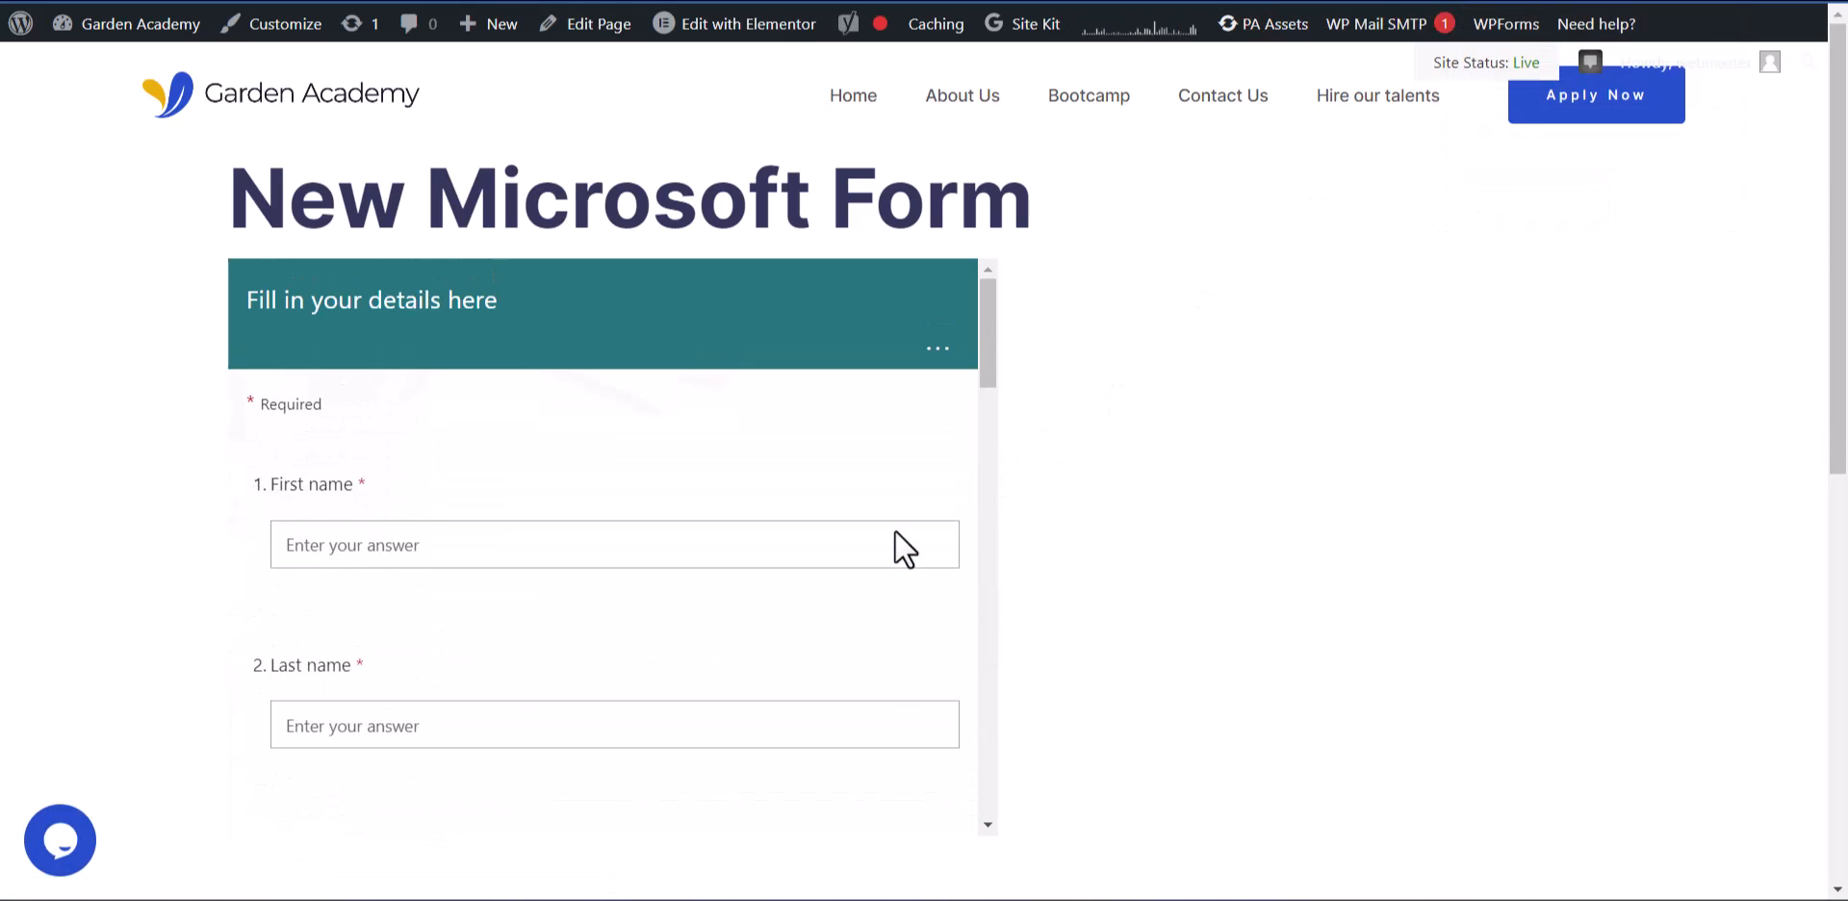
scroll("down", 3)
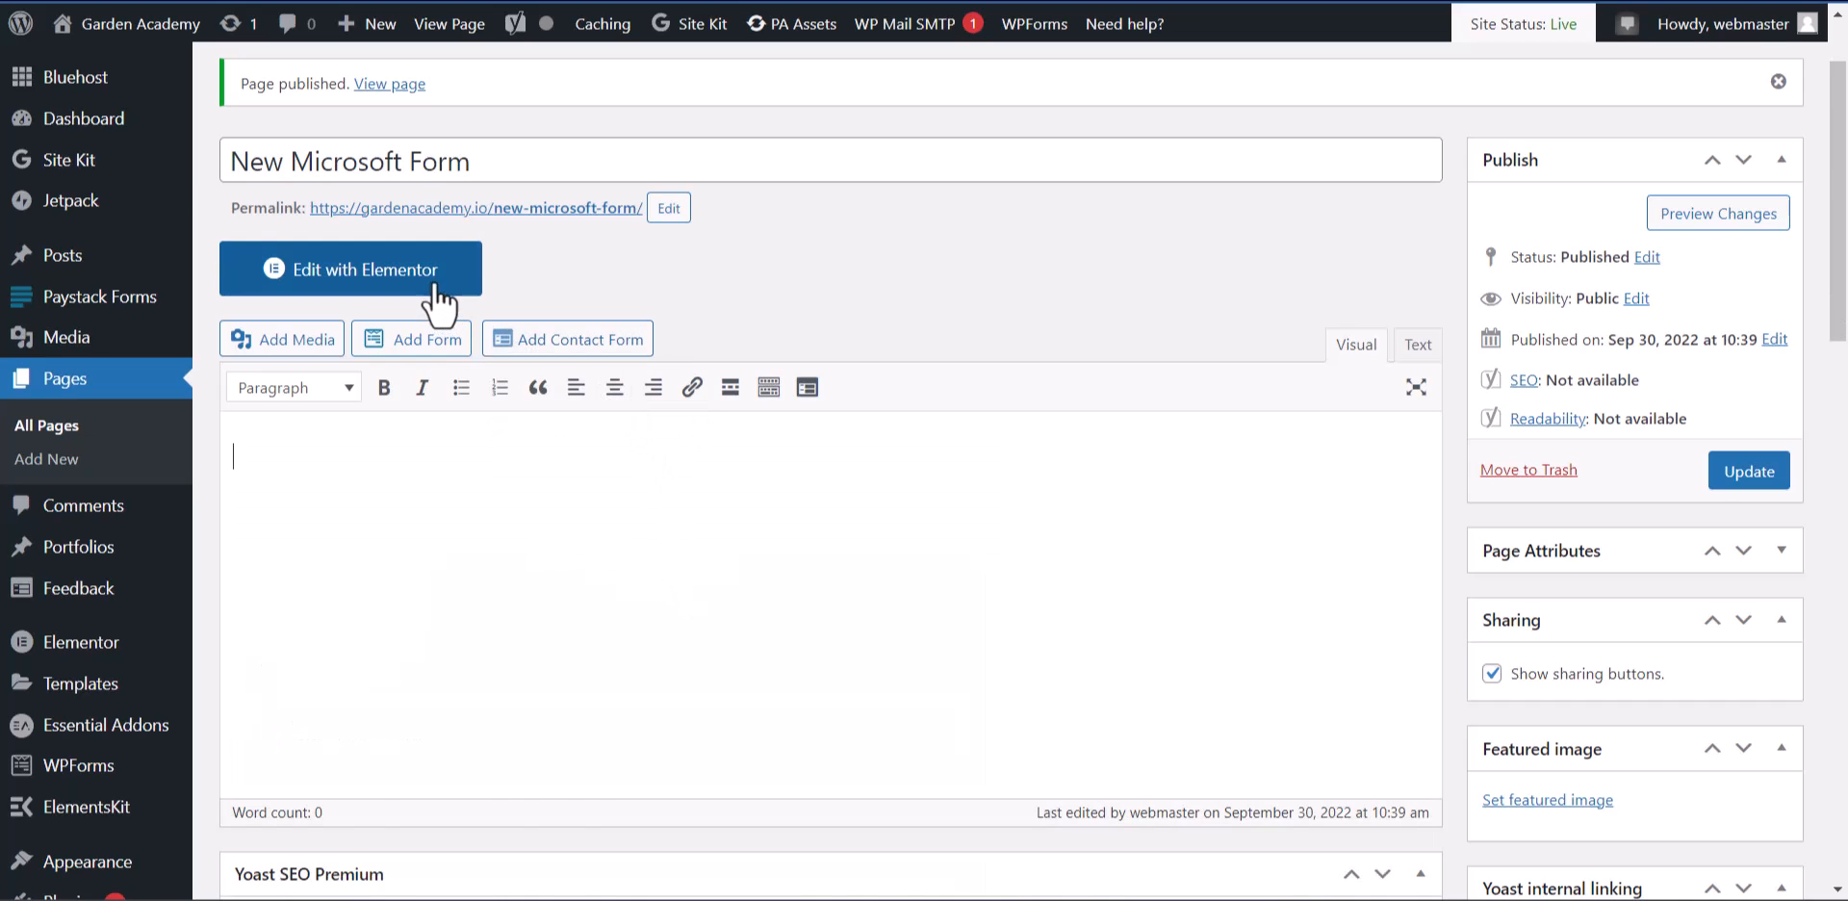
- Edit with Elementor, add a one-column section with margins top 30 and bottom 56
left_click(351, 269)
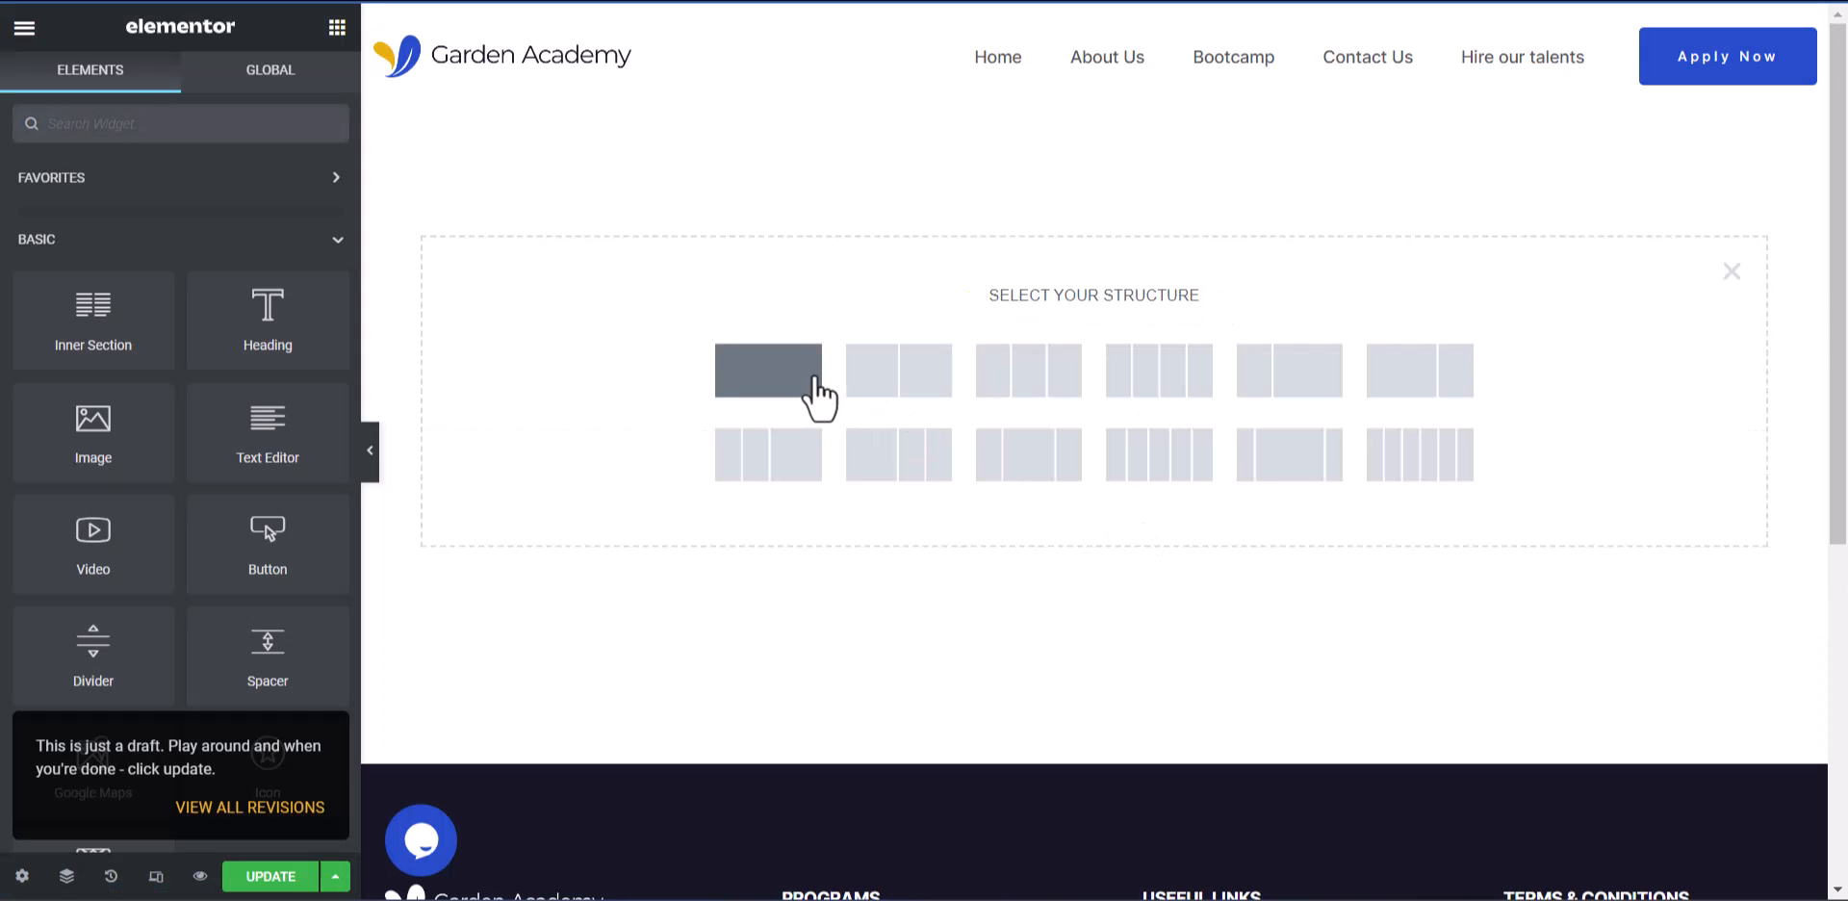
left_click(771, 371)
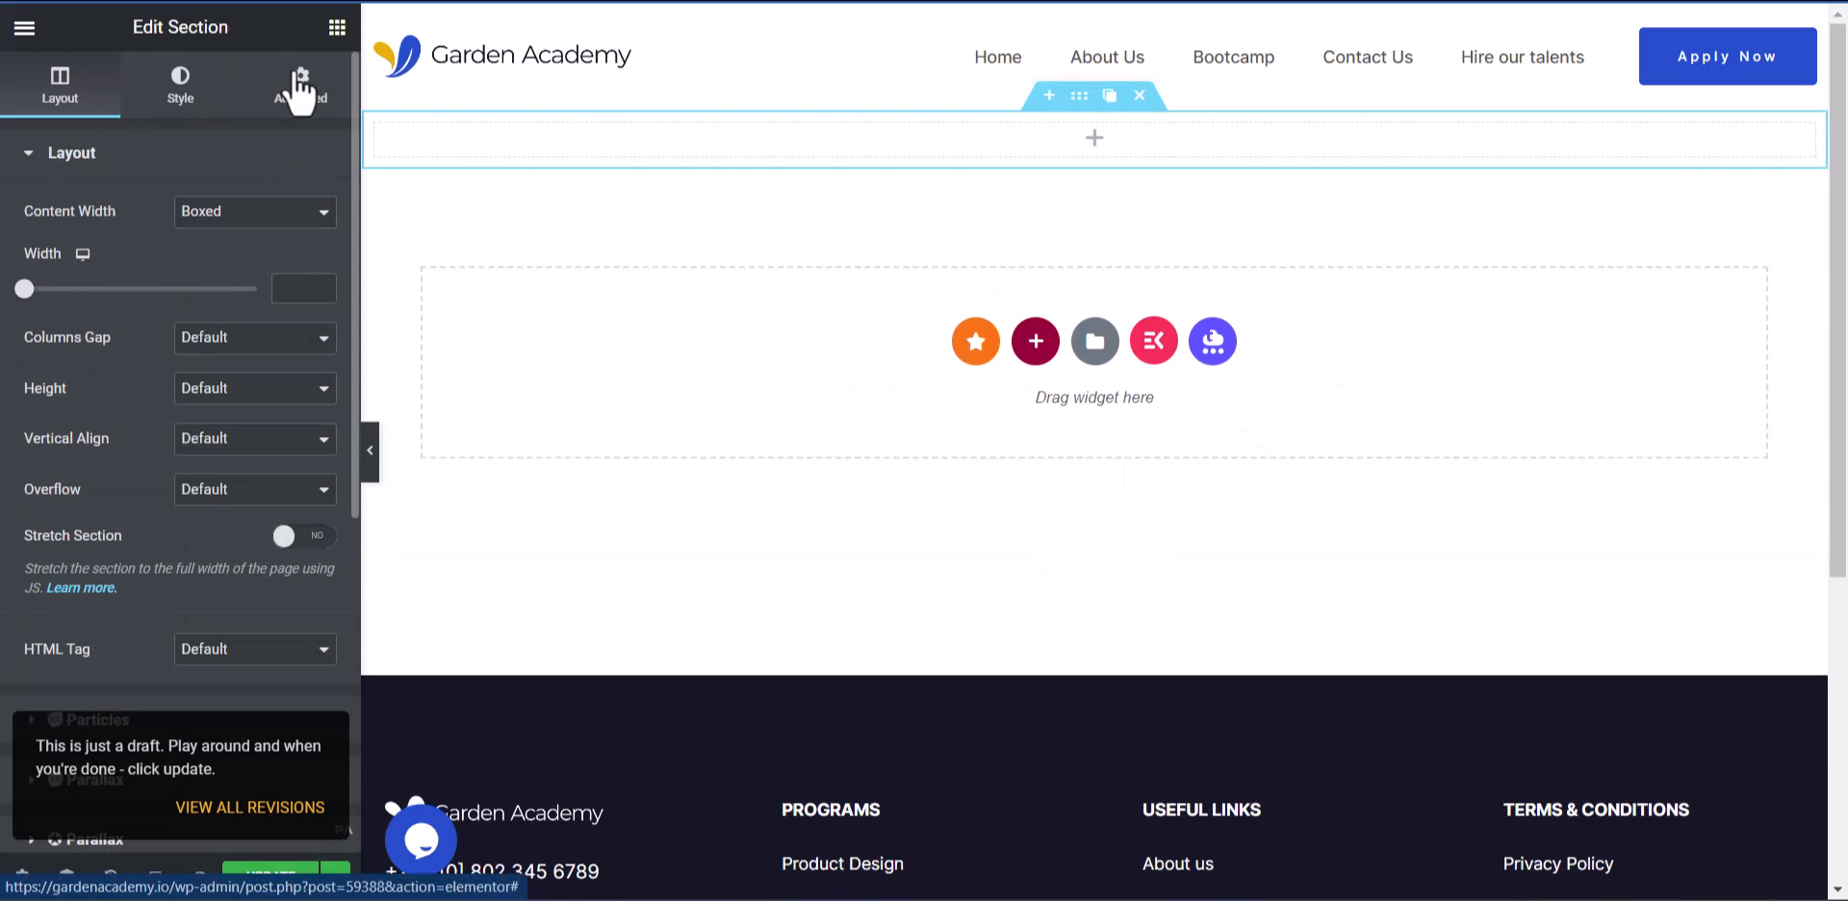
left_click(298, 85)
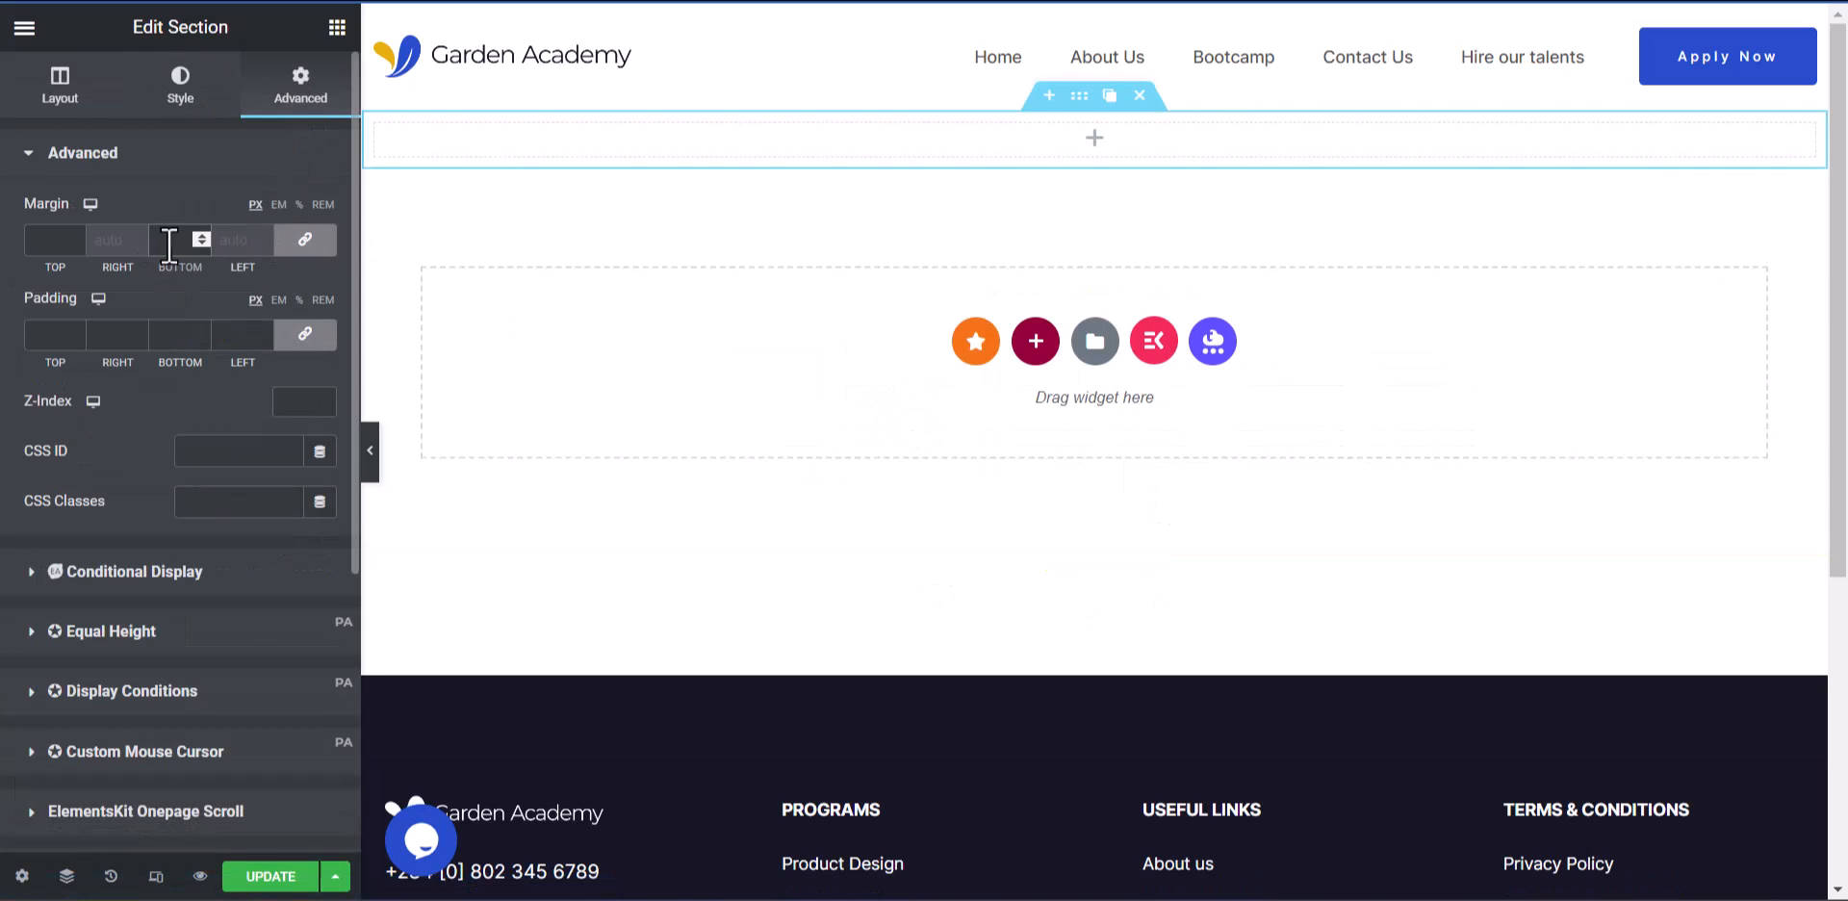
type("30")
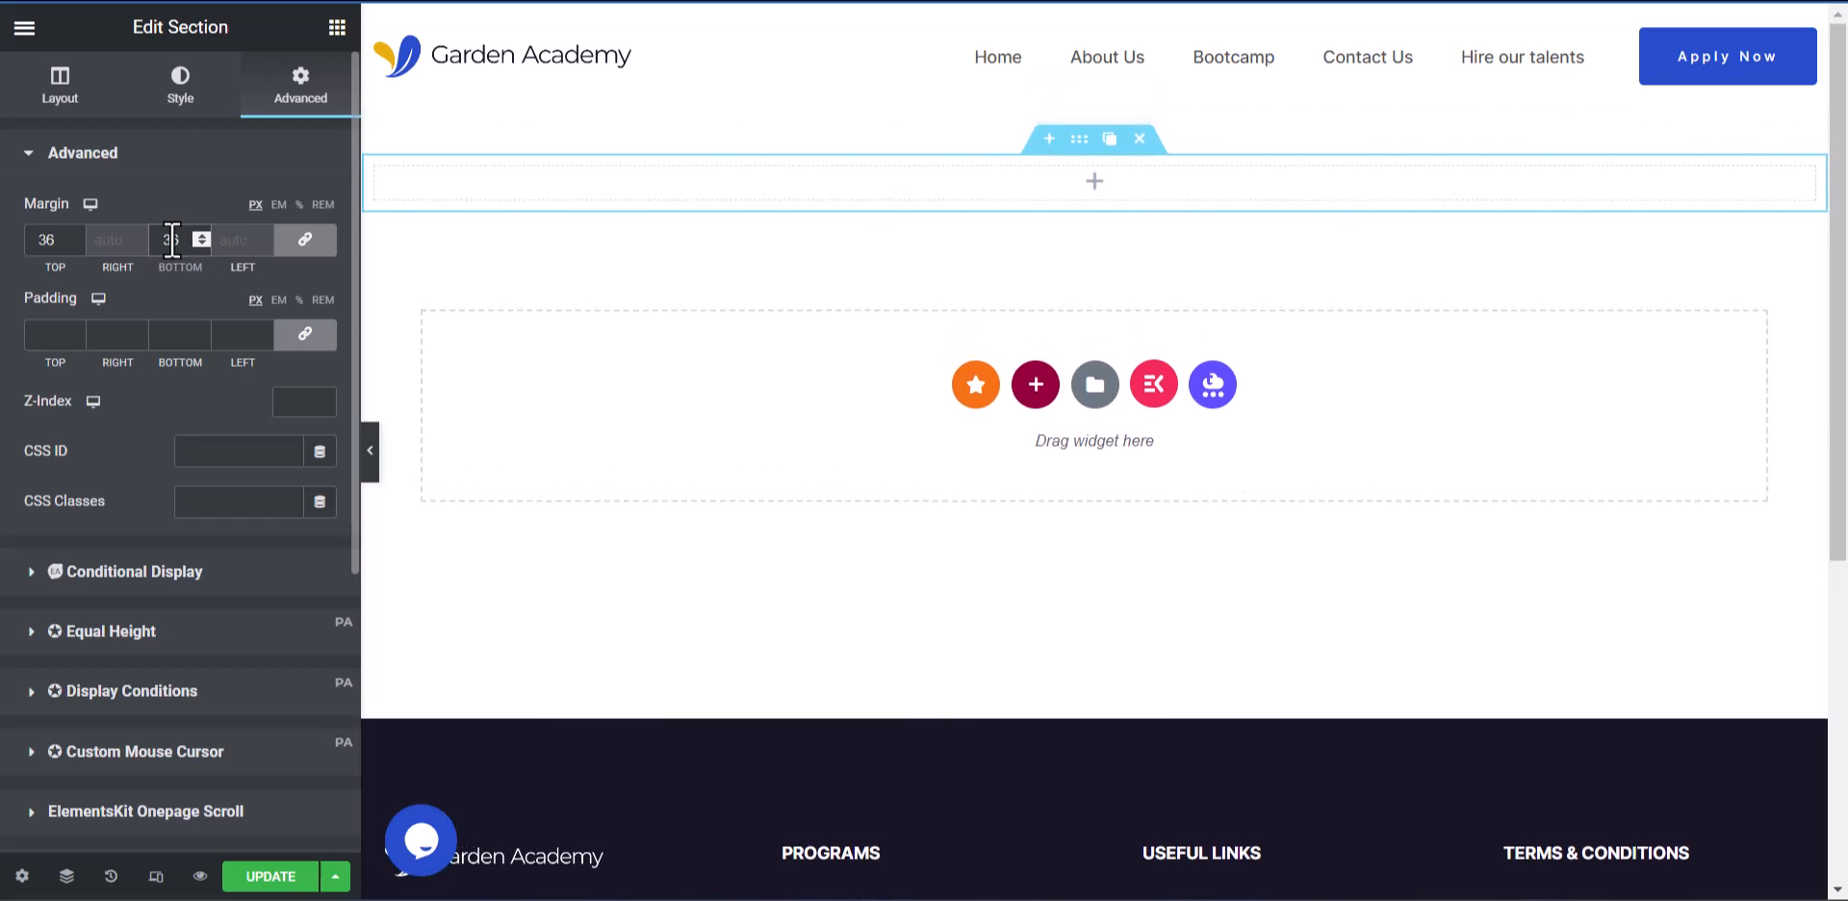
type("56")
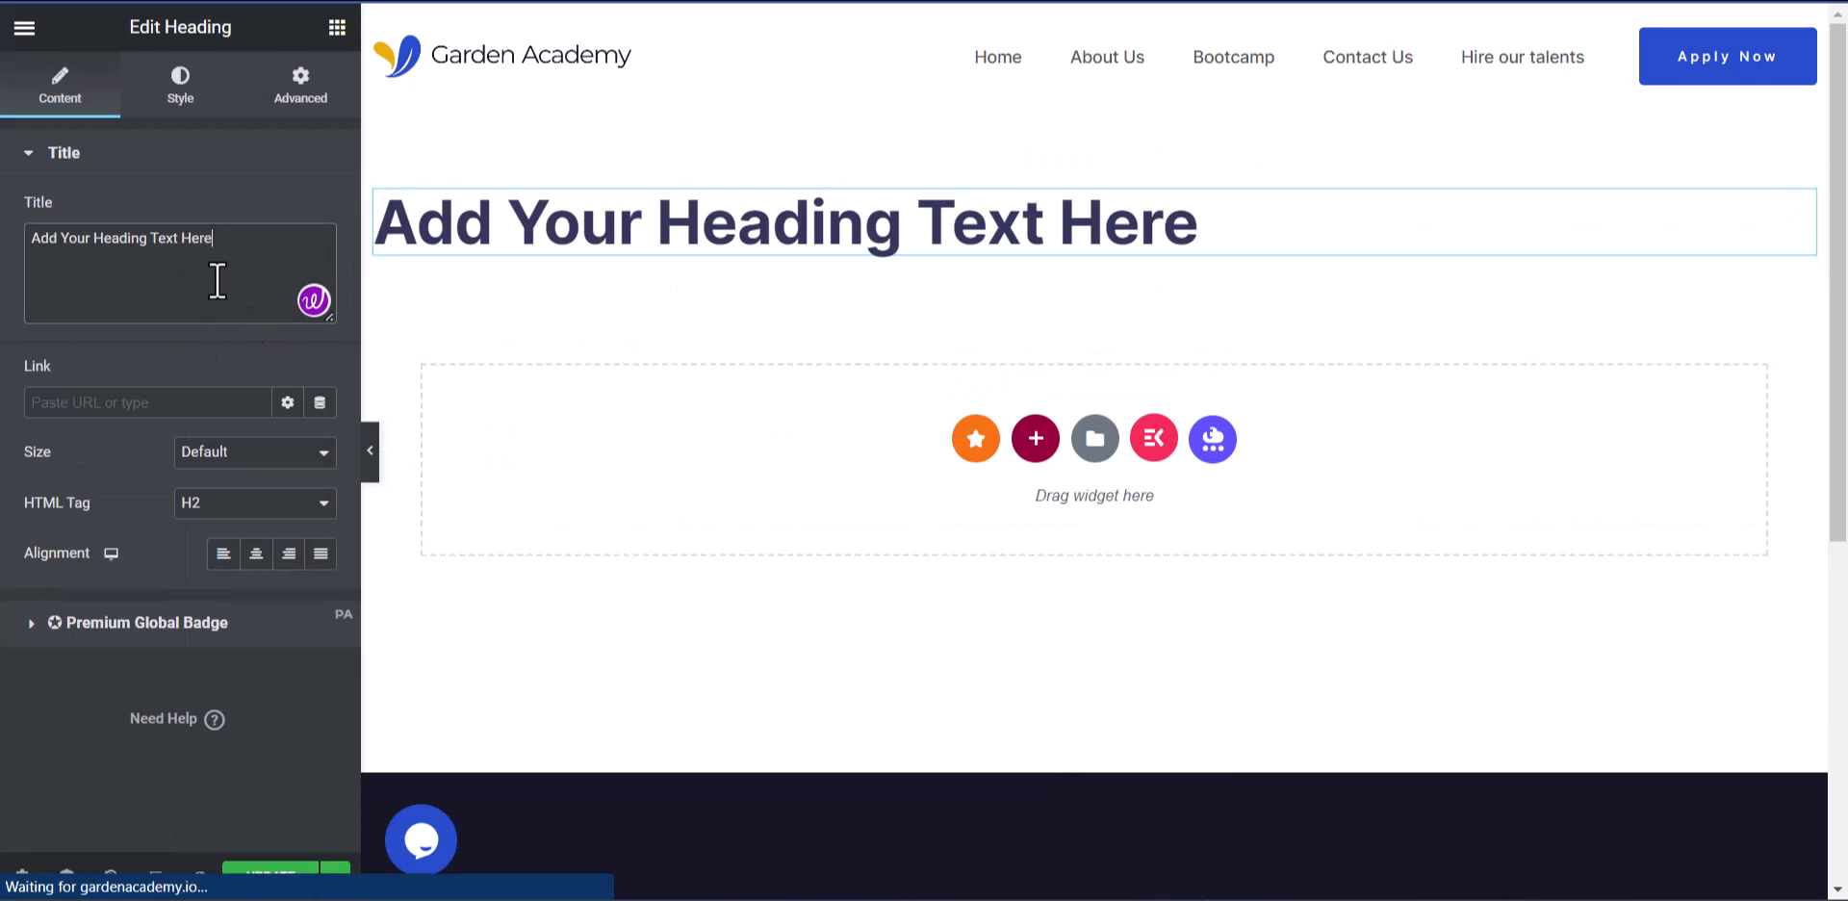
- Replace the Heading widget's title with 'New Microsoft Form'
type("New M")
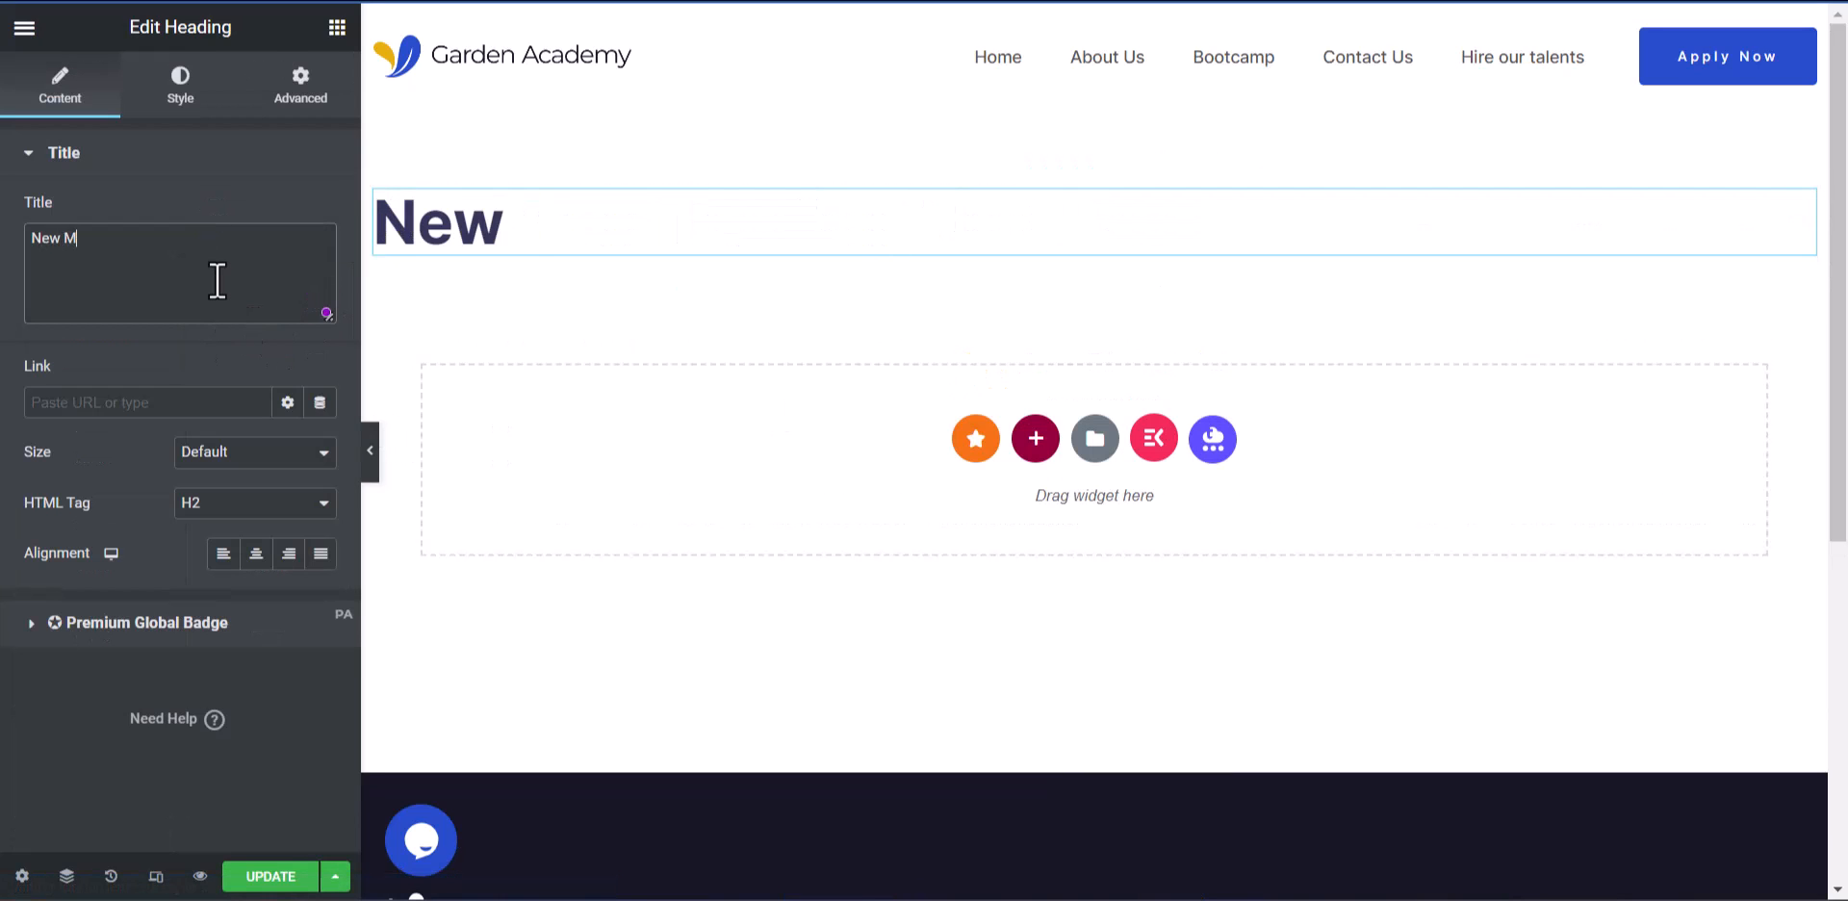
type("icros")
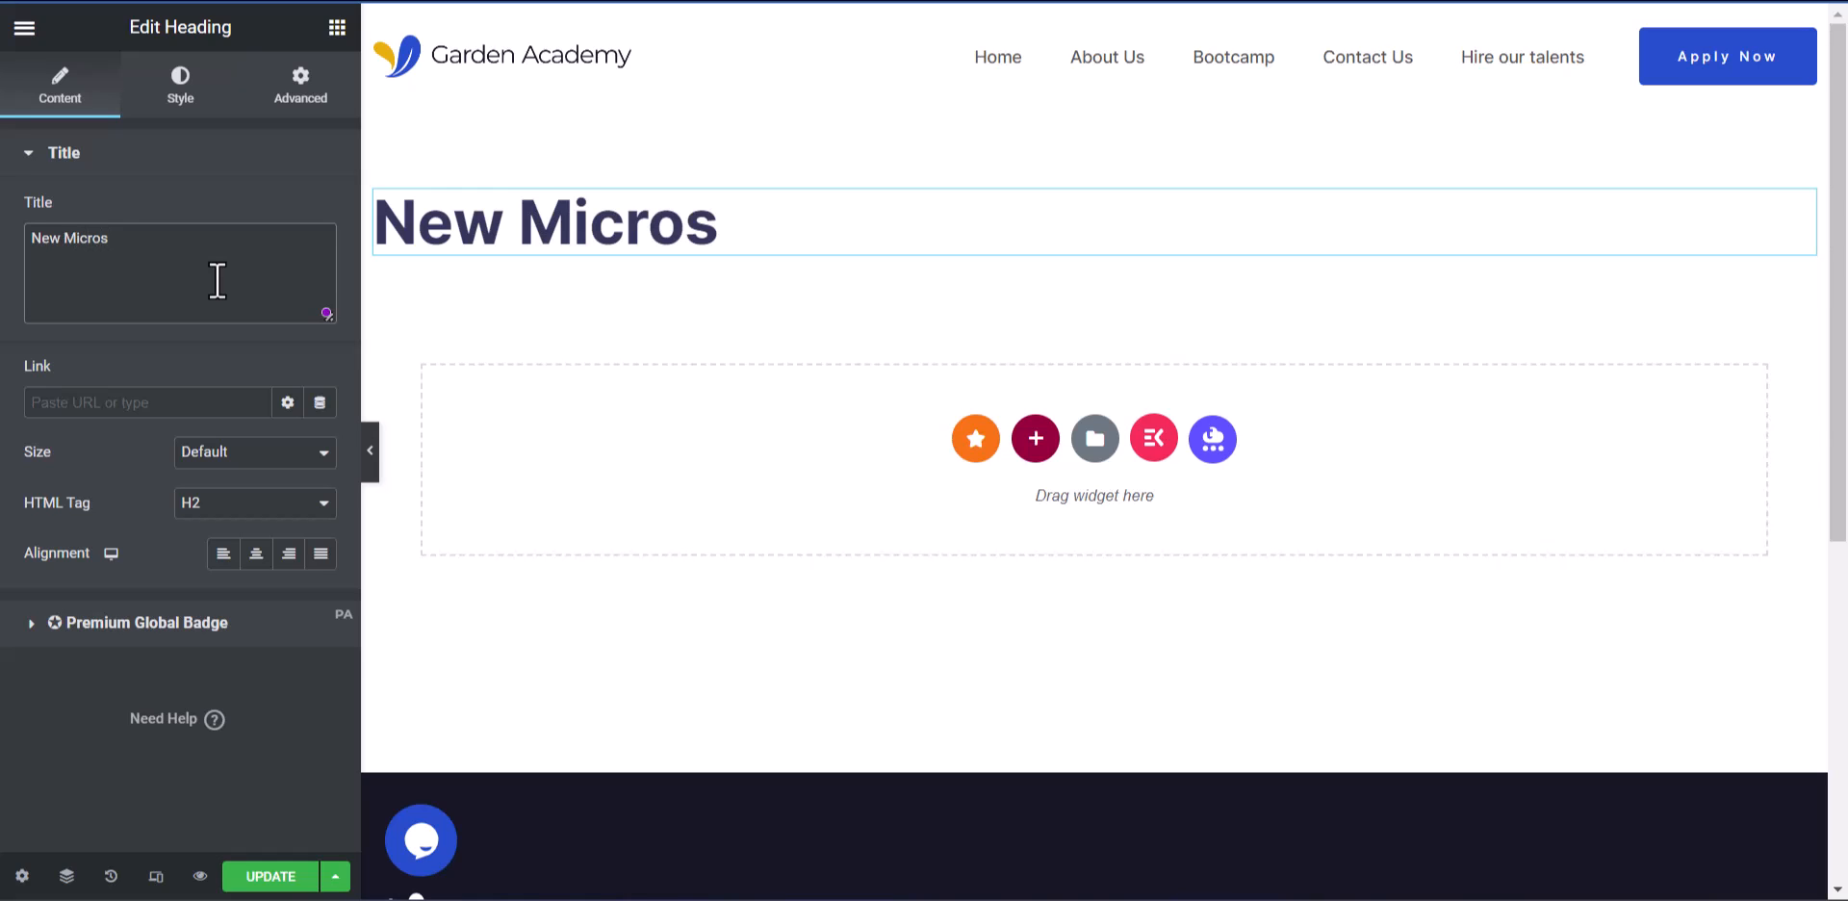
type("oft Form")
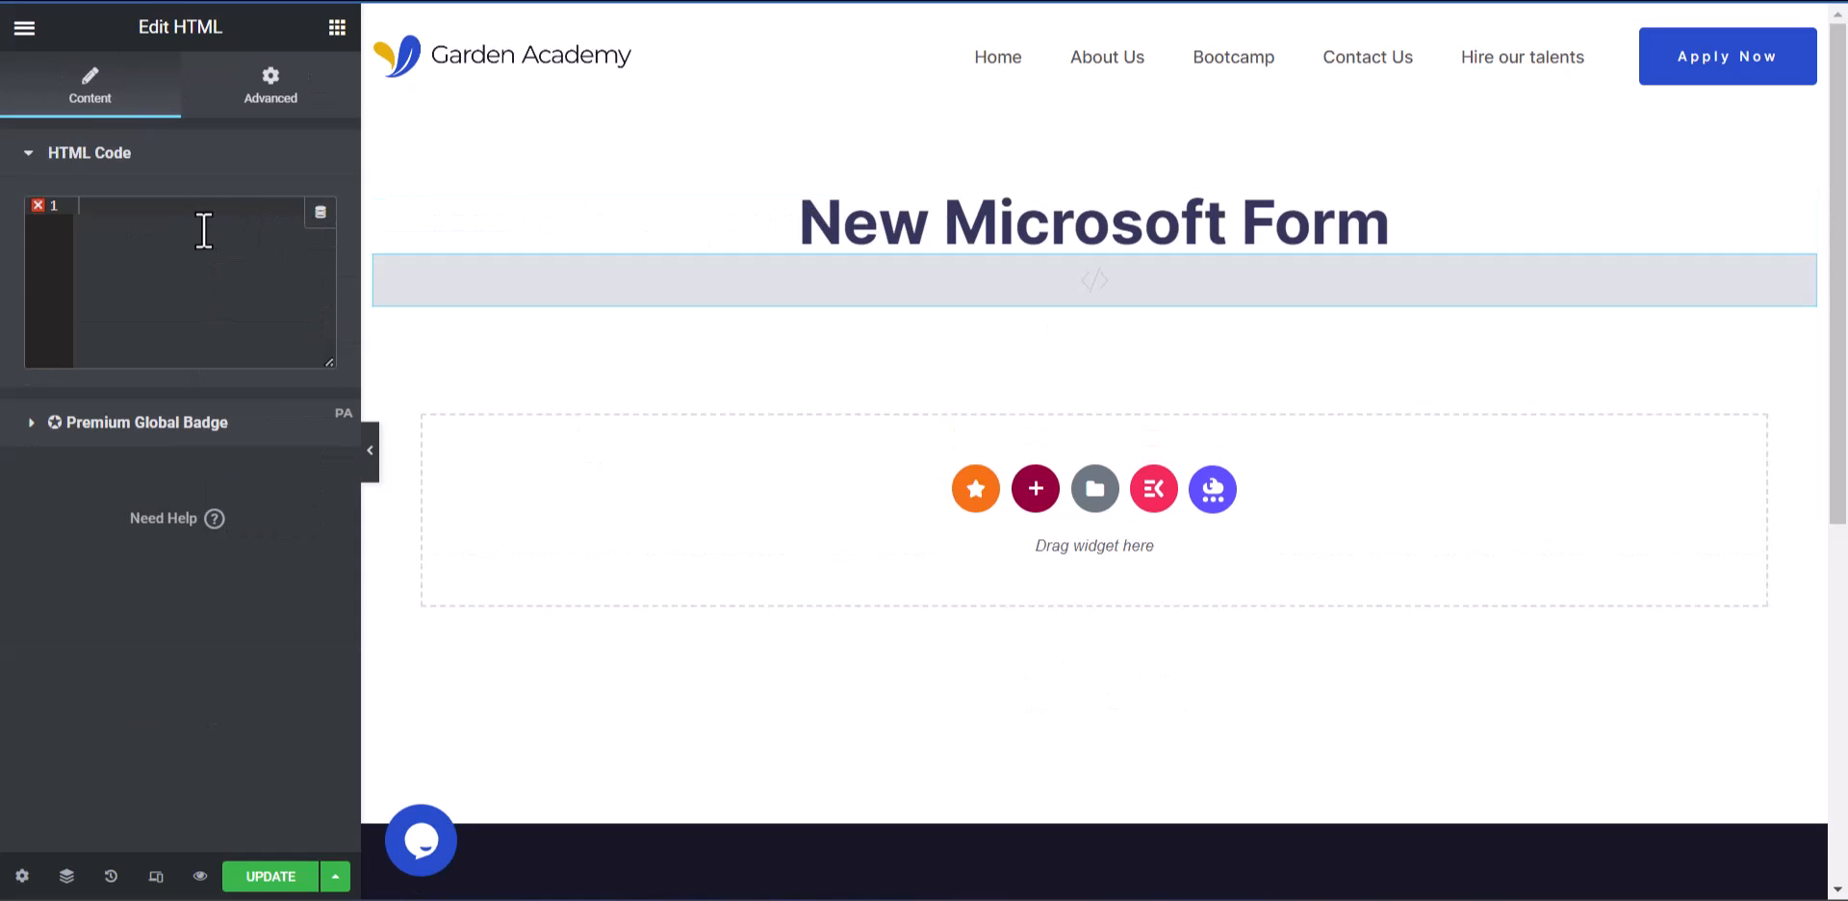
- Paste the Microsoft Forms iframe code into an HTML widget beneath the heading
left_click(202, 227)
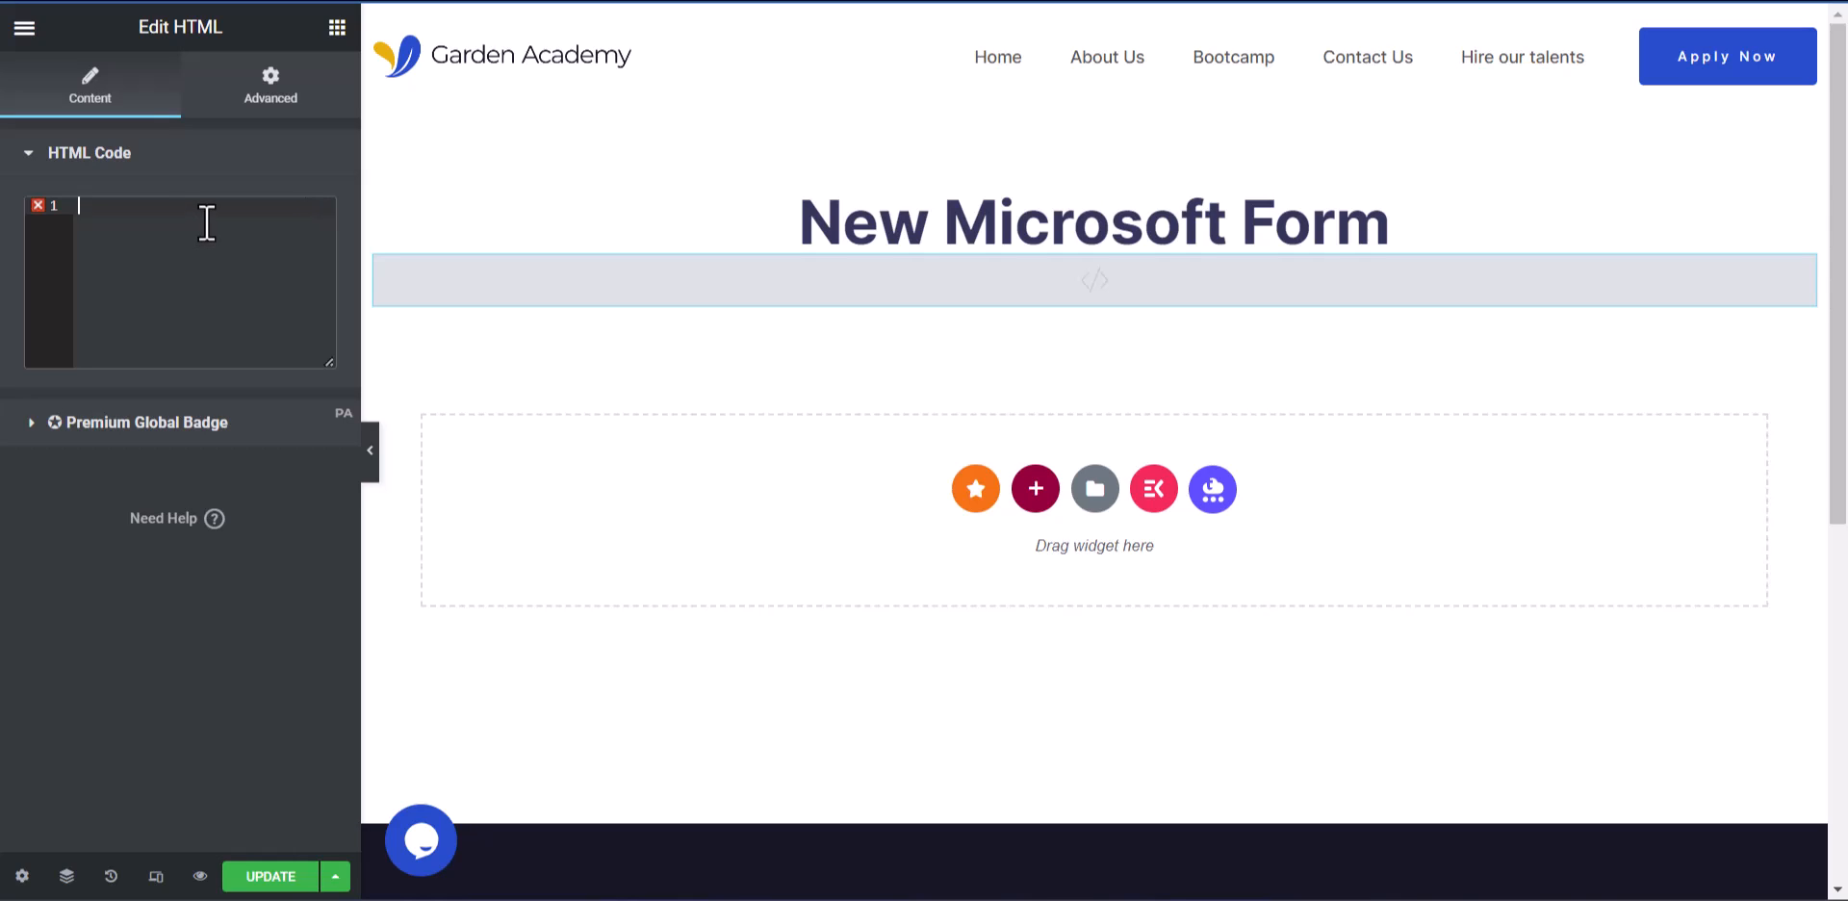
mouse_move(185, 27)
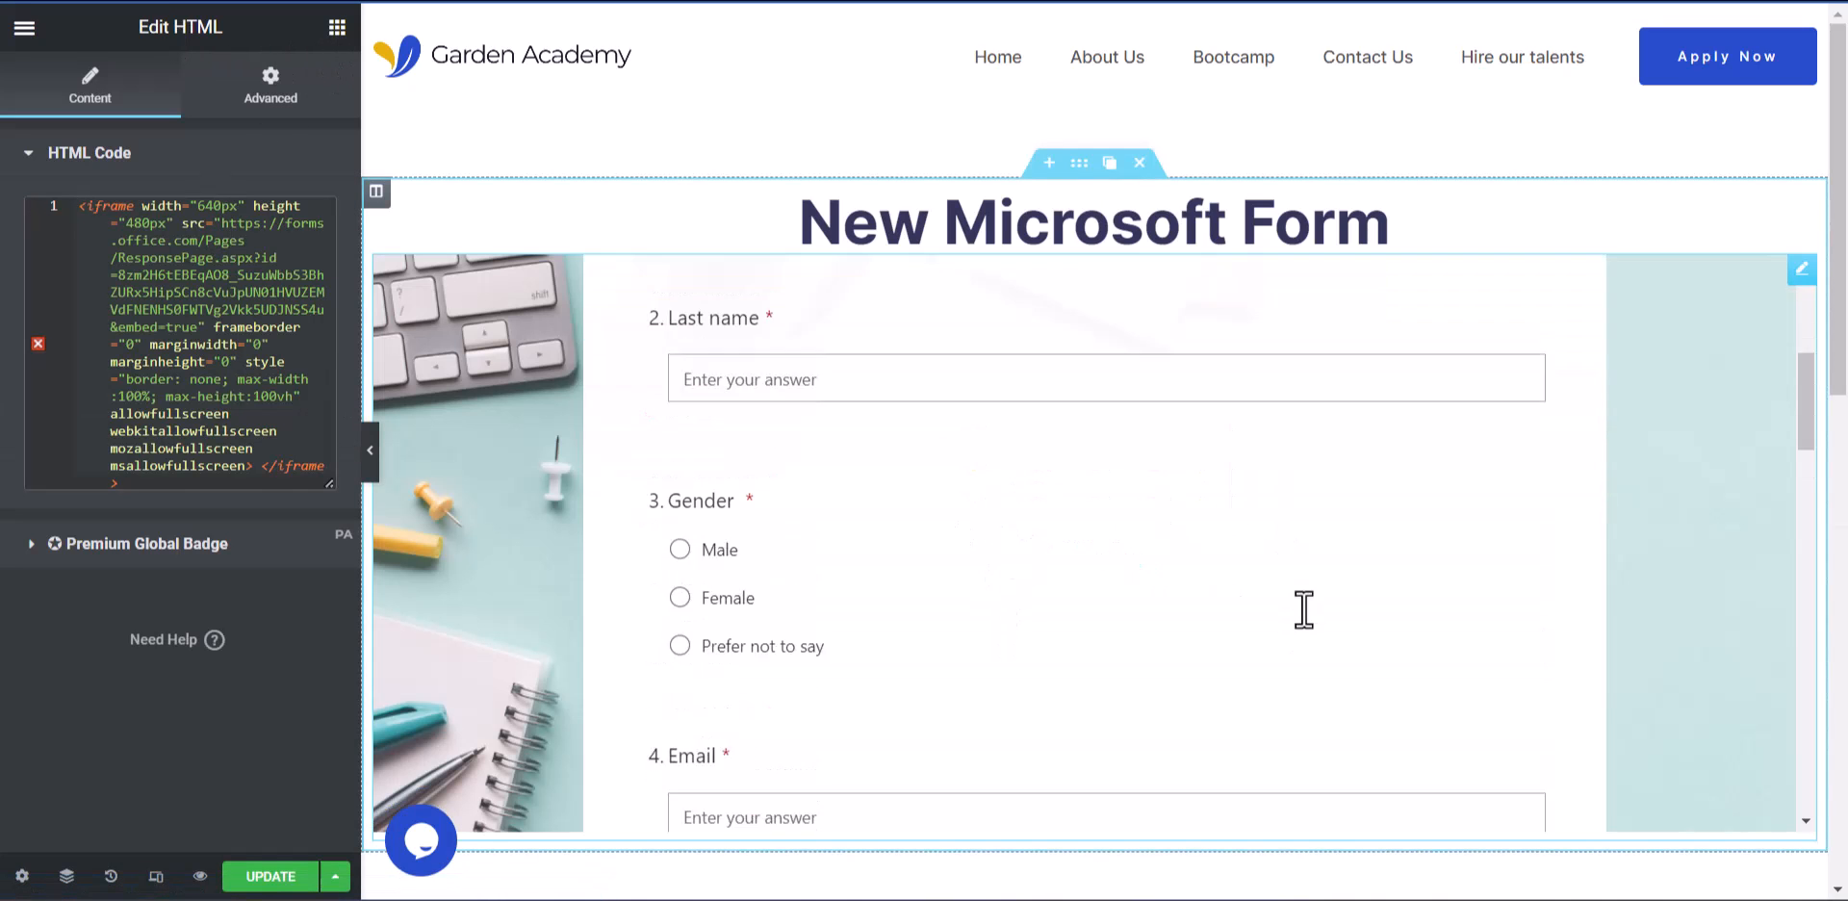
scroll("down", 3)
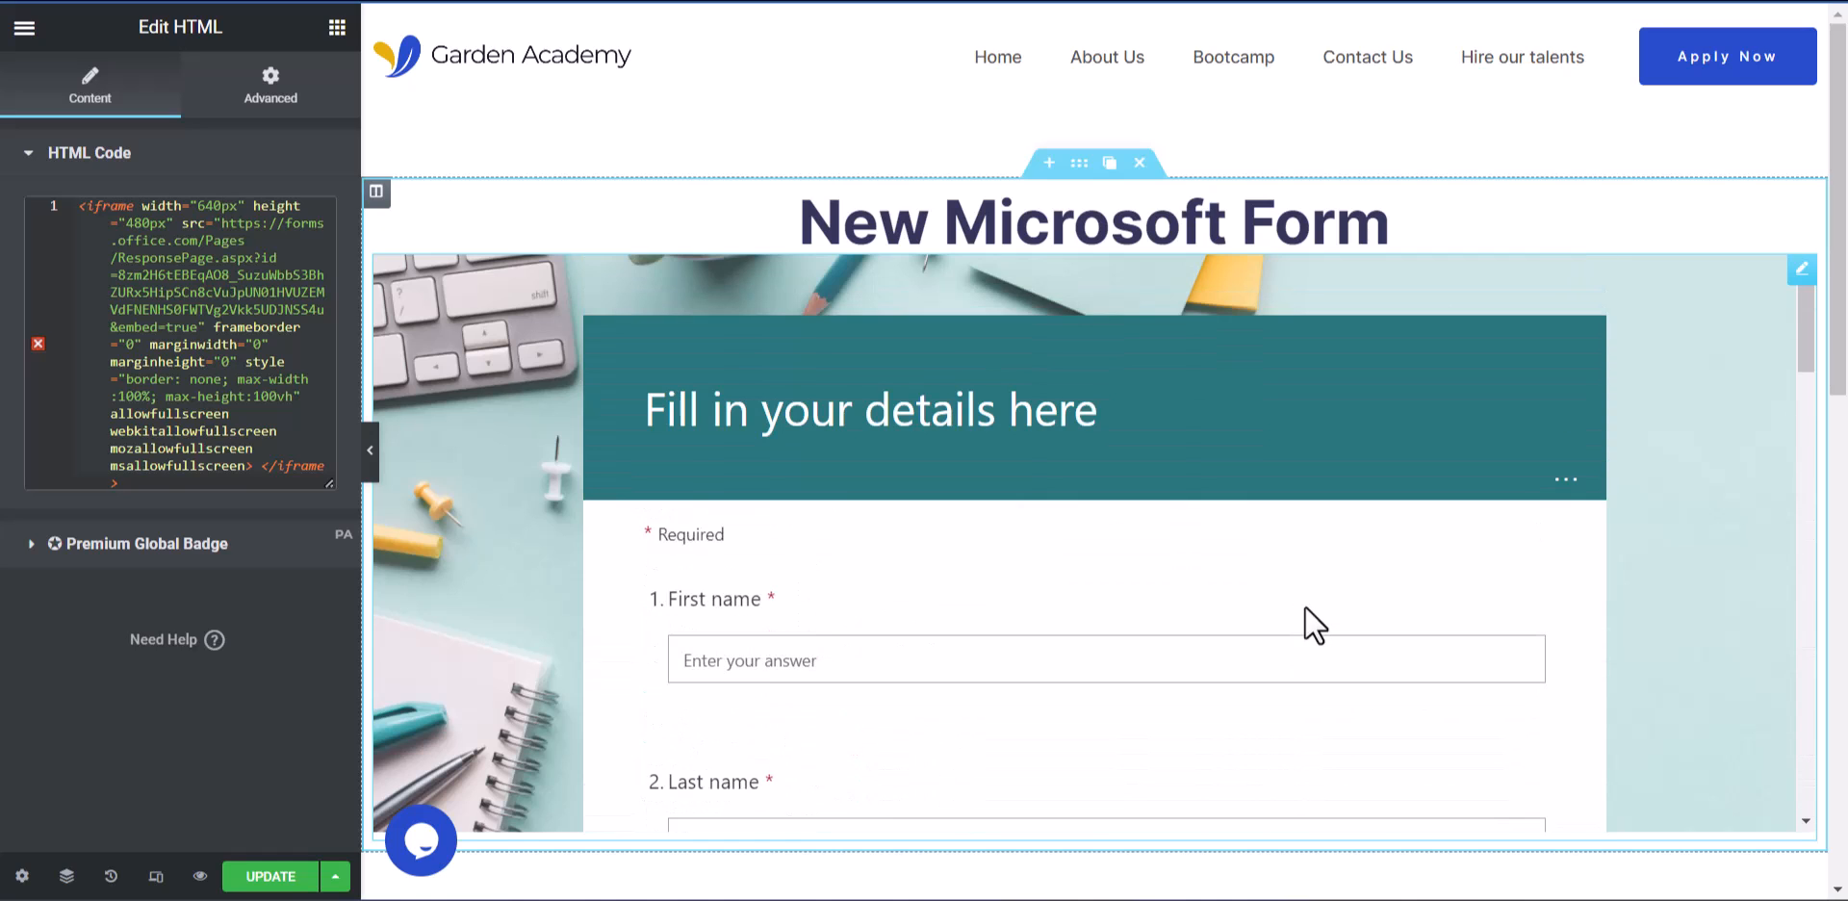
scroll("down", 3)
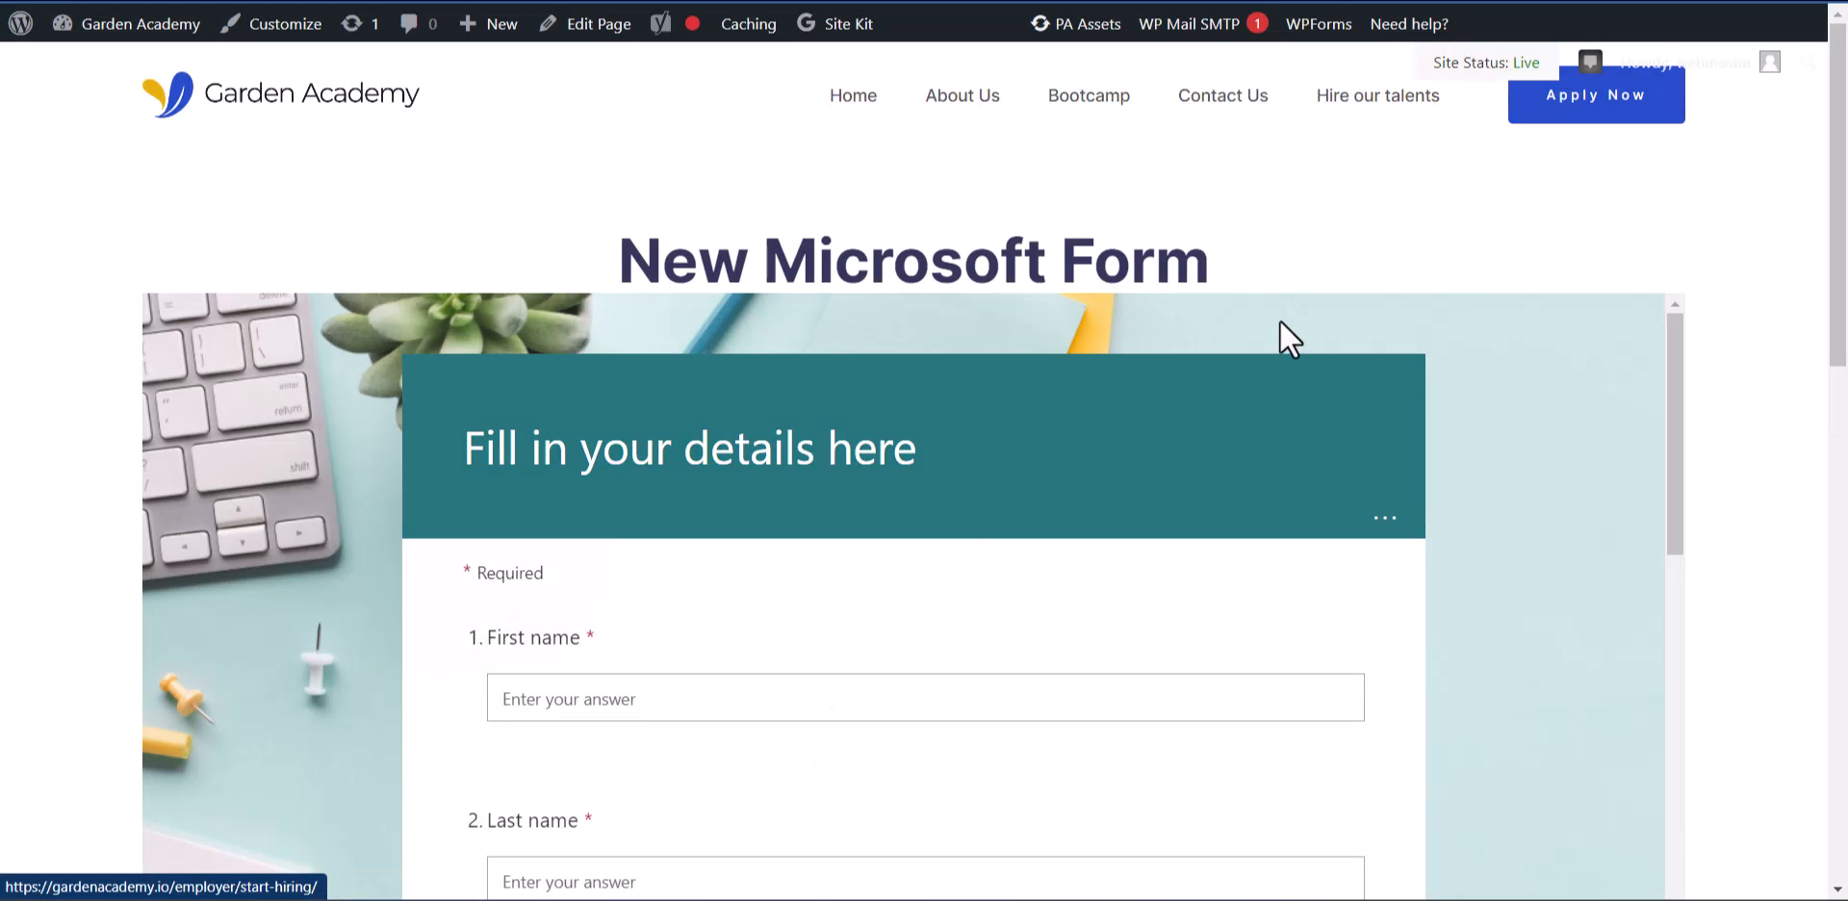
- Scroll the live preview to check how much of the embedded form shows
scroll("down", 3)
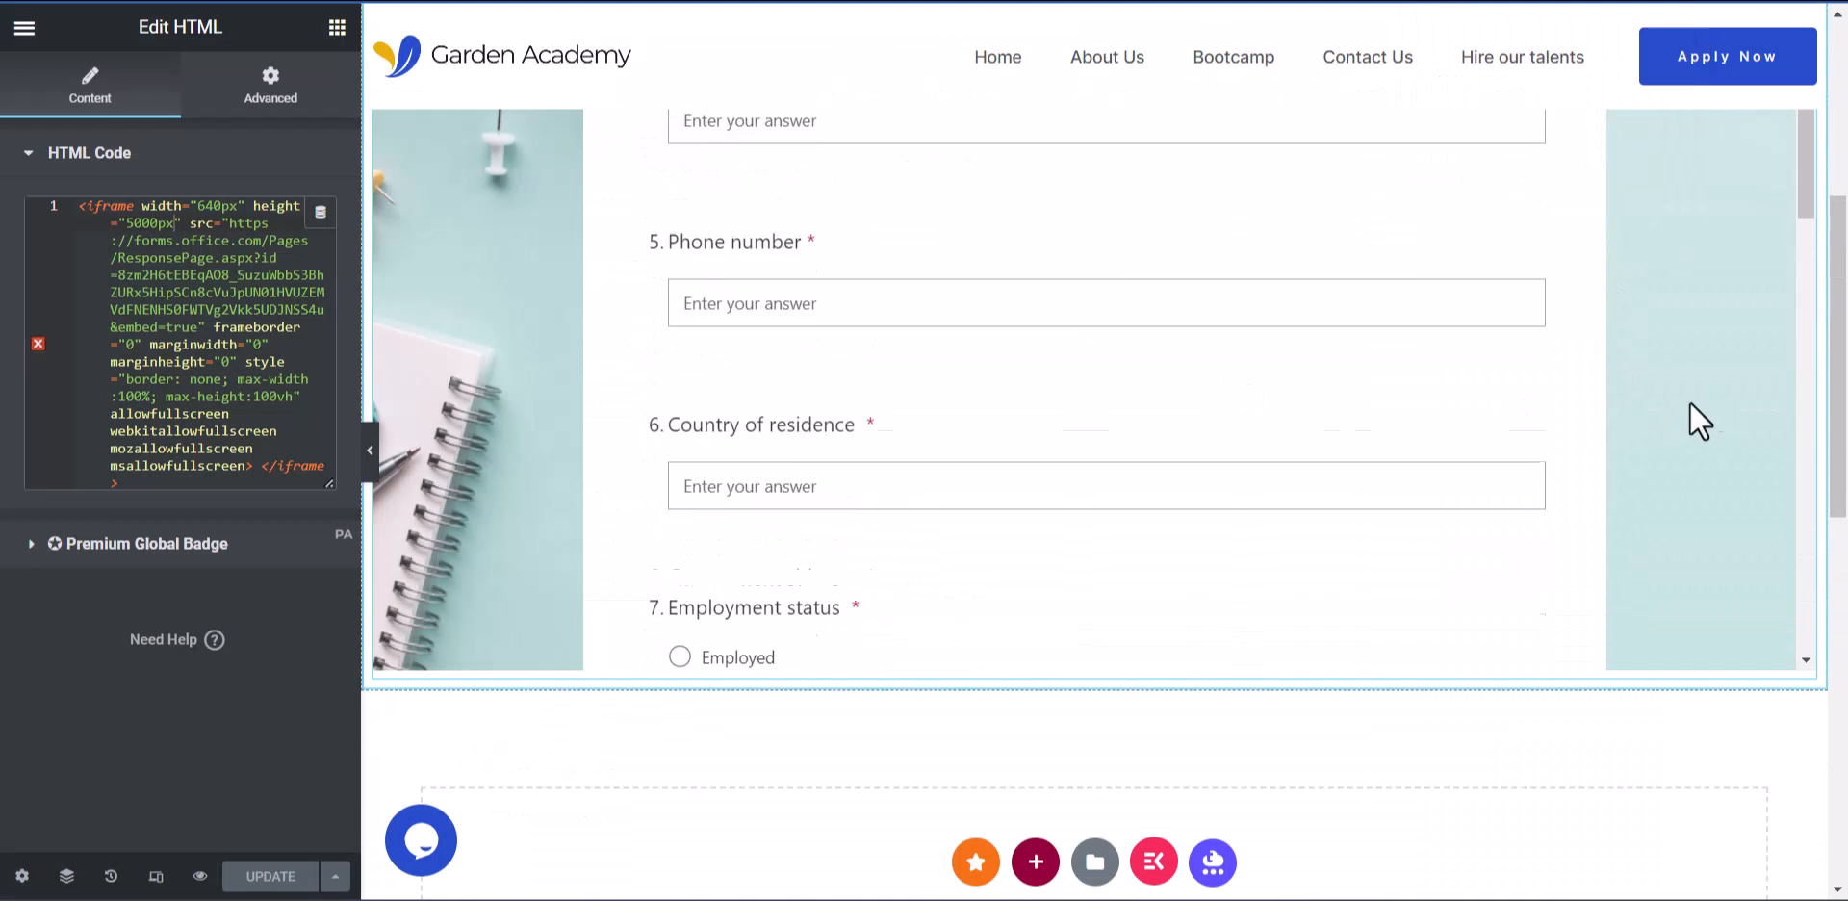
- Give the heading 100px linked padding on all sides and update the page
left_click(1088, 219)
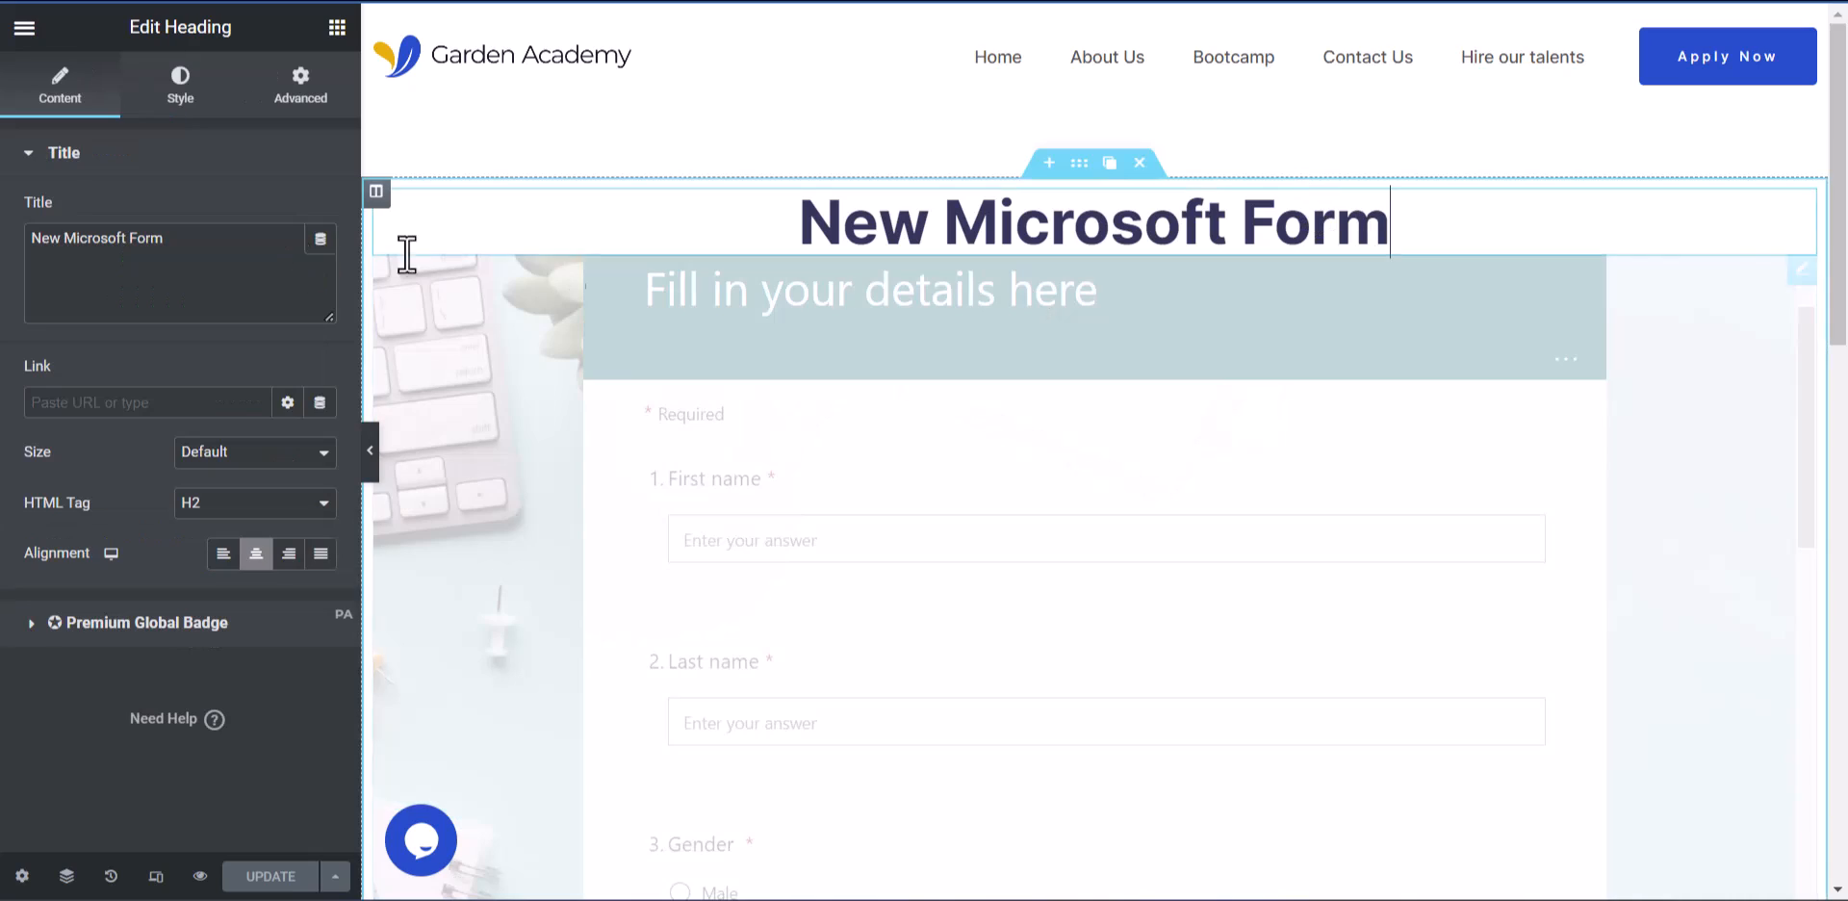
left_click(299, 85)
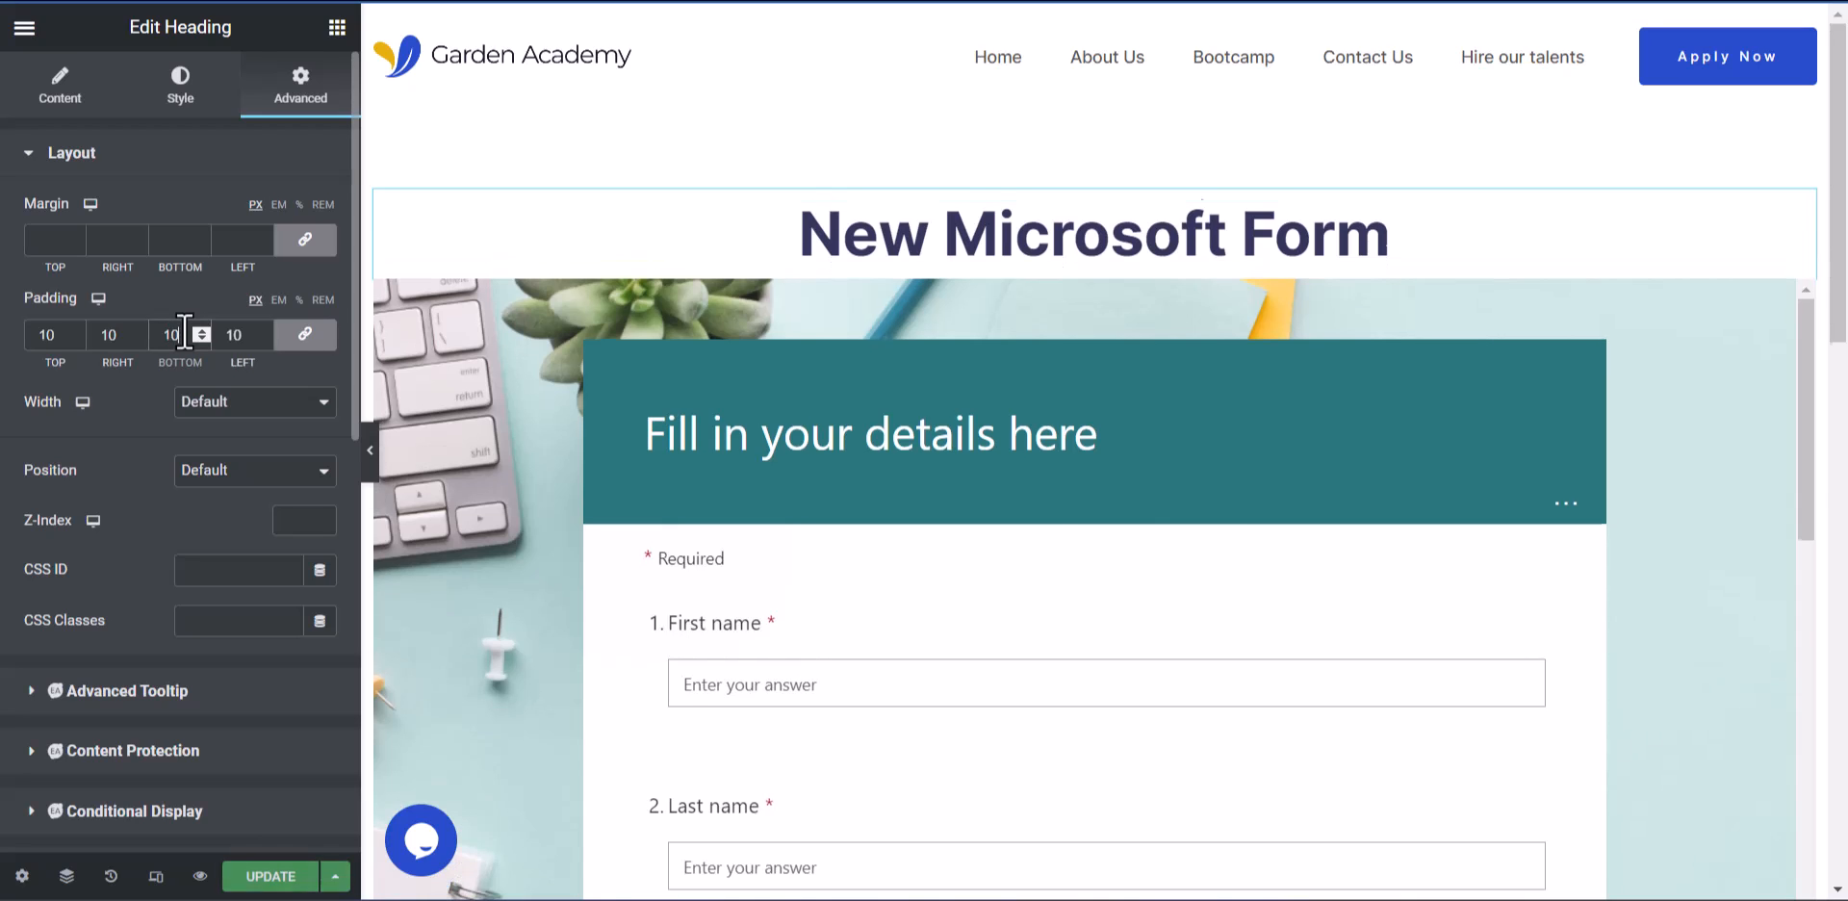
type("100")
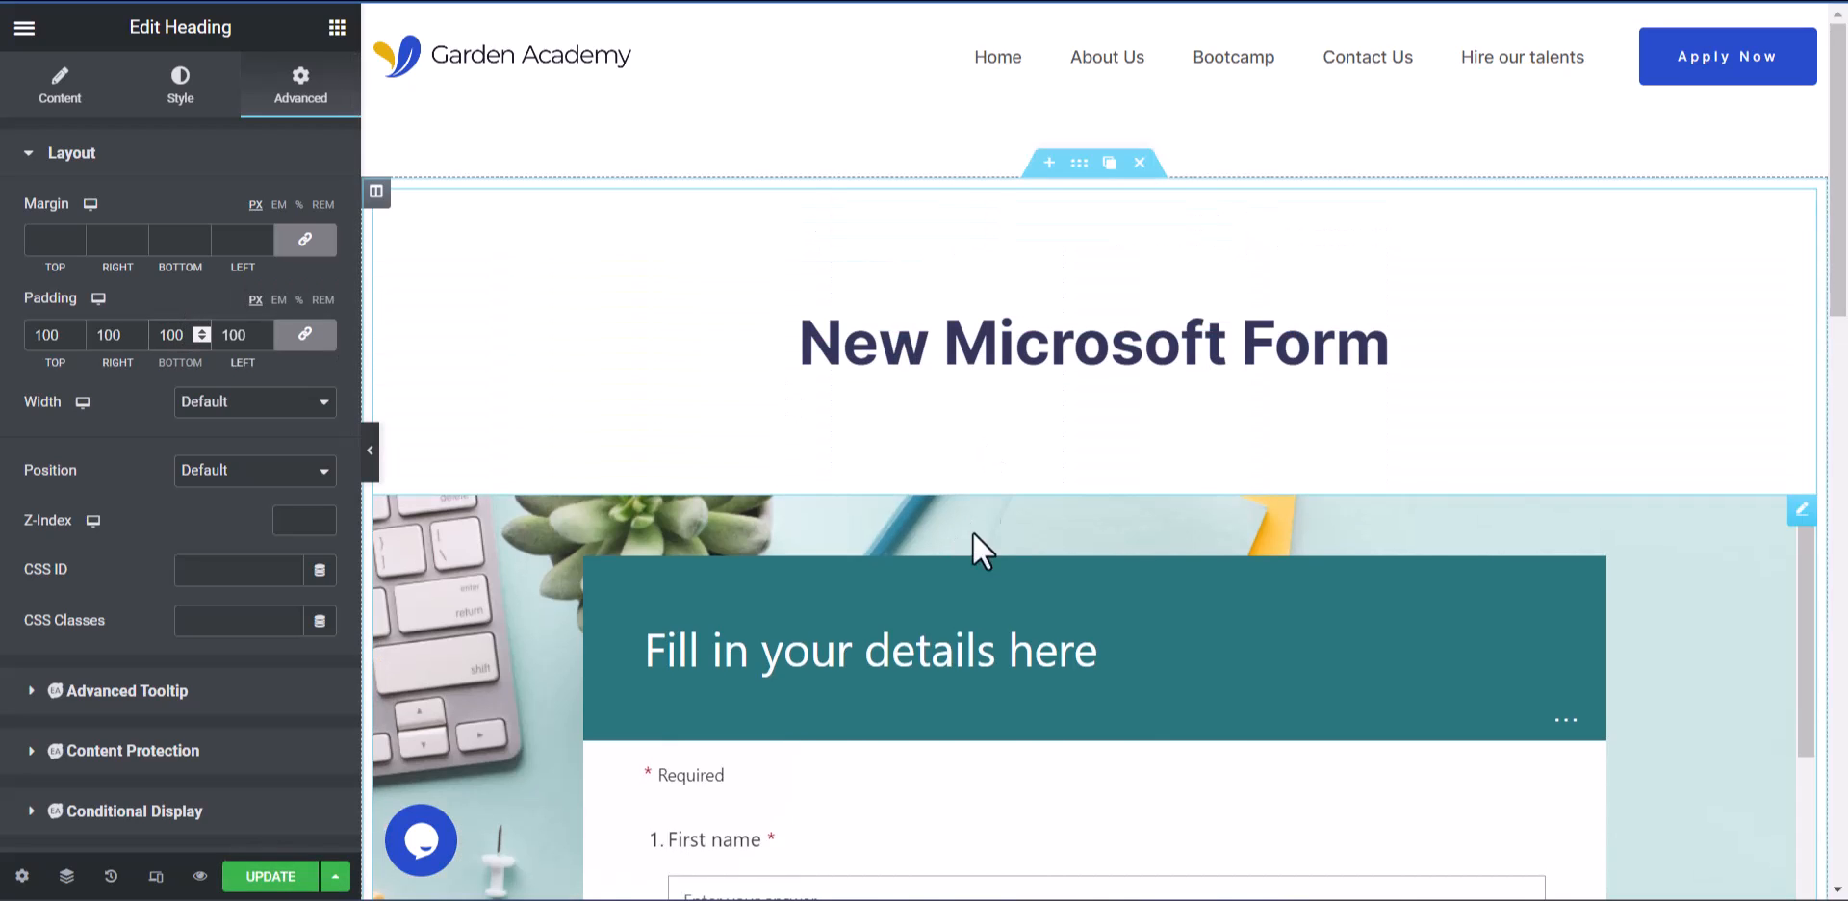
scroll("down", 3)
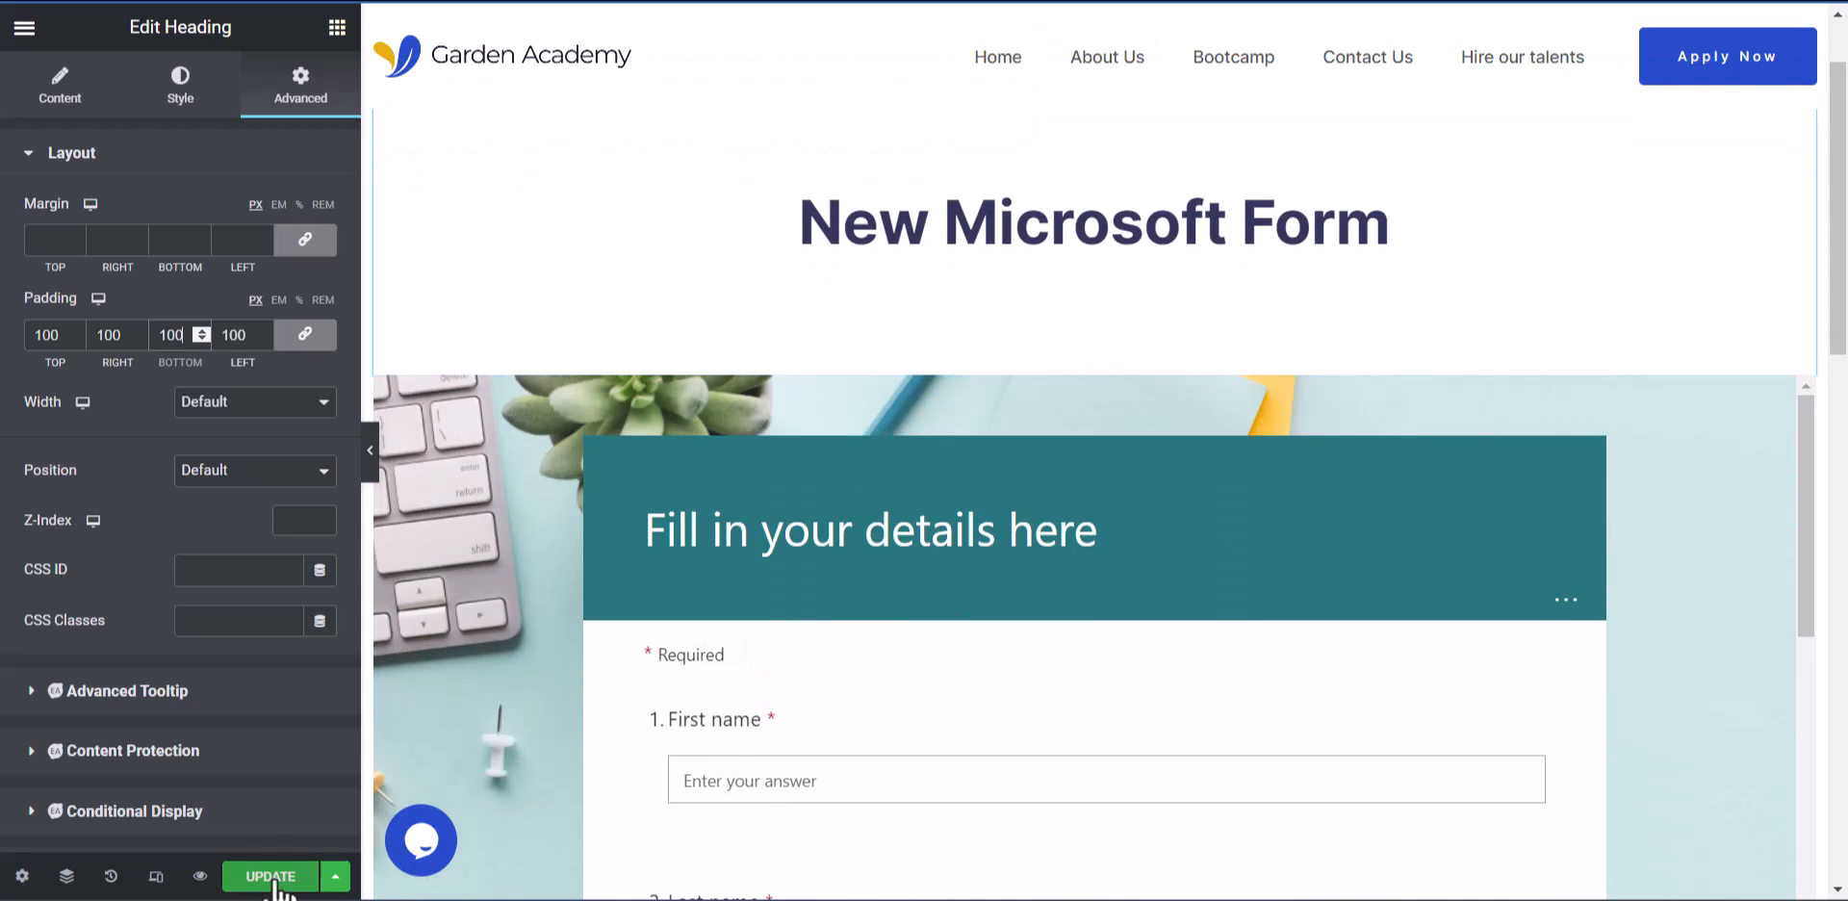
left_click(269, 876)
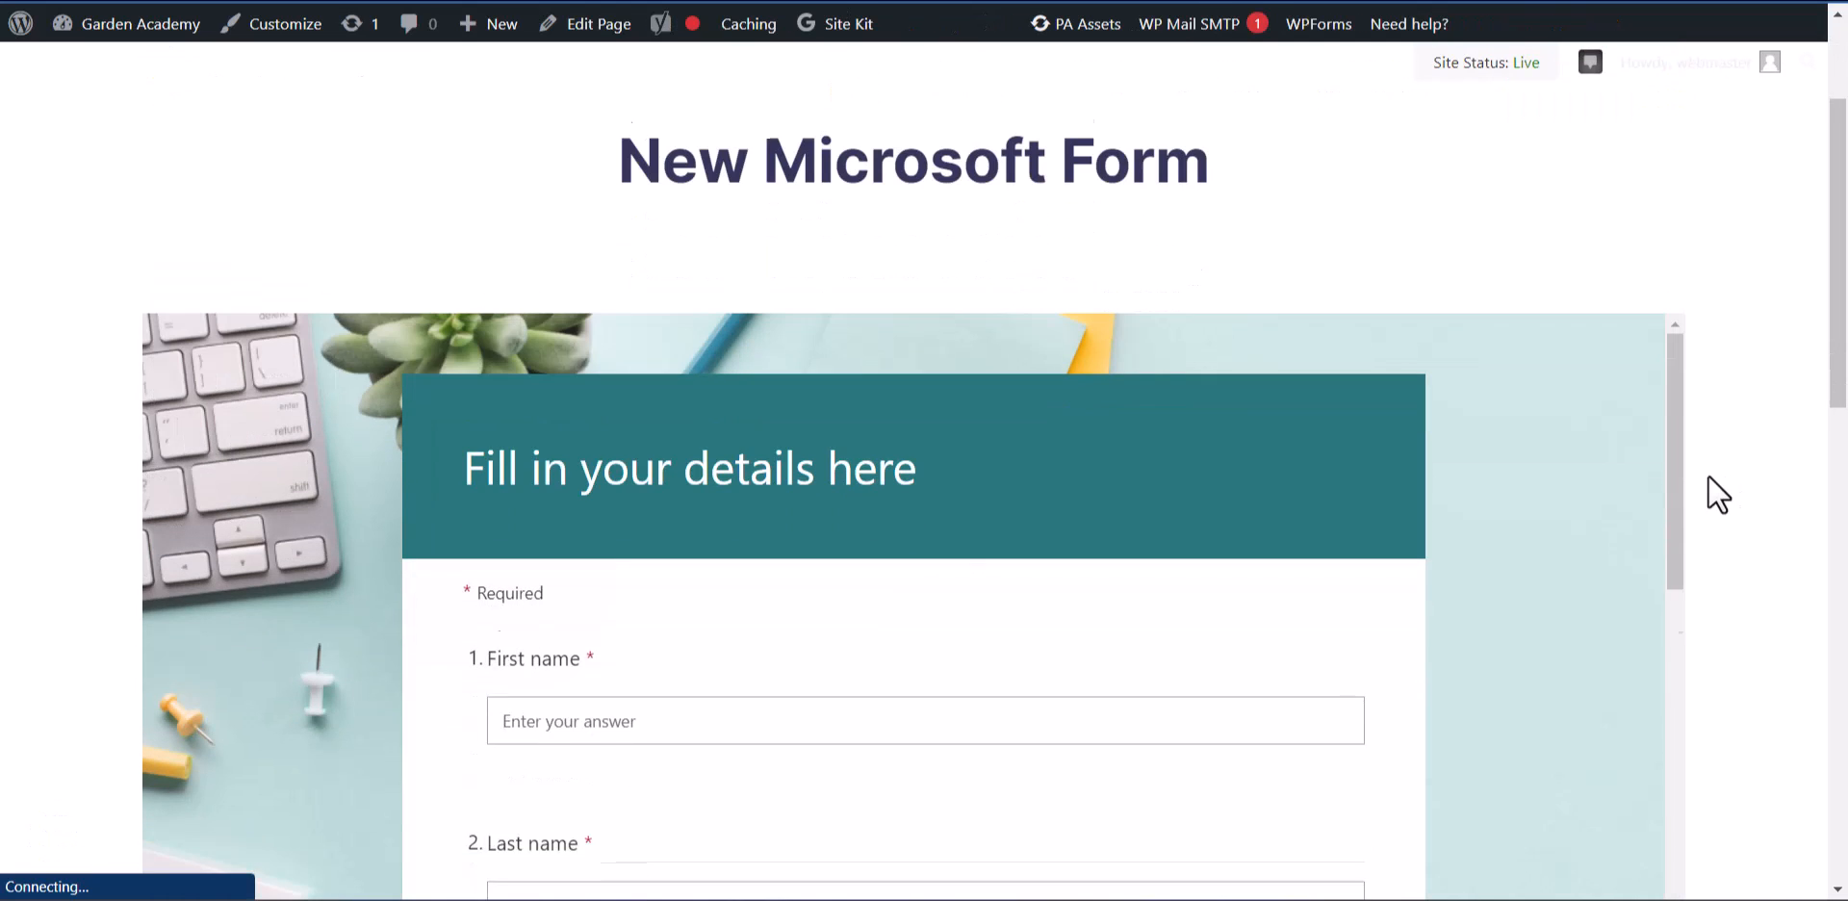
scroll("down", 3)
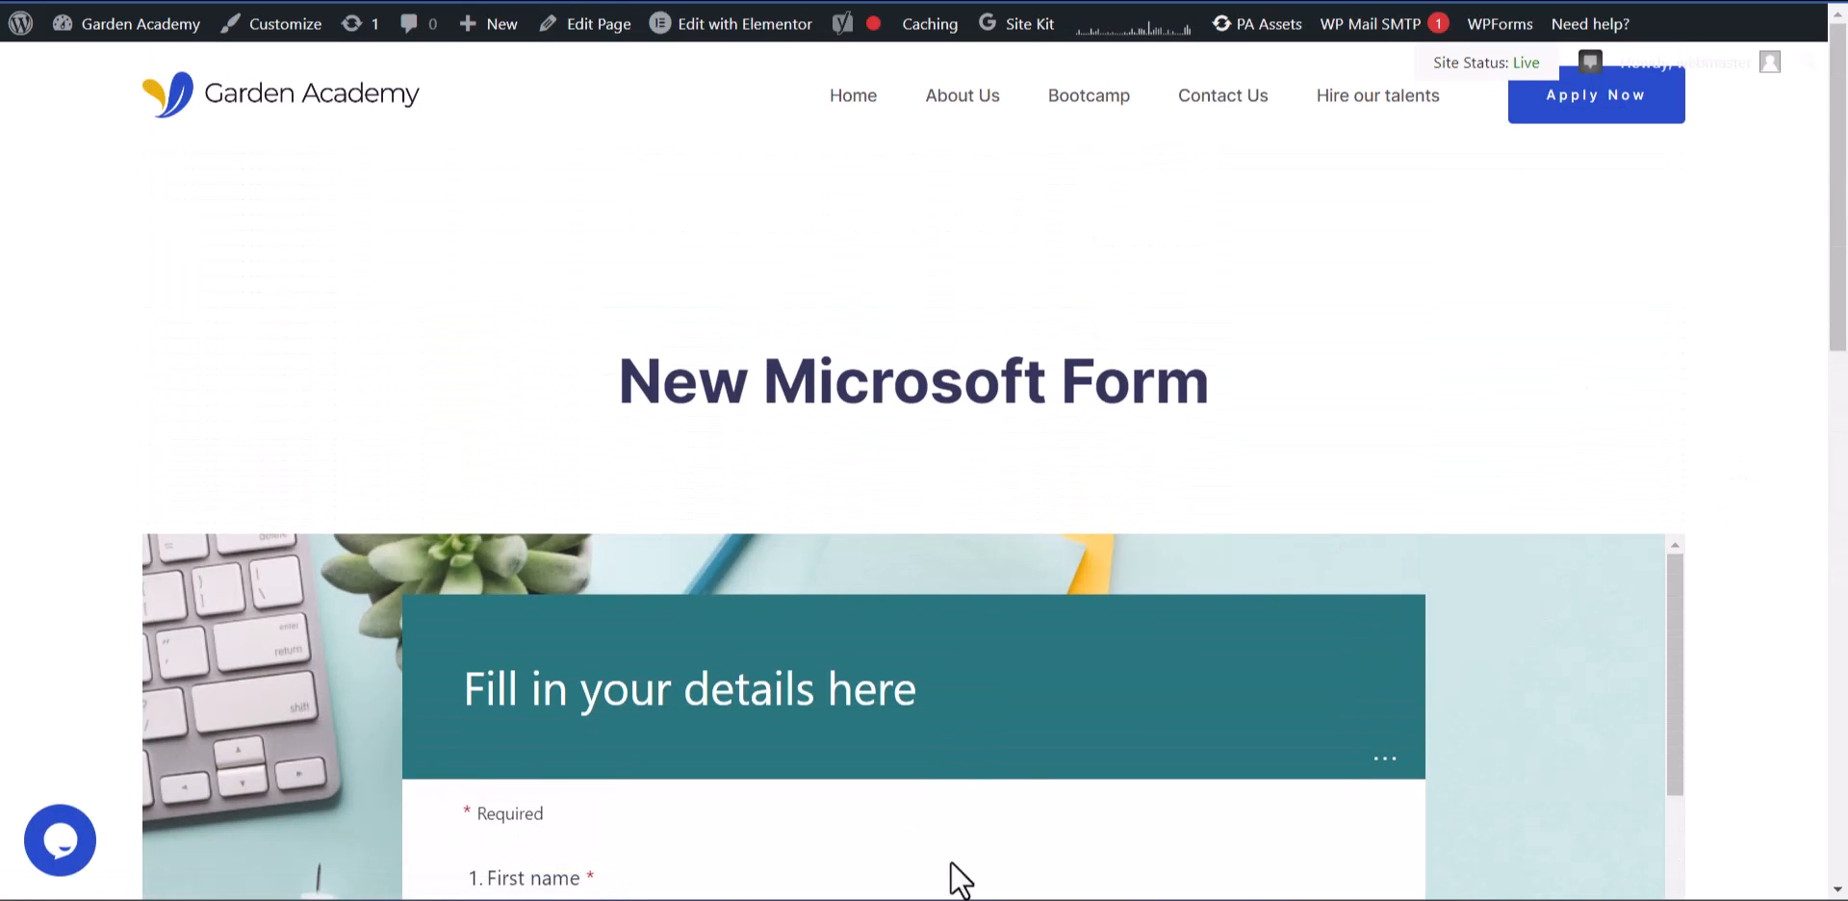
mouse_move(996, 702)
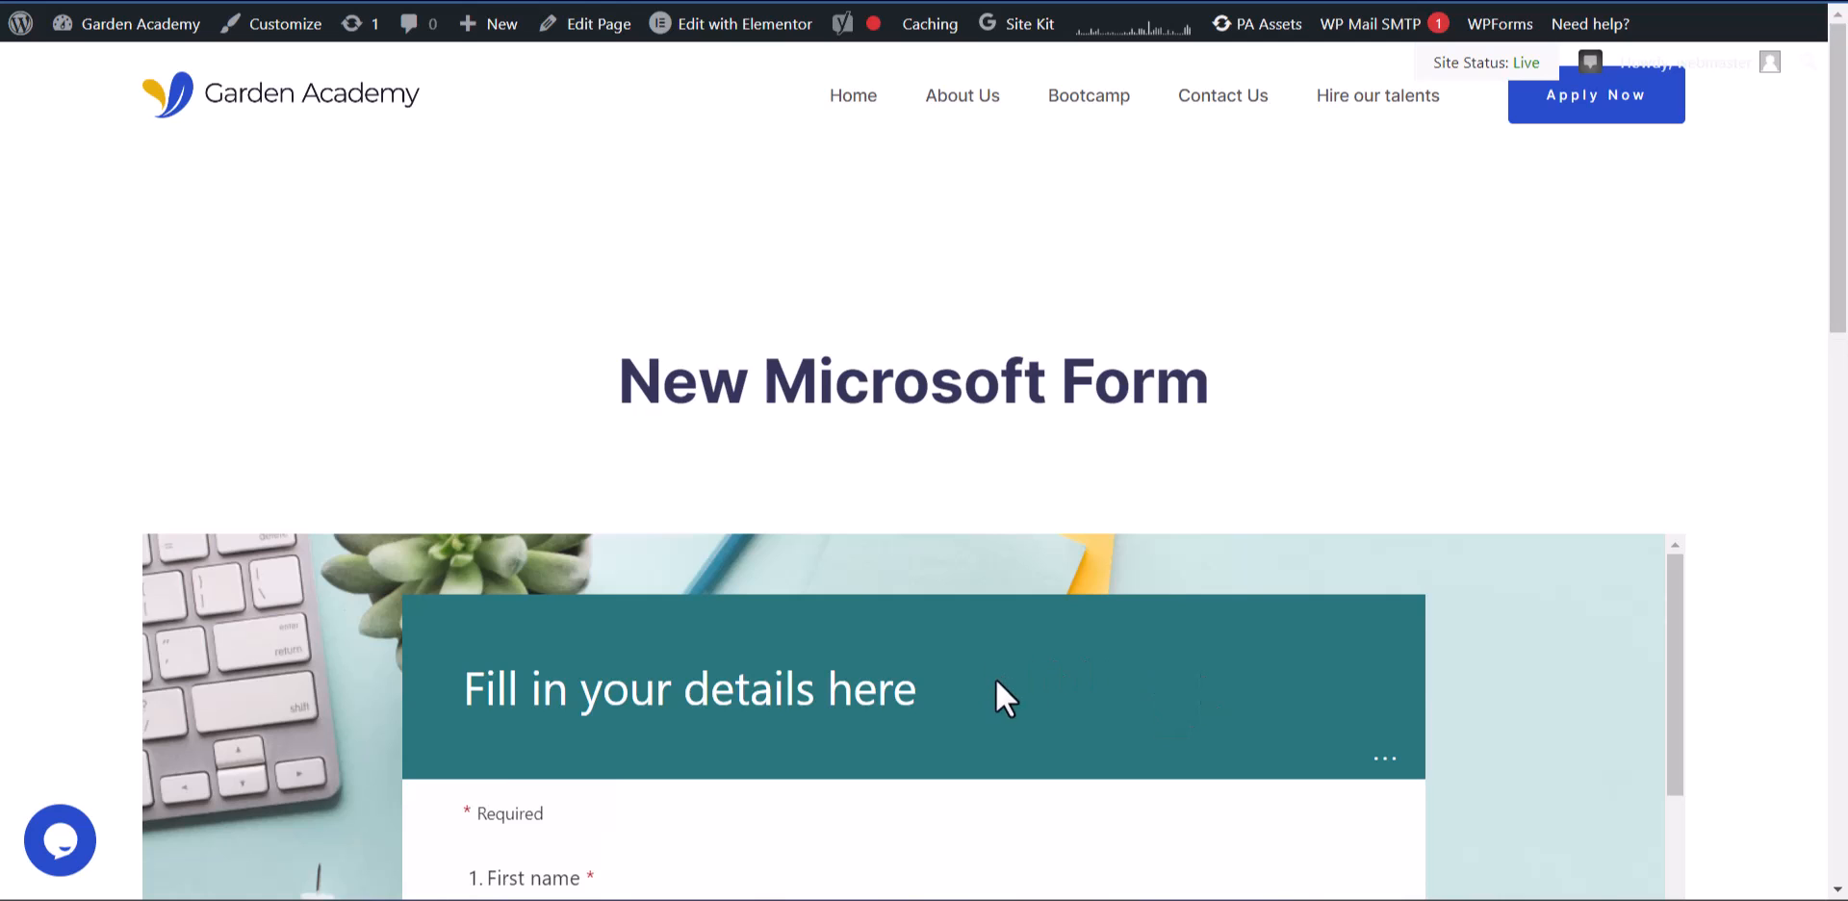
scroll("down", 3)
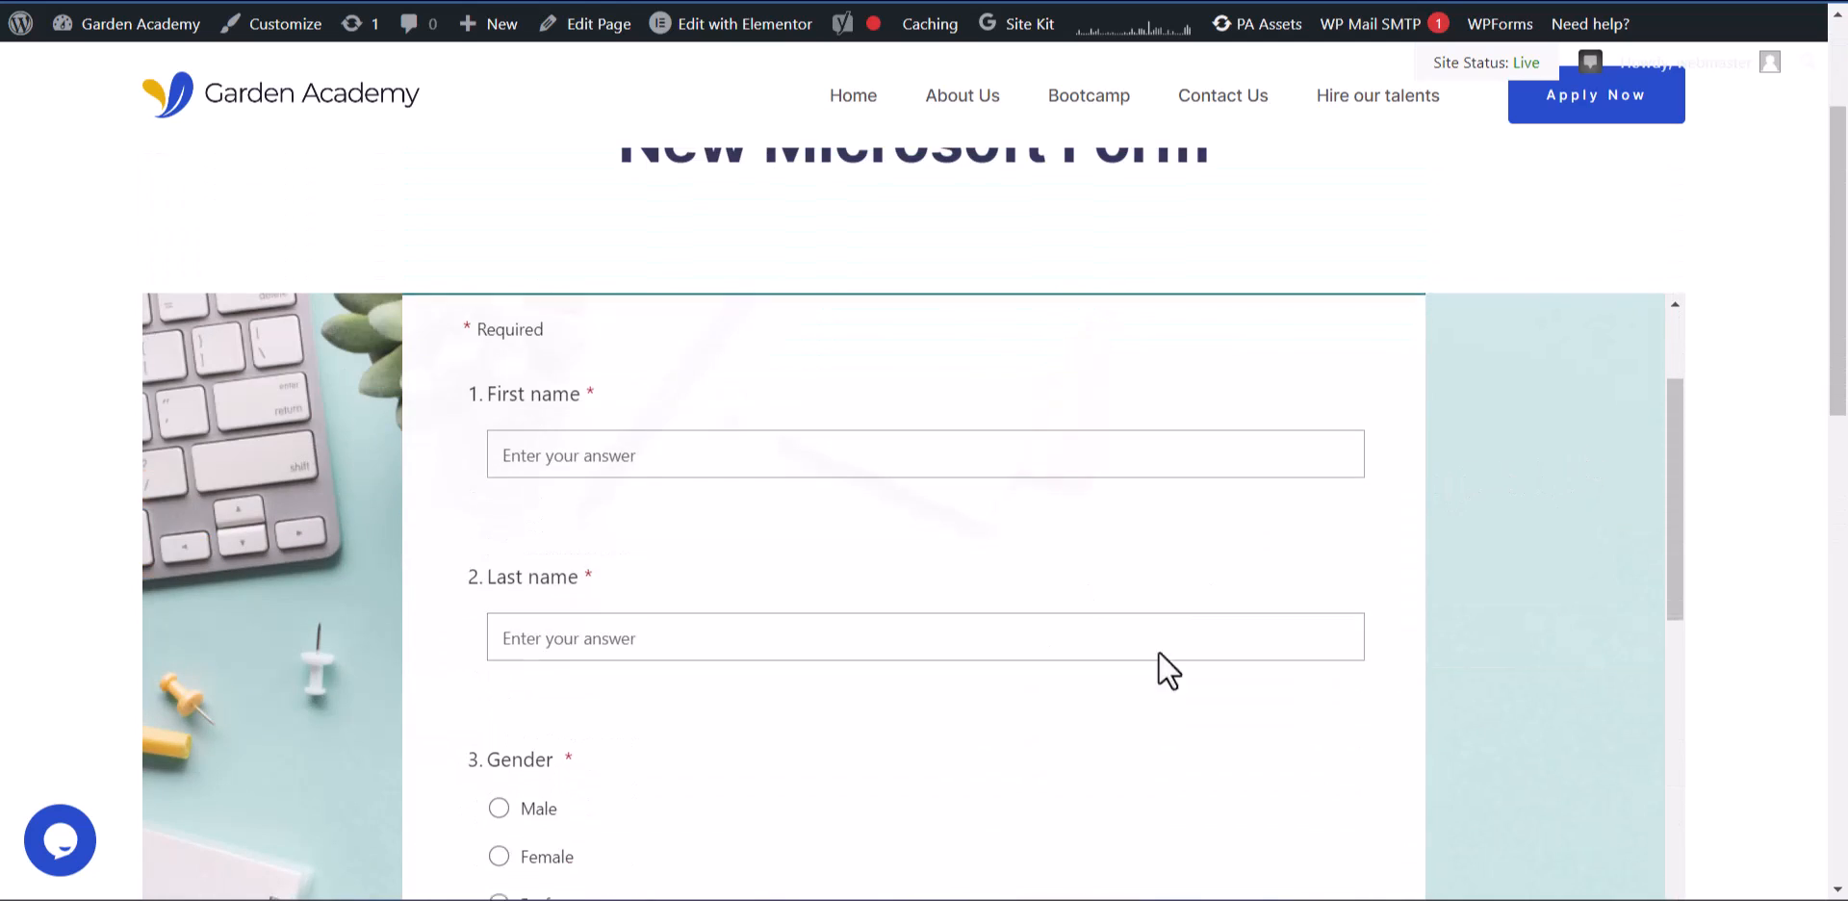
scroll("down", 3)
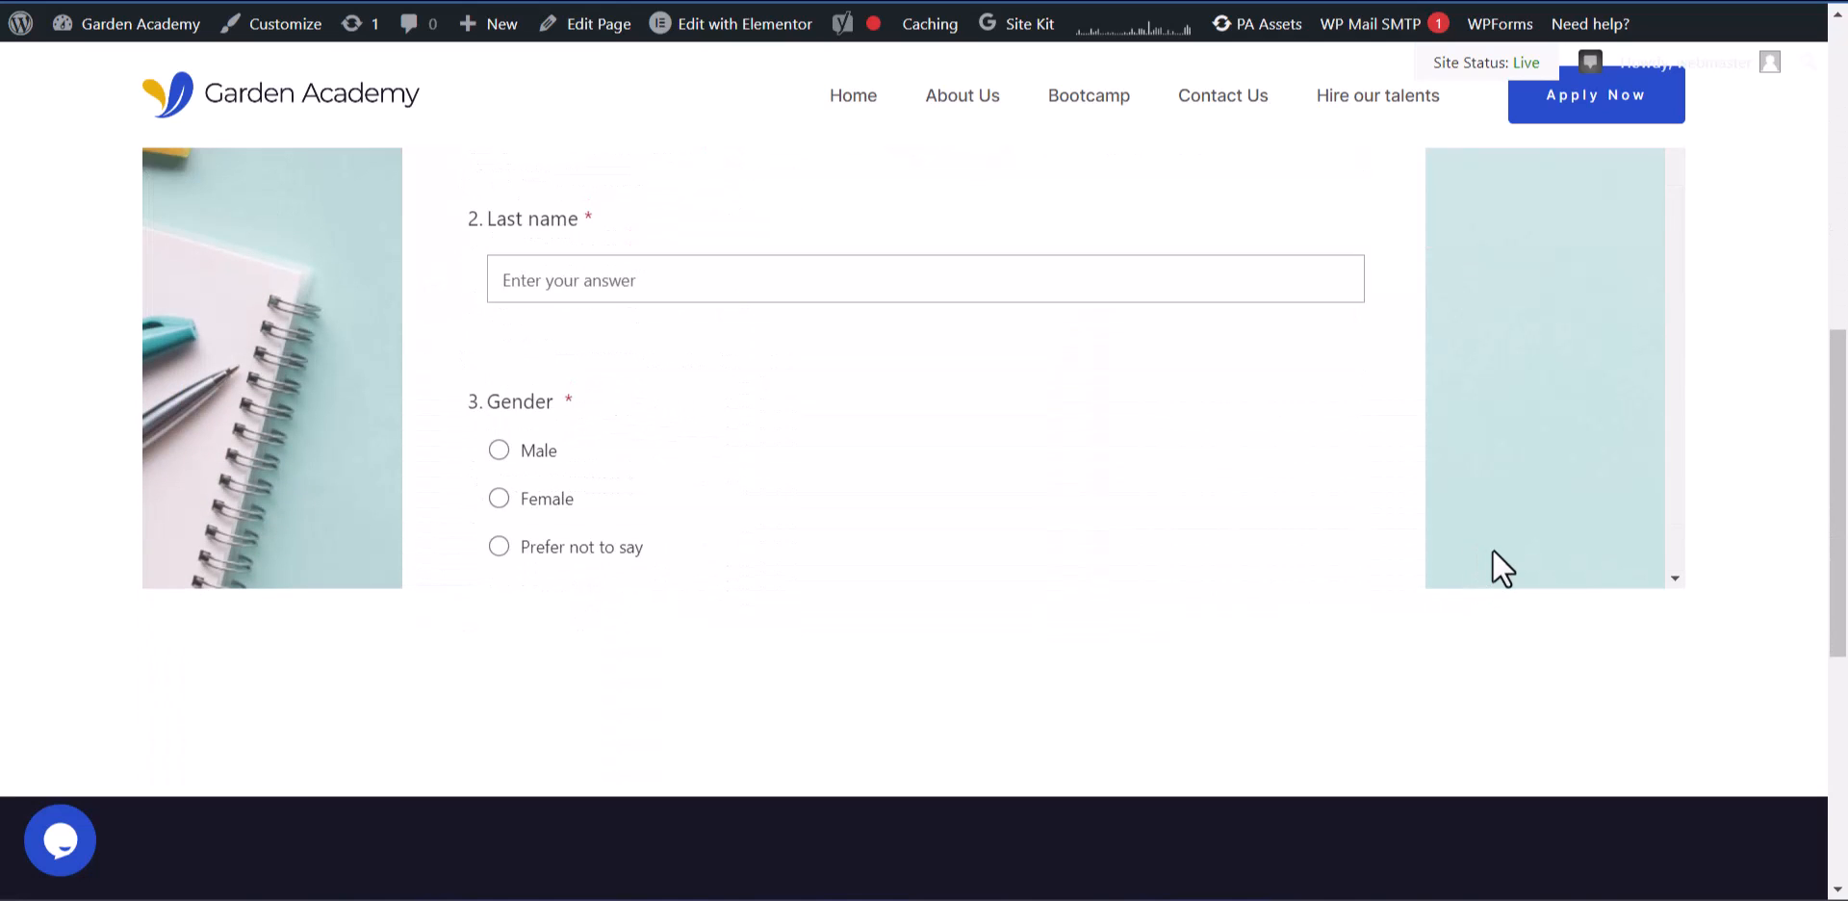
scroll("up", 3)
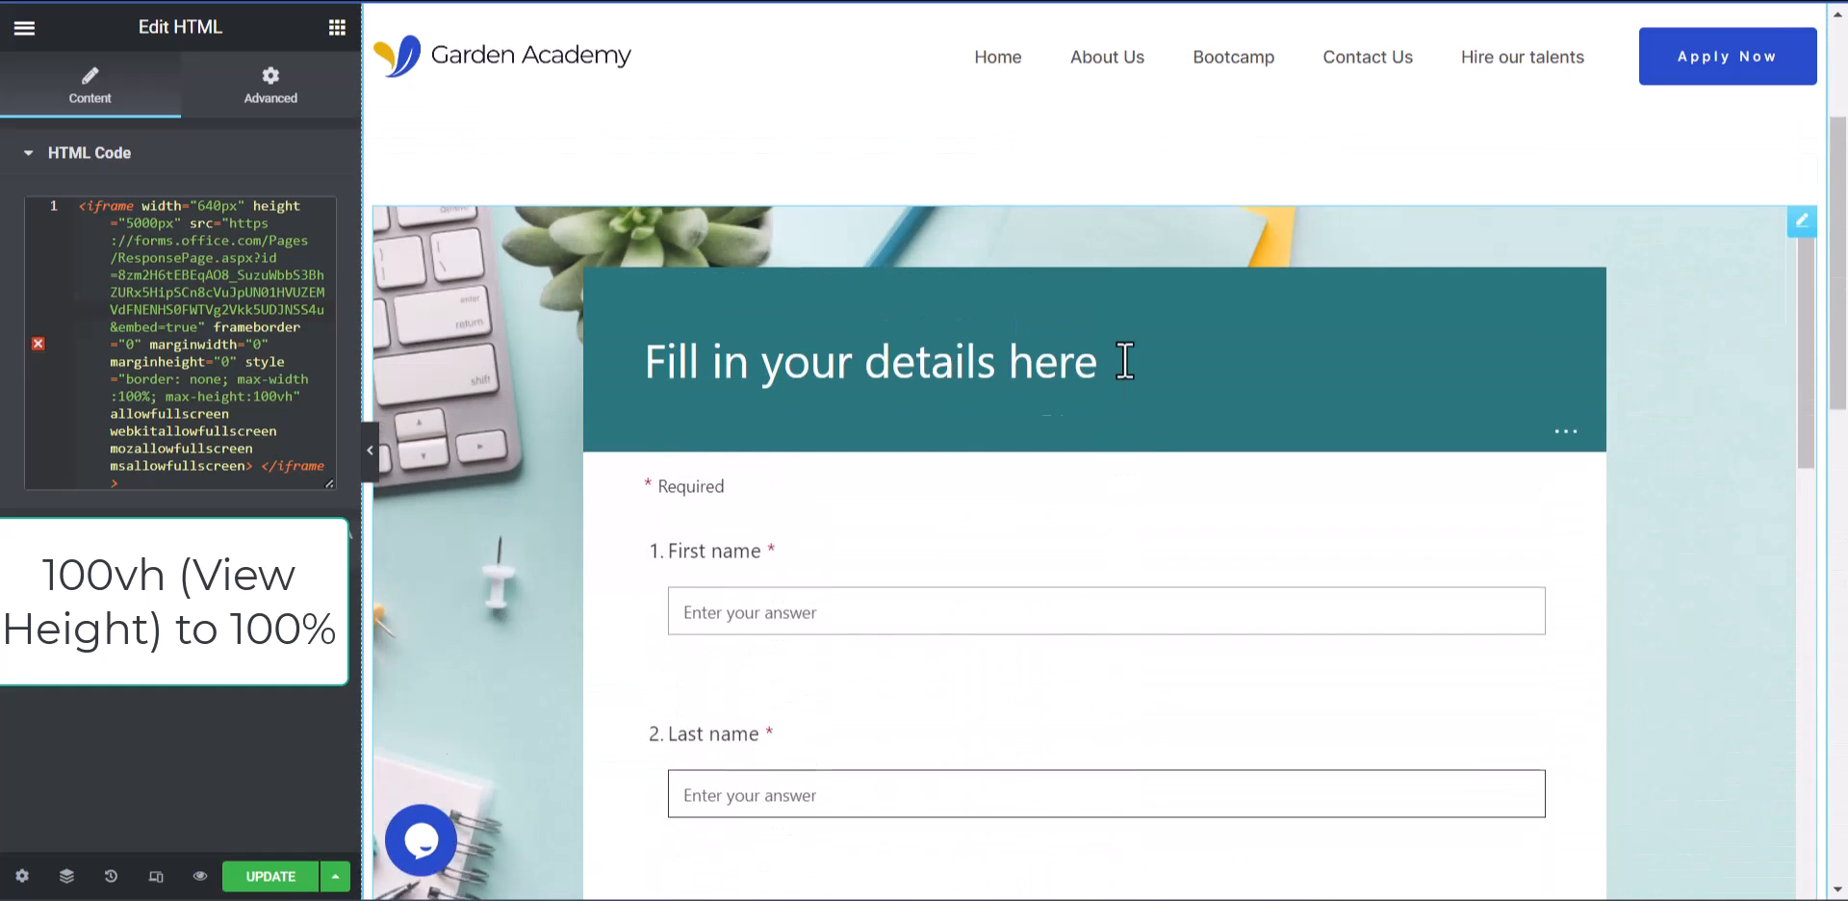
- Scroll the Elementor canvas to check the form embed after setting max-height to 100%
scroll("down", 3)
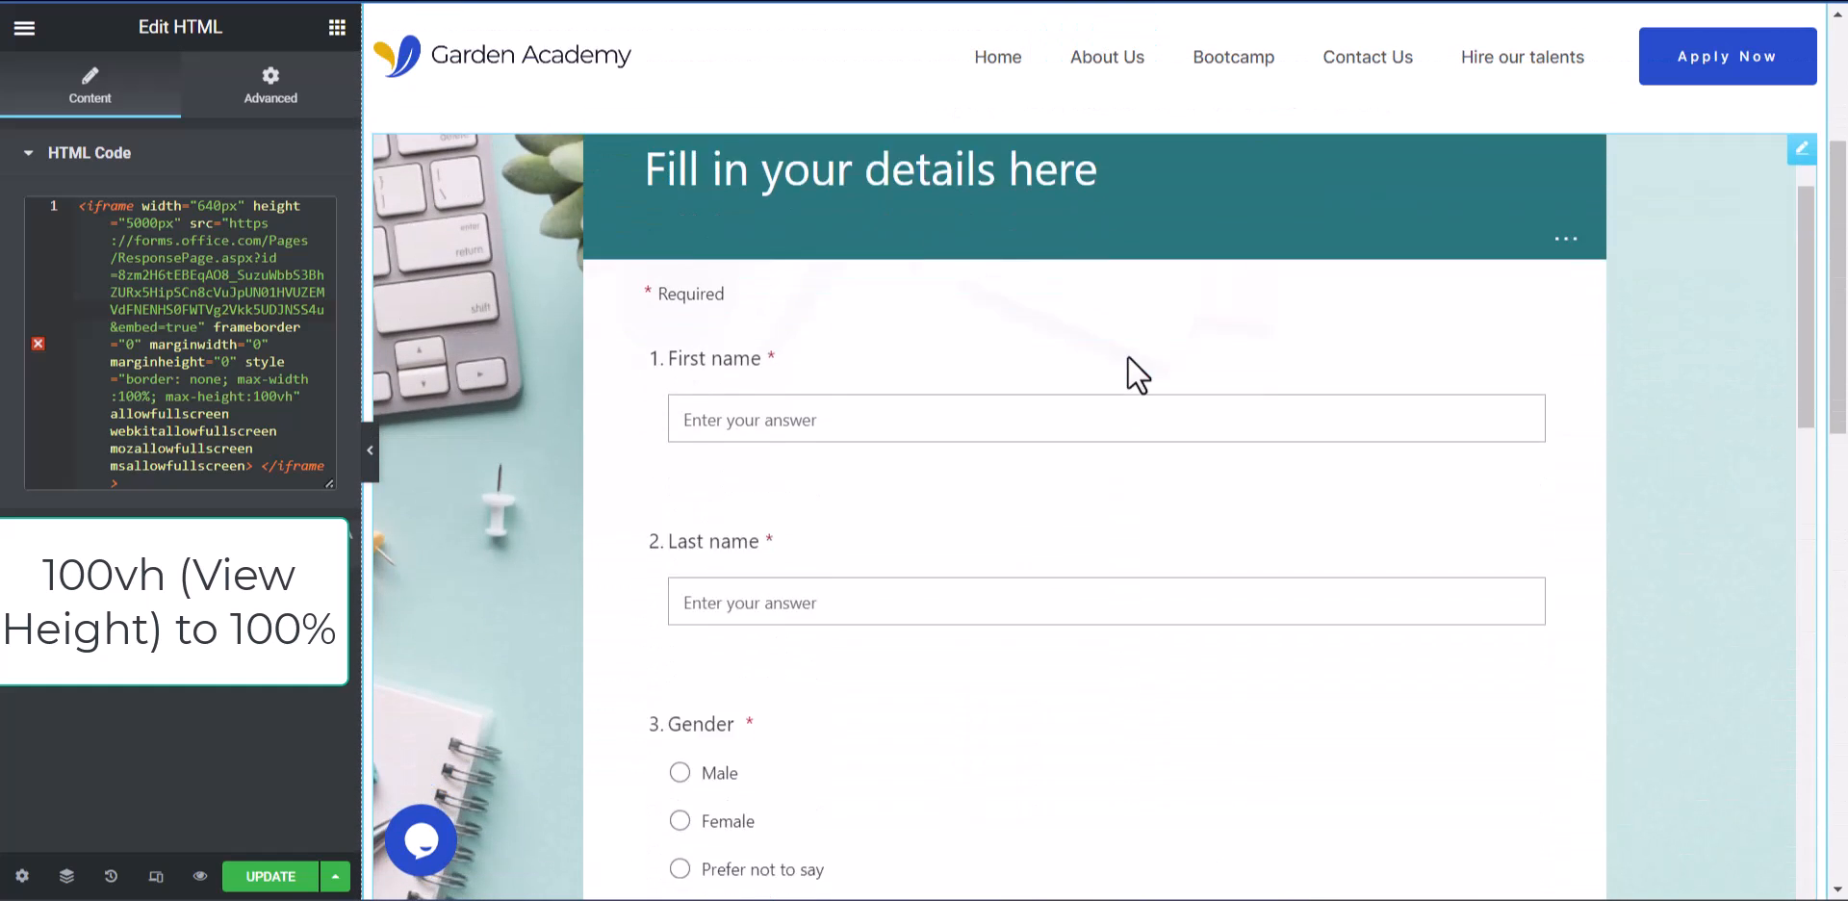
mouse_move(716, 213)
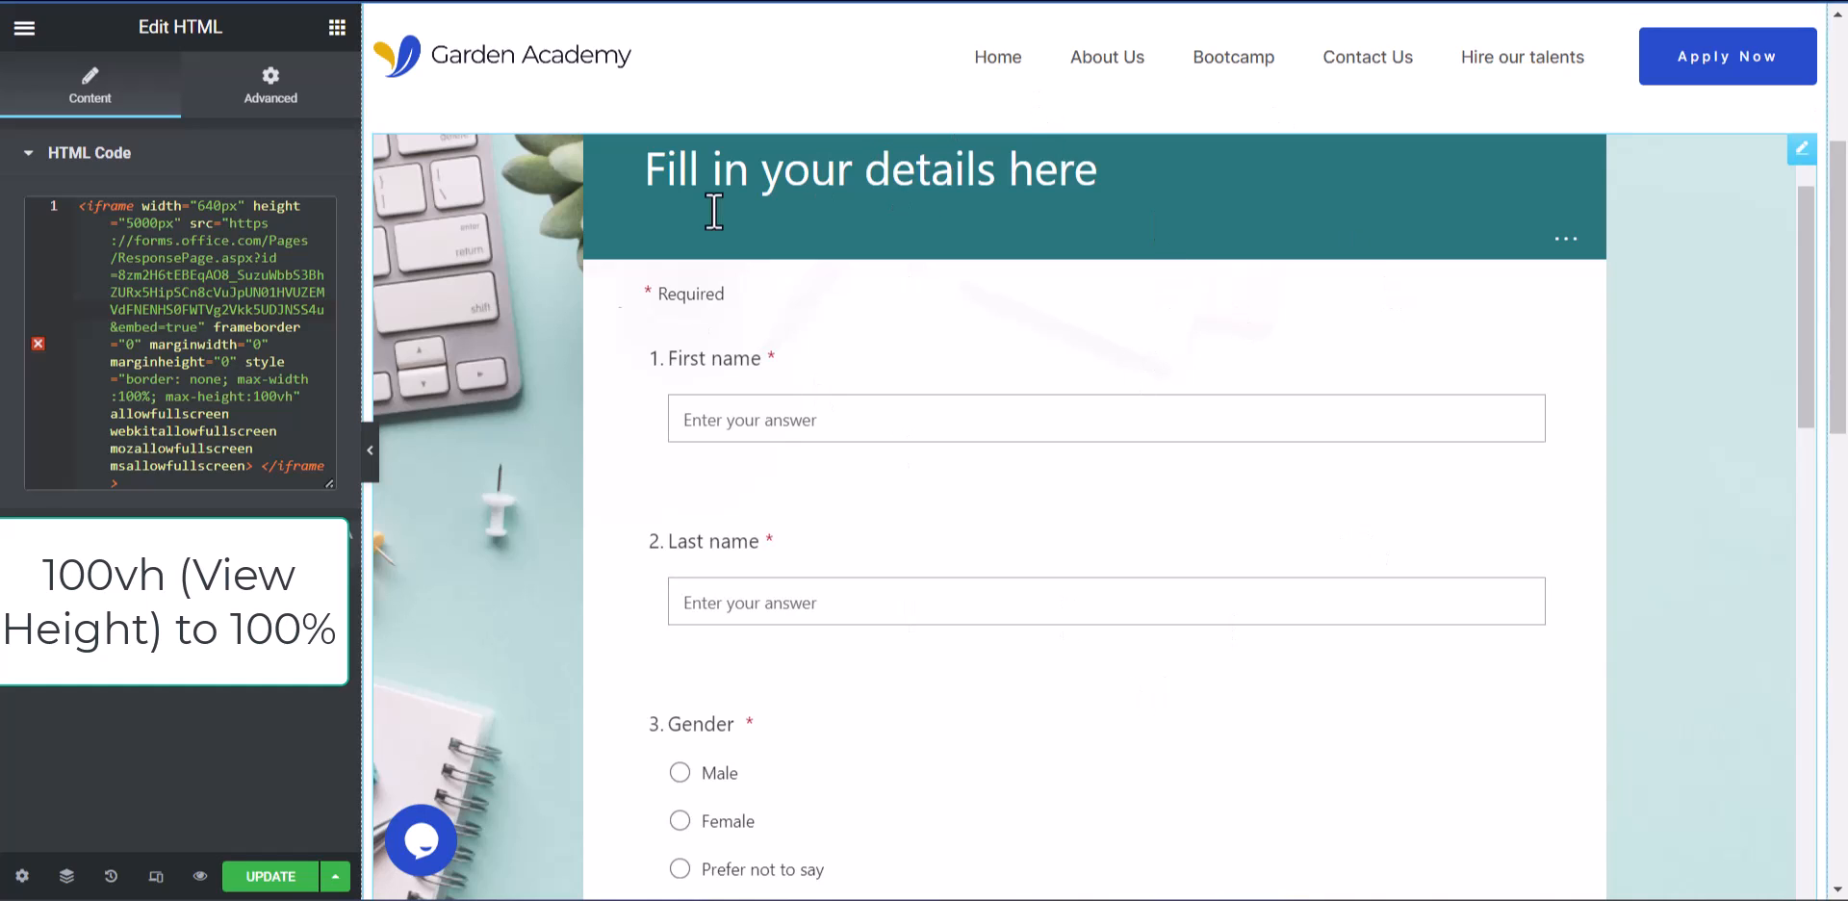
scroll("down", 3)
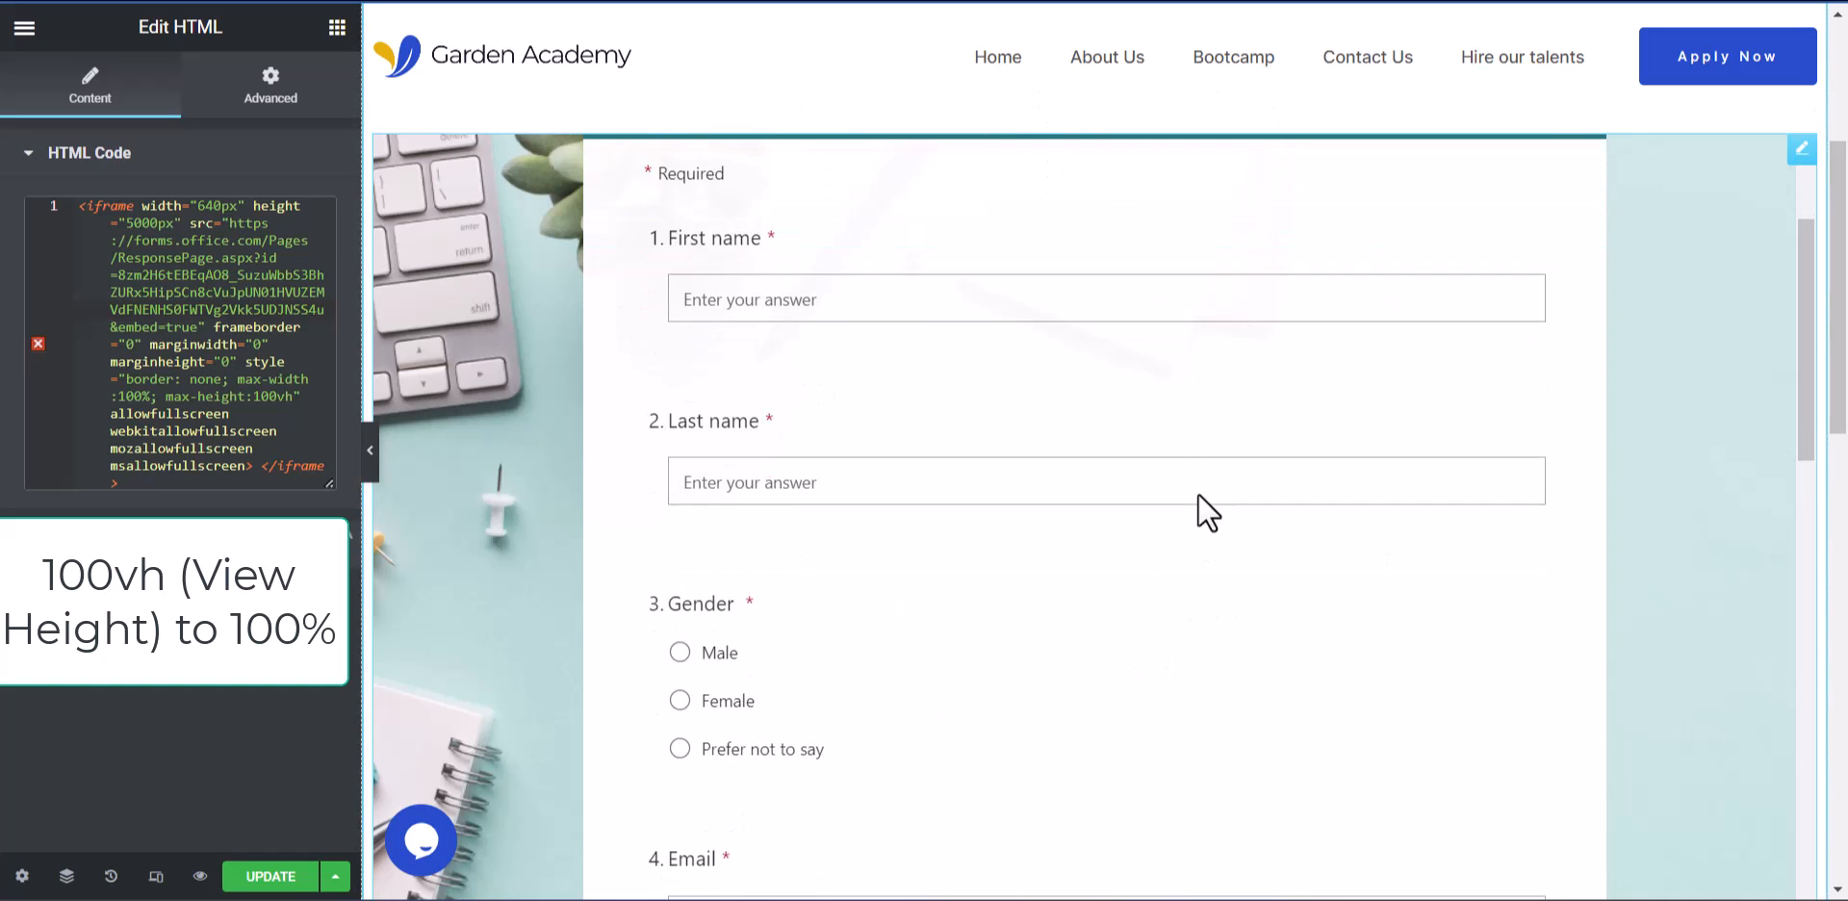
mouse_move(913, 525)
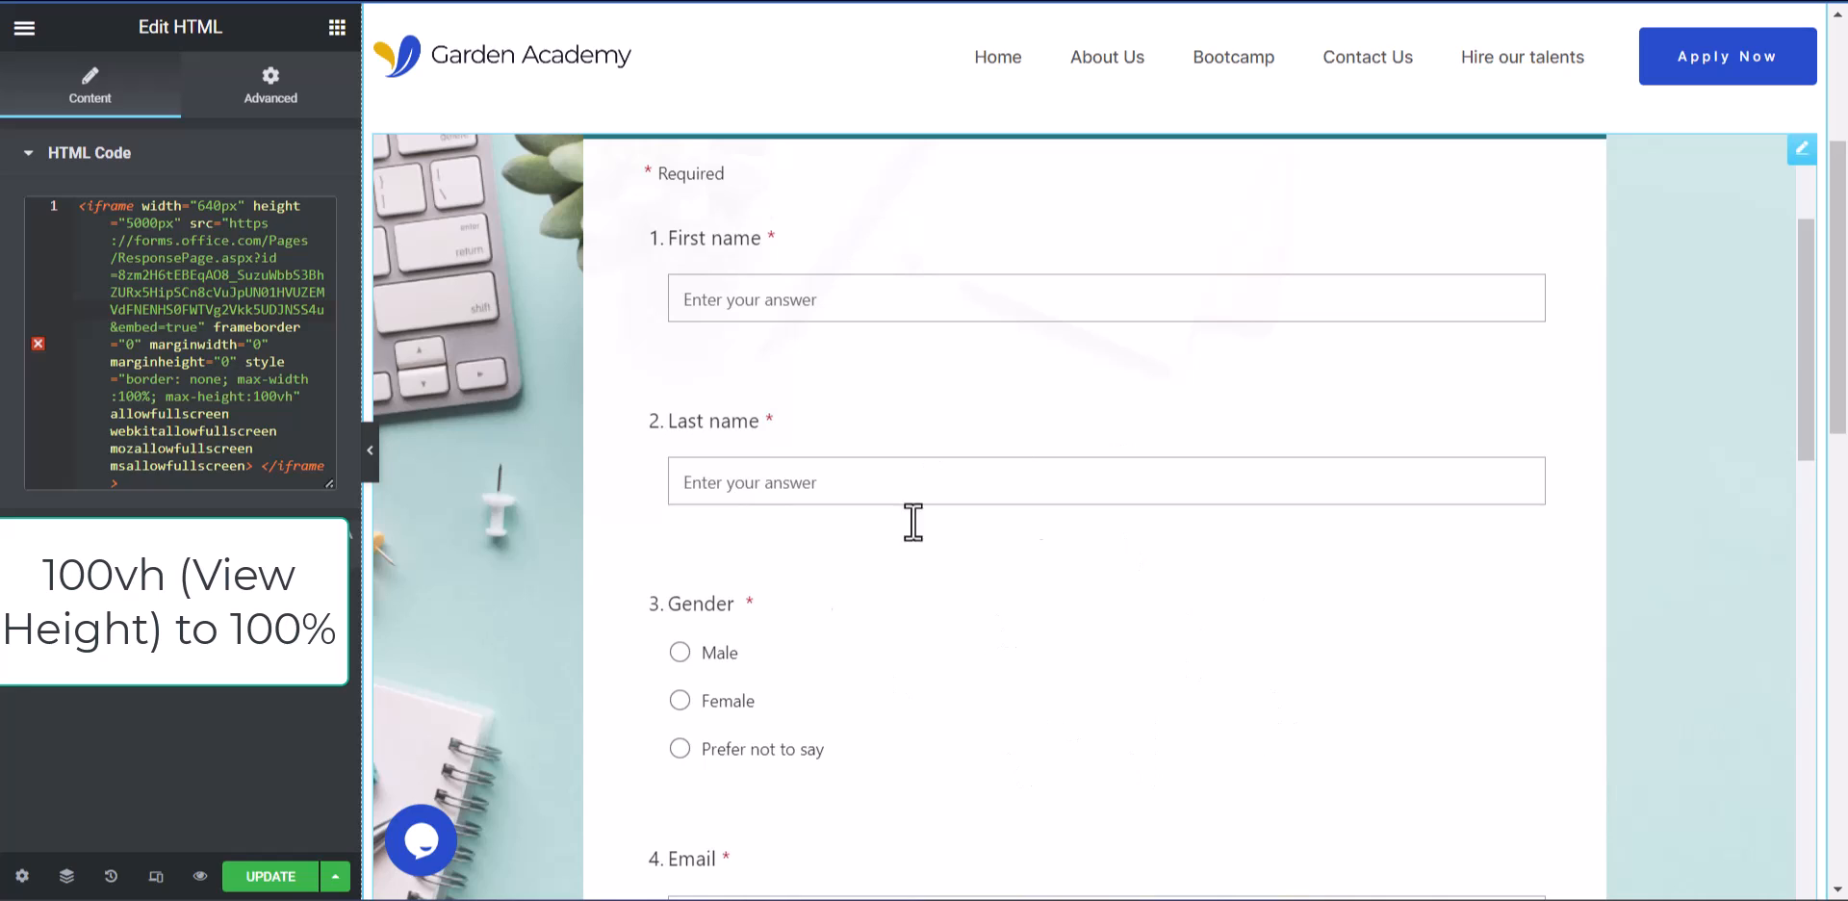
mouse_move(901, 354)
type("%")
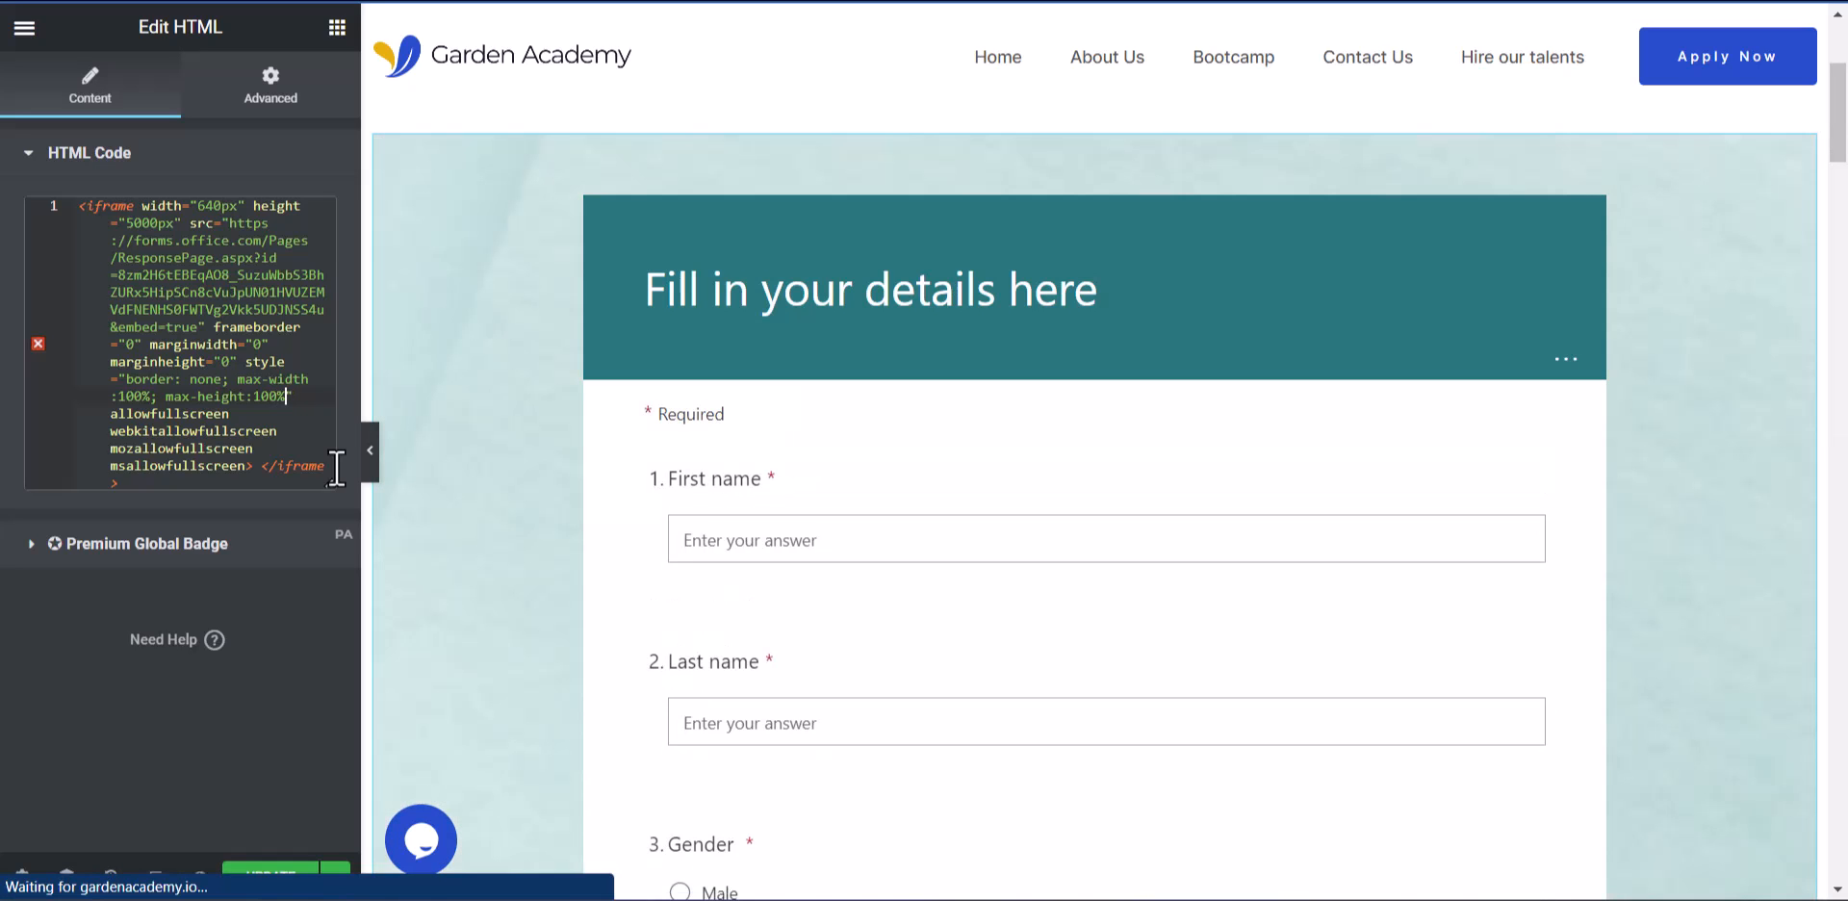
scroll("down", 3)
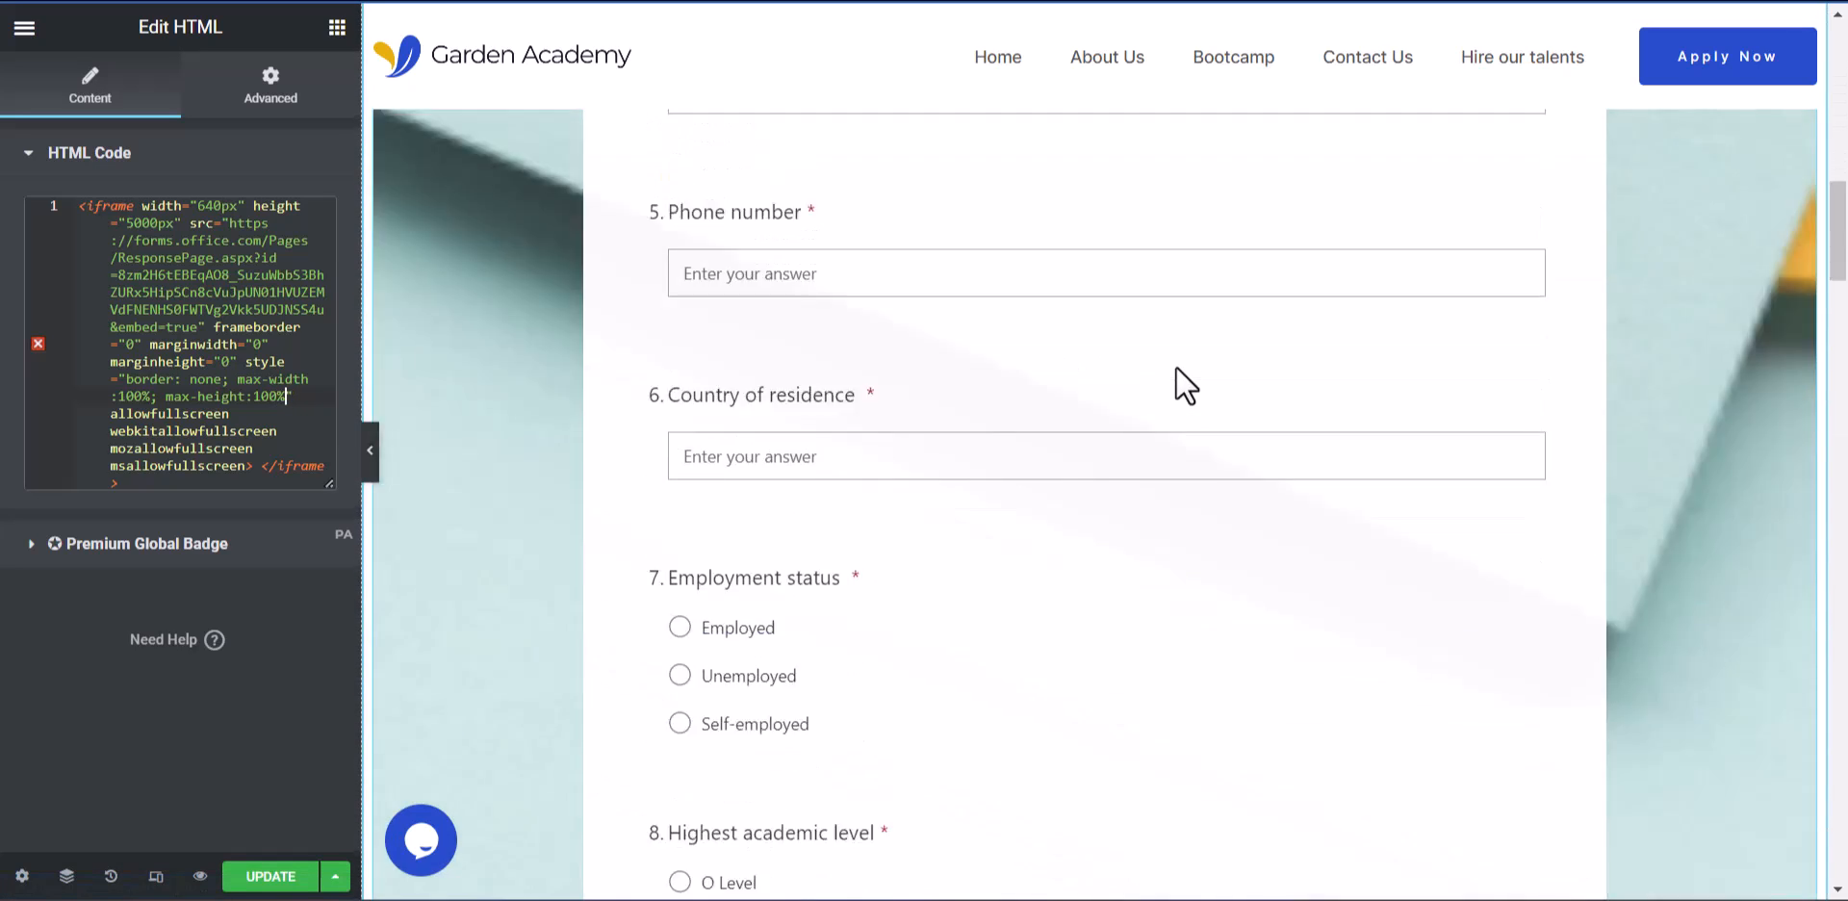
scroll("up", 3)
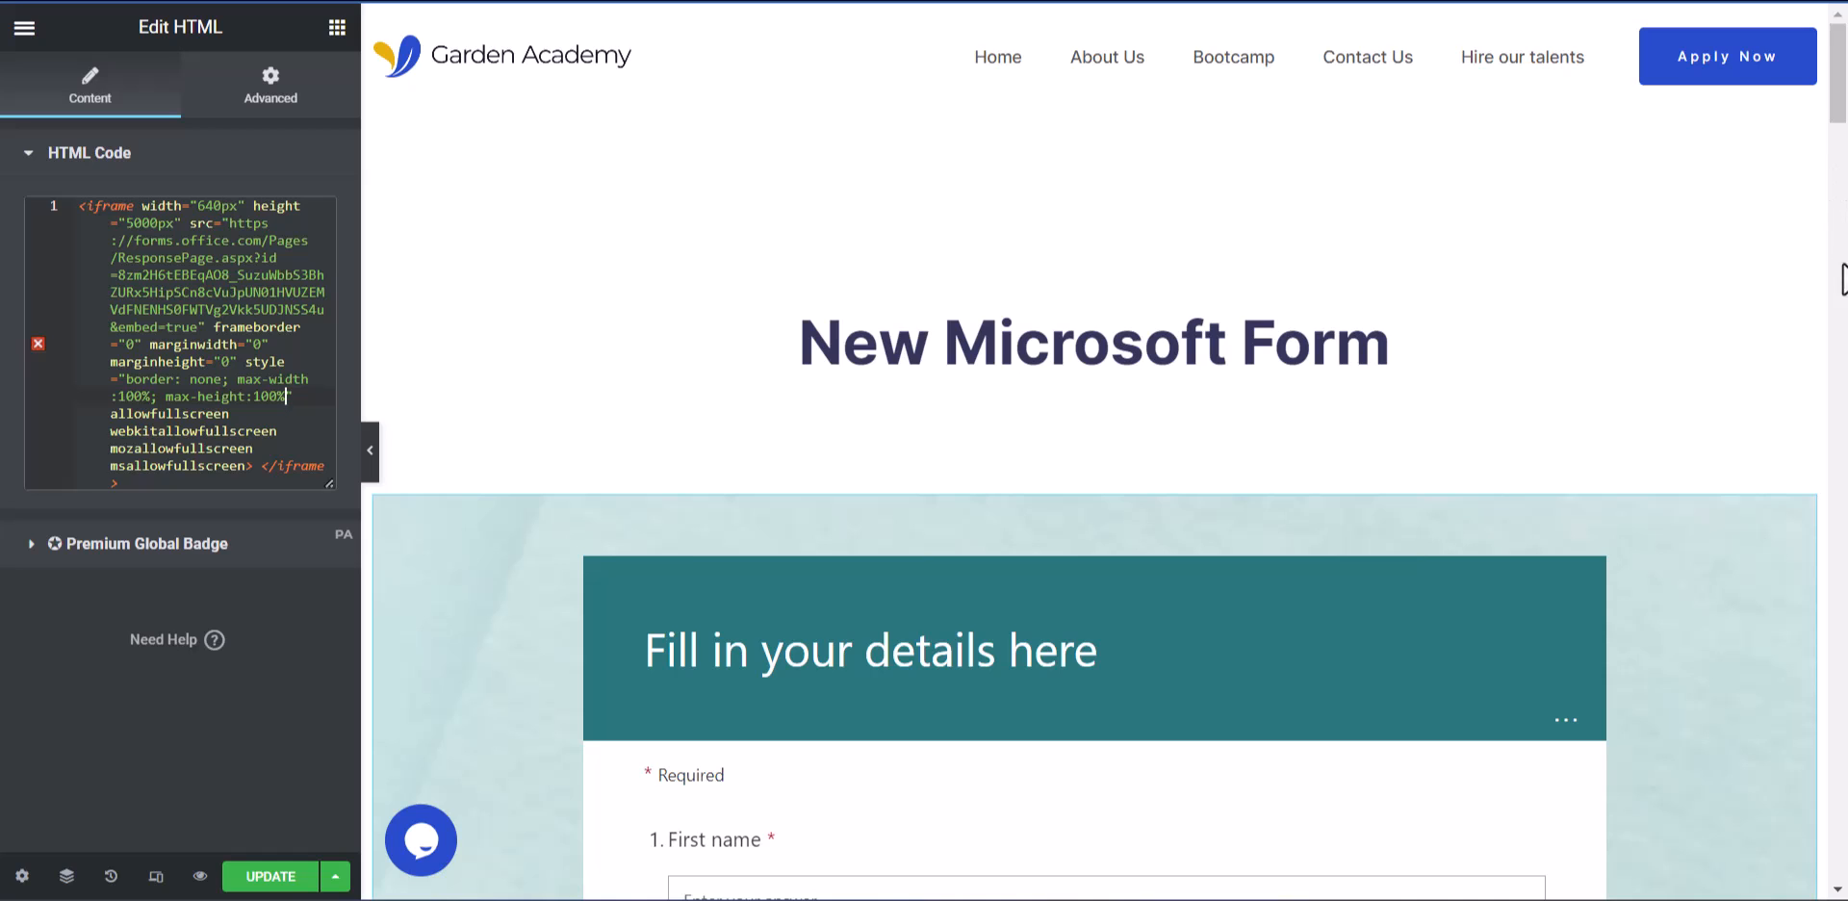
scroll("down", 3)
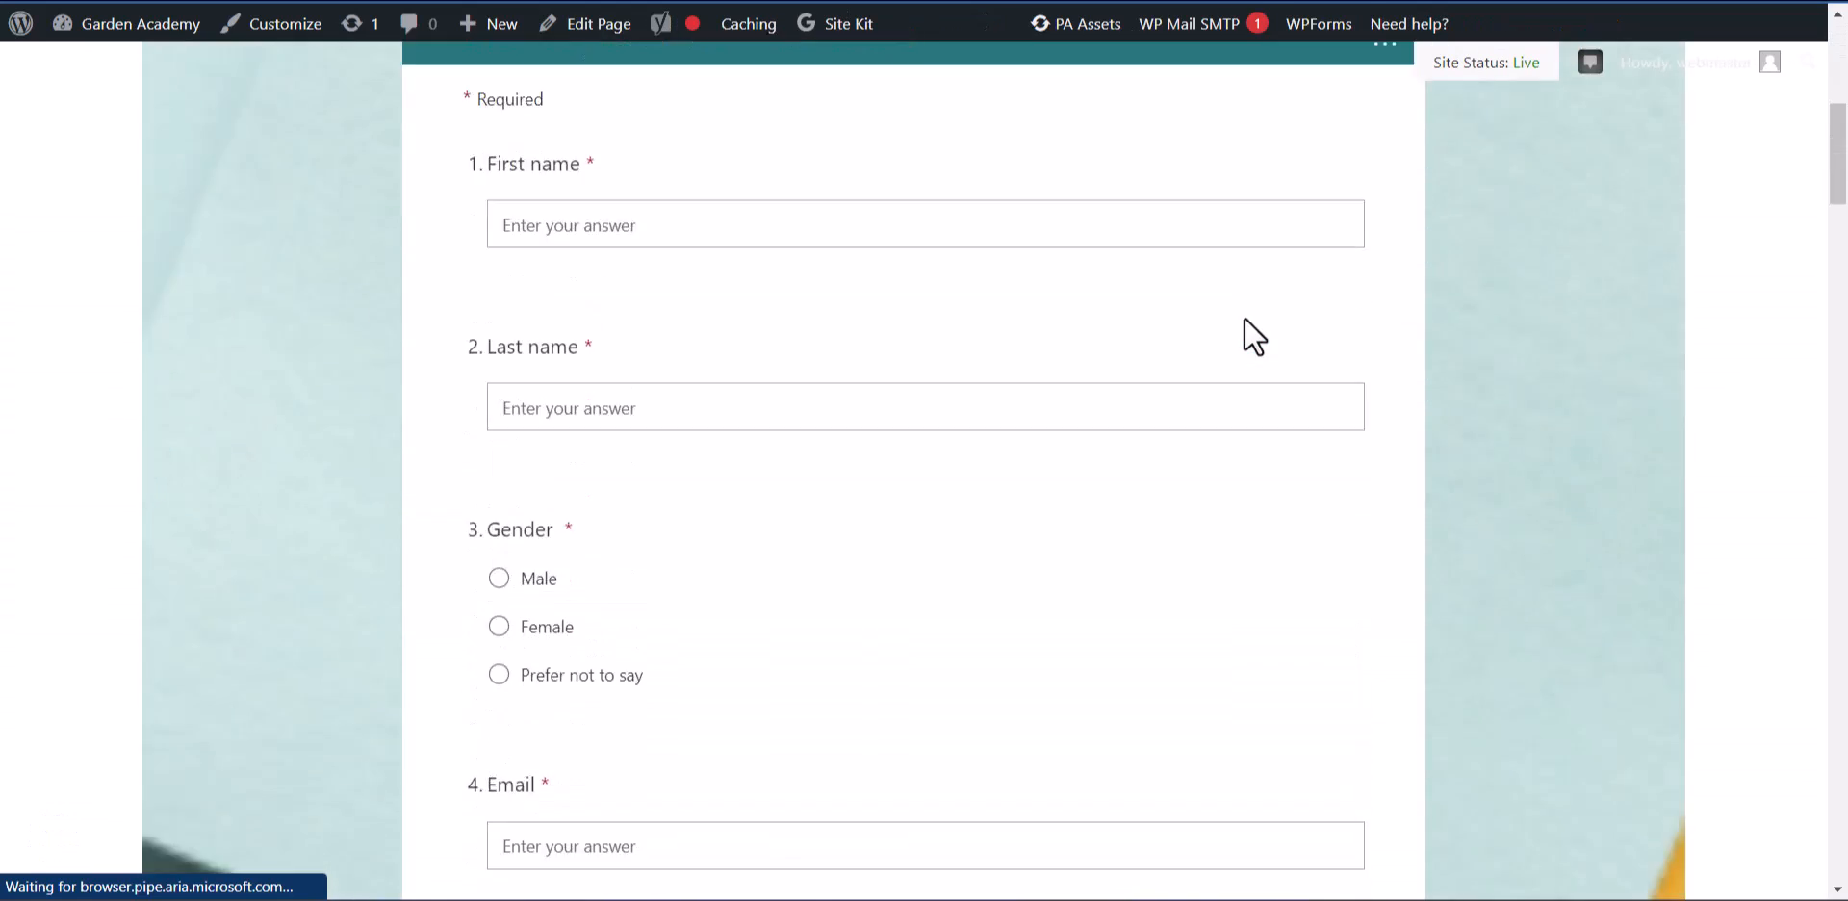
scroll("down", 3)
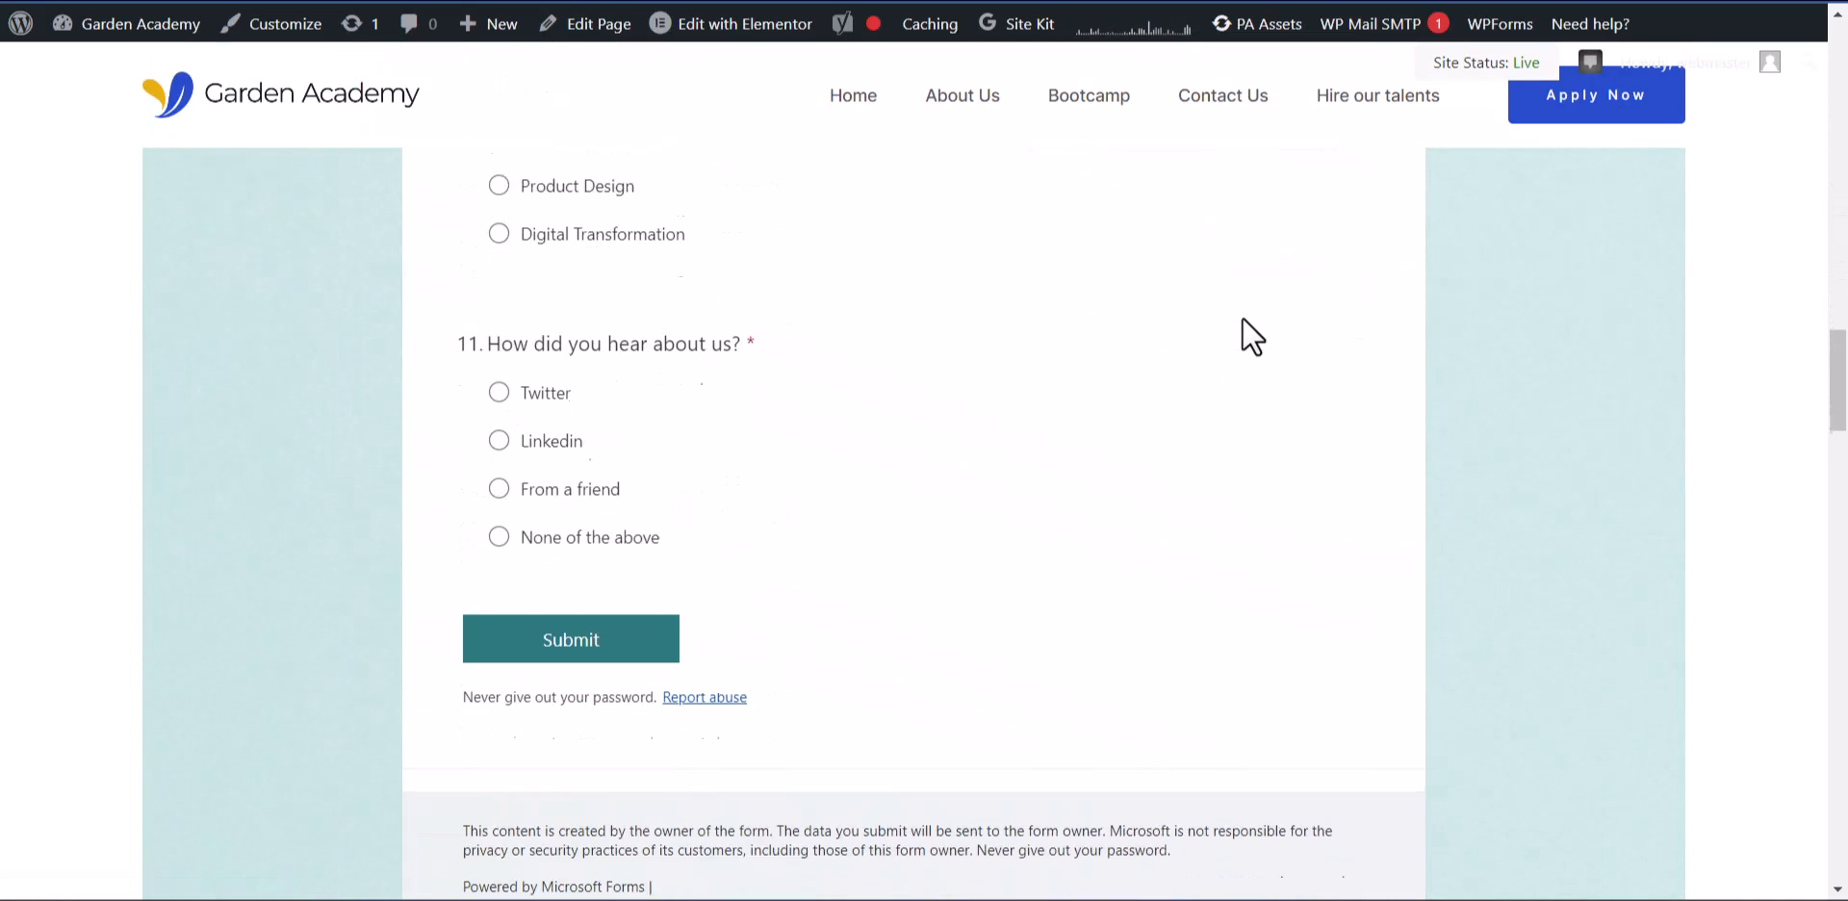
scroll("down", 3)
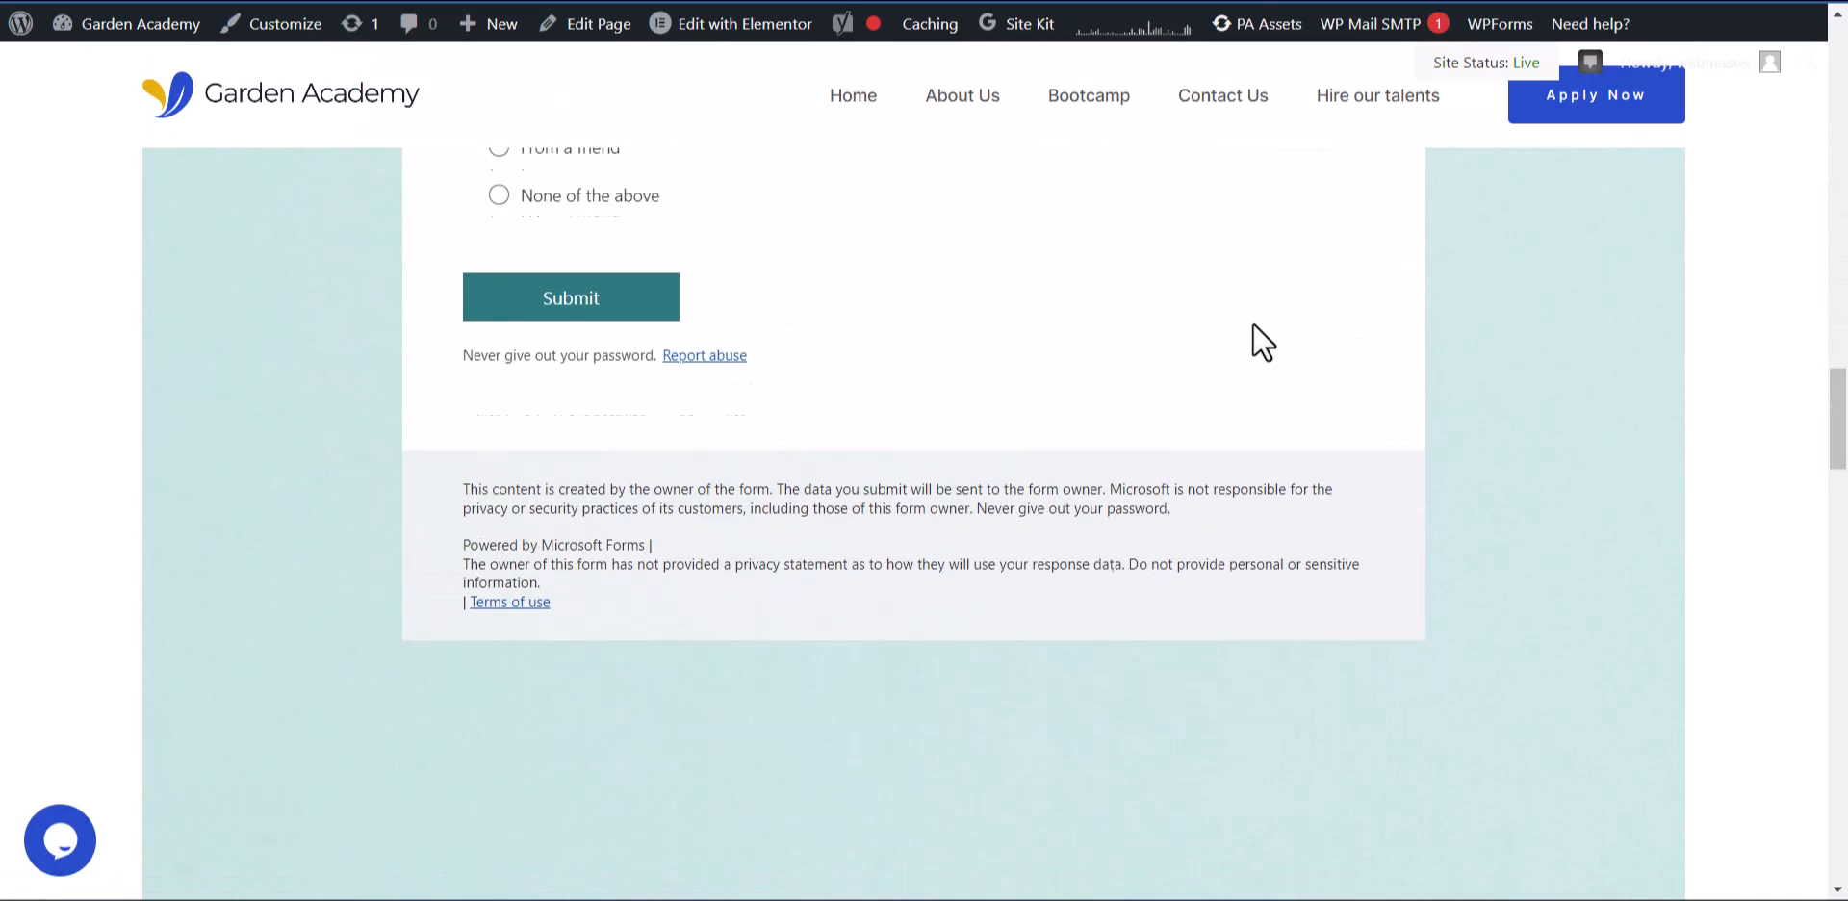
scroll("up", 3)
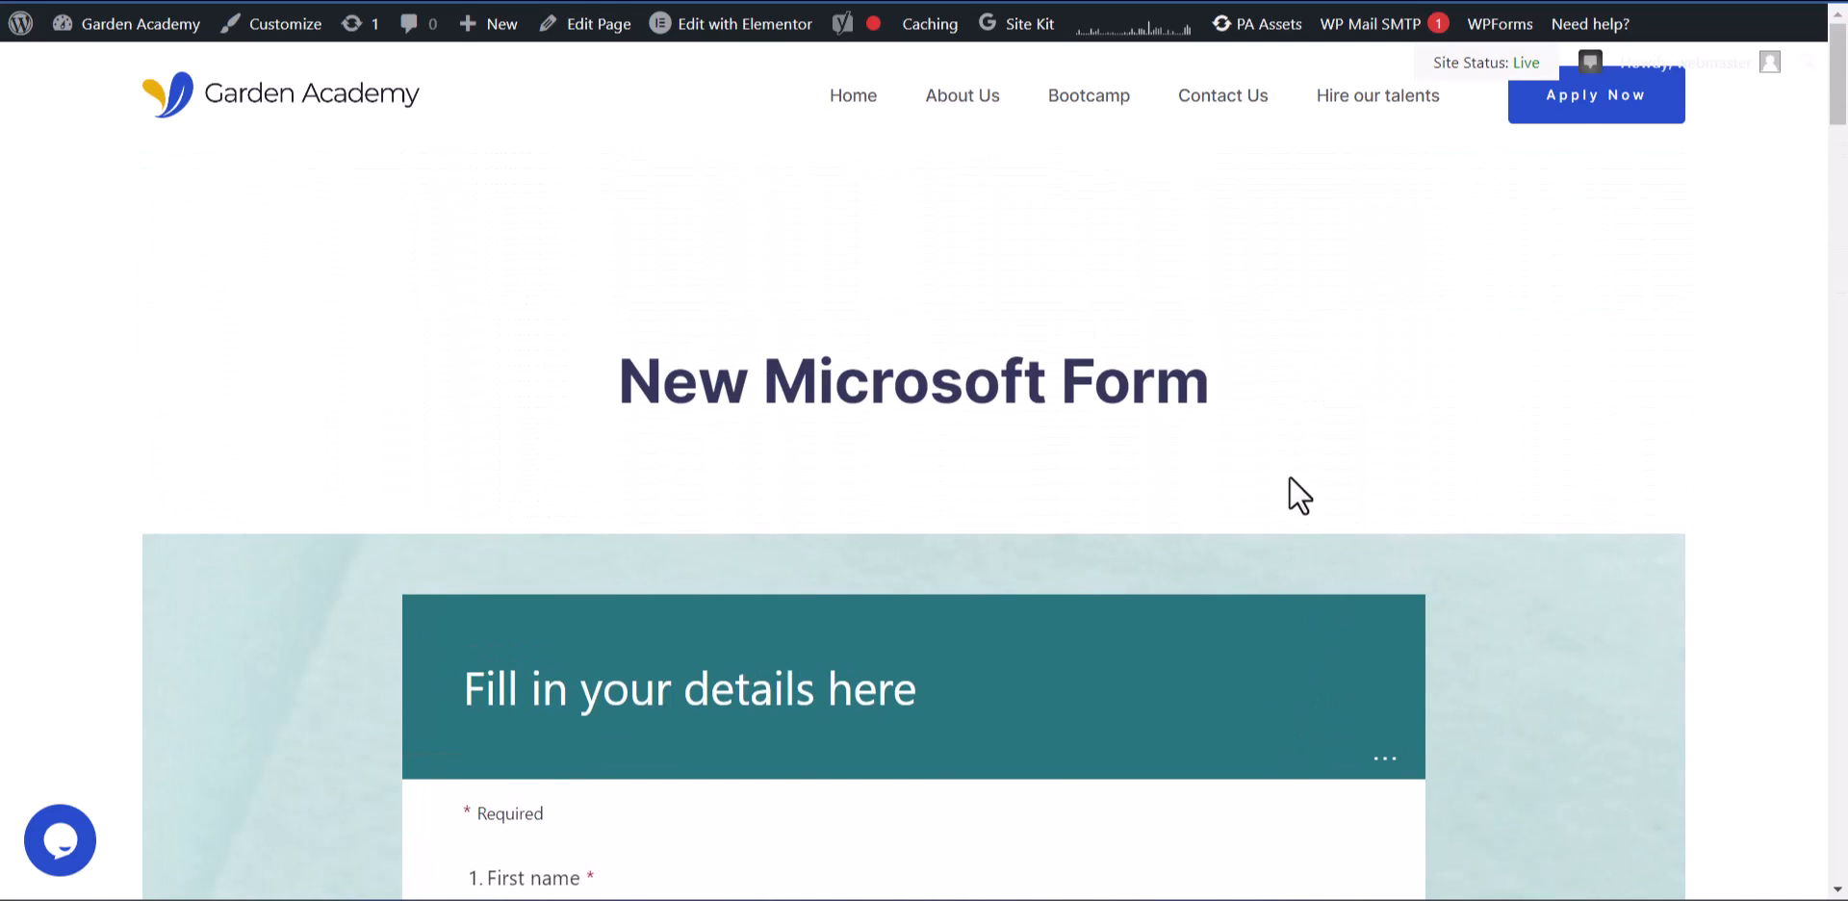
mouse_move(1350, 496)
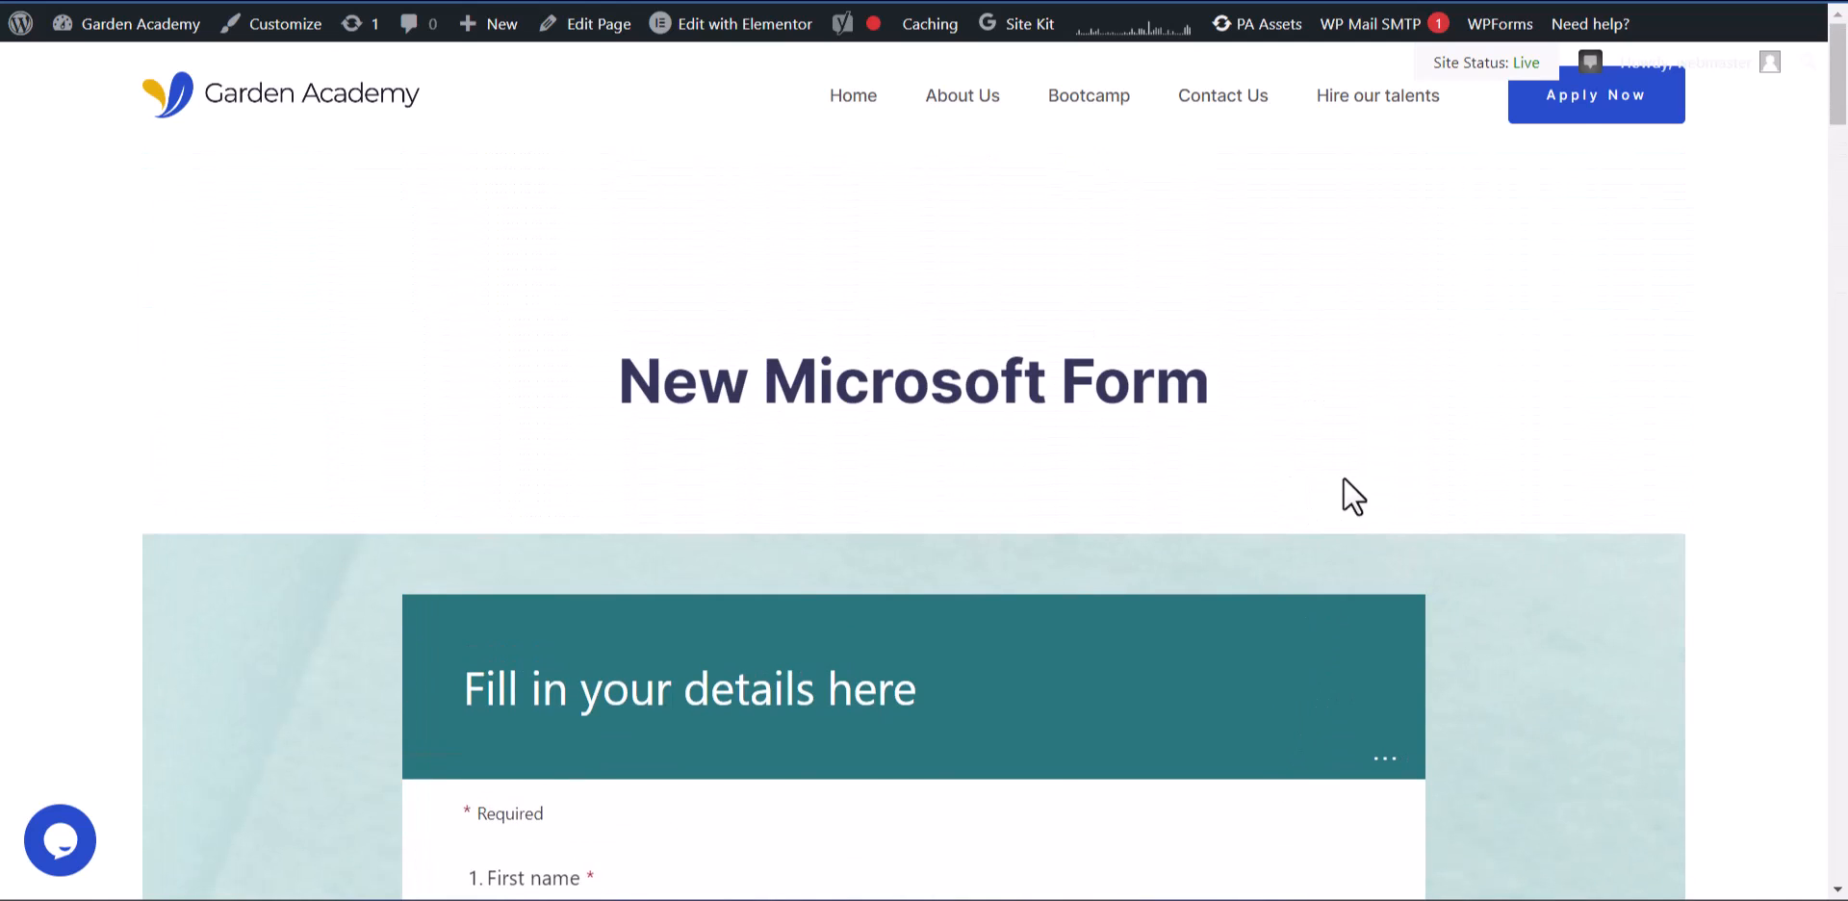